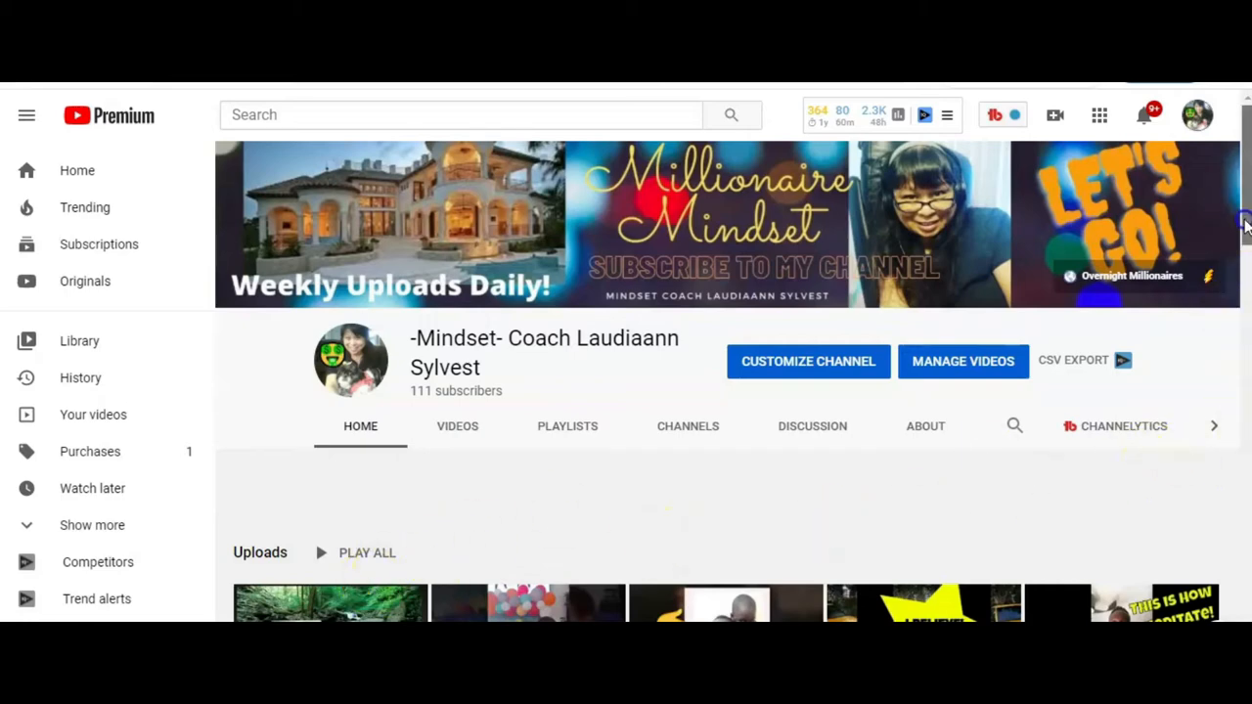
Scroll to the channel's uploads and play the grandsons' Baby Shark video.
scroll("down", 3)
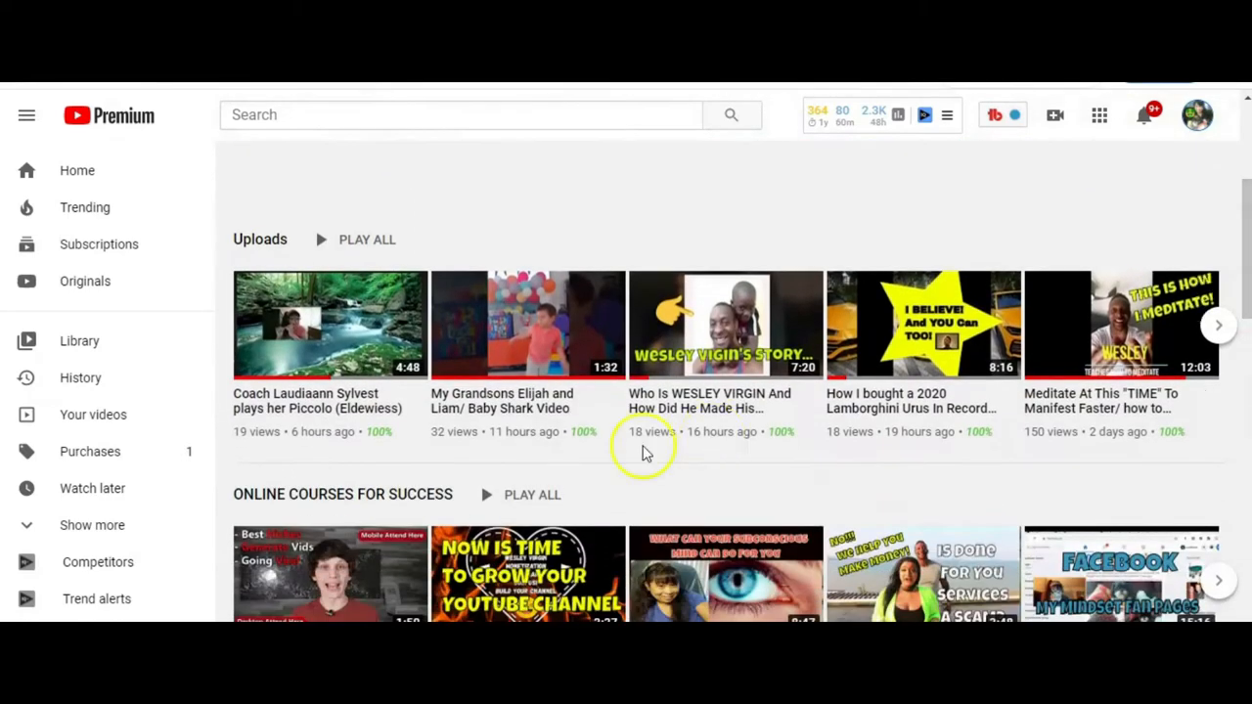
left_click(529, 324)
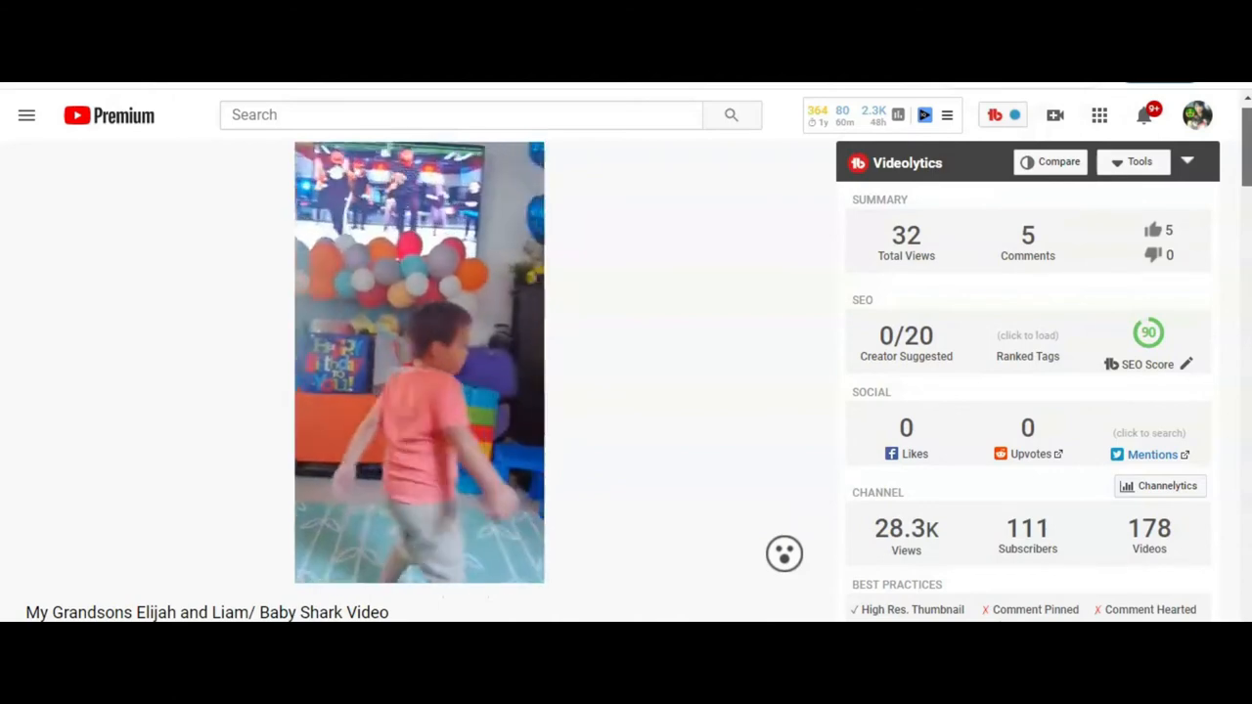
scroll("down", 3)
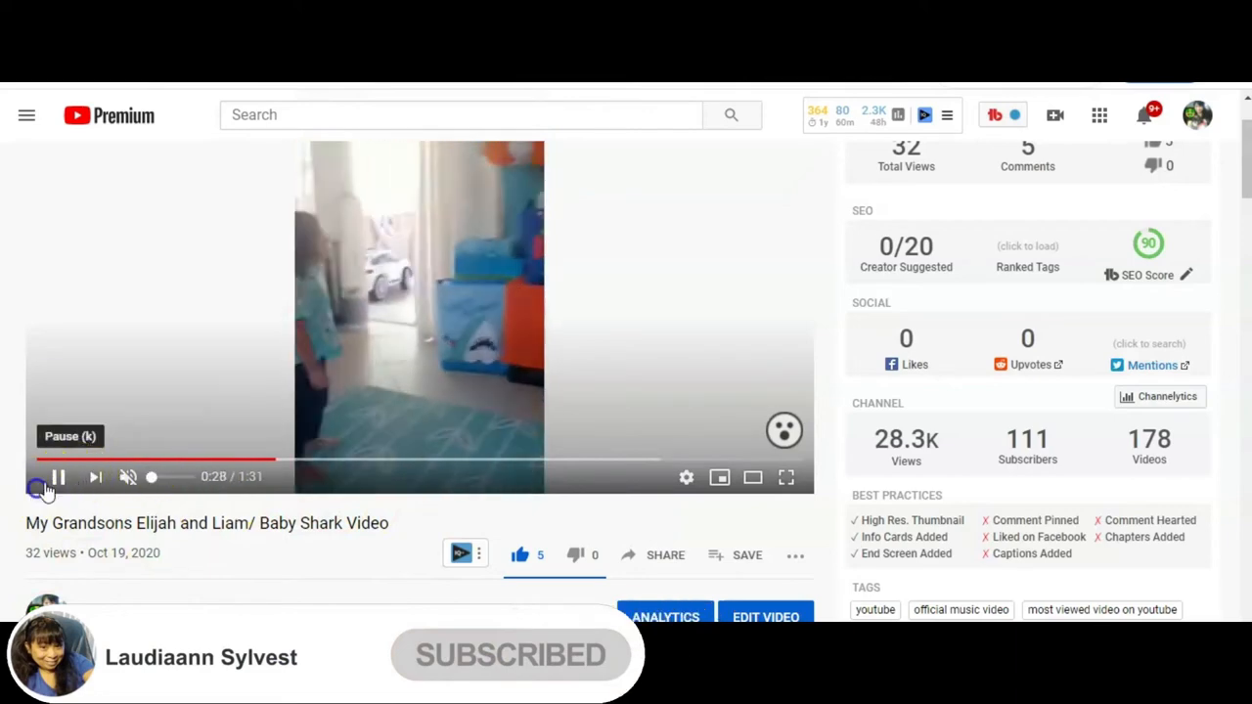
Pause Baby Shark and scroll through its tags, vidIQ scores and five comments.
left_click(56, 476)
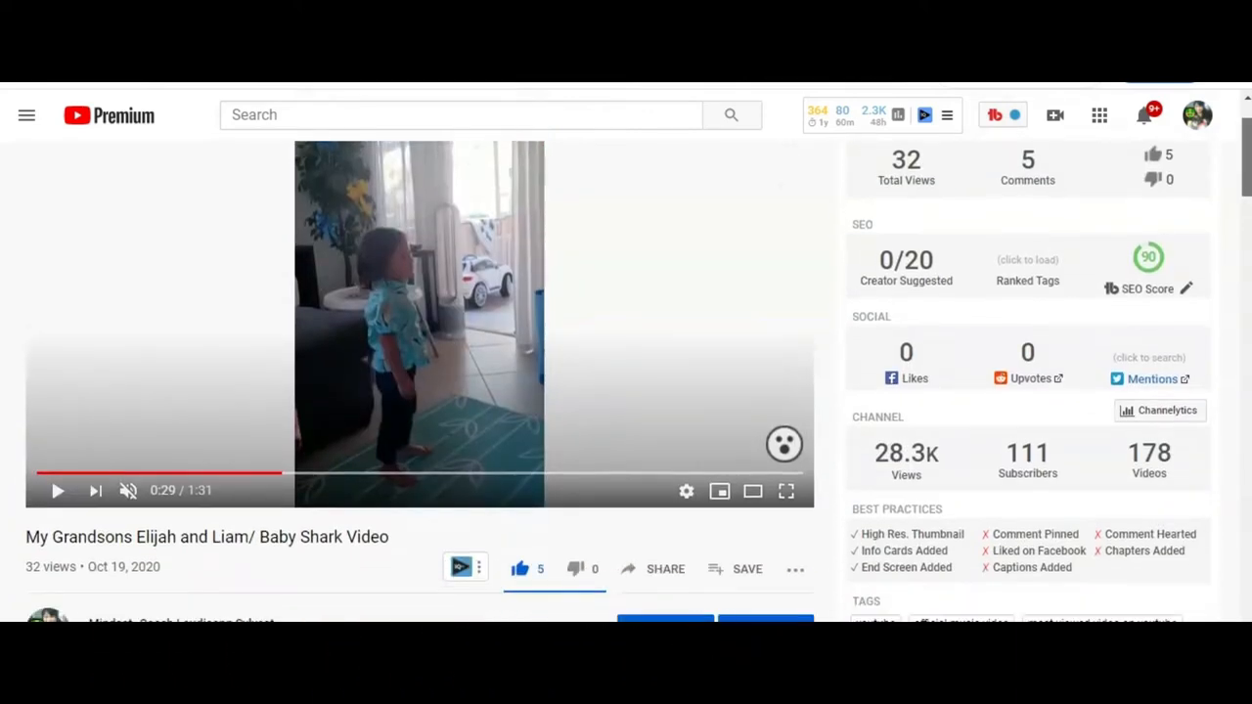
scroll("down", 3)
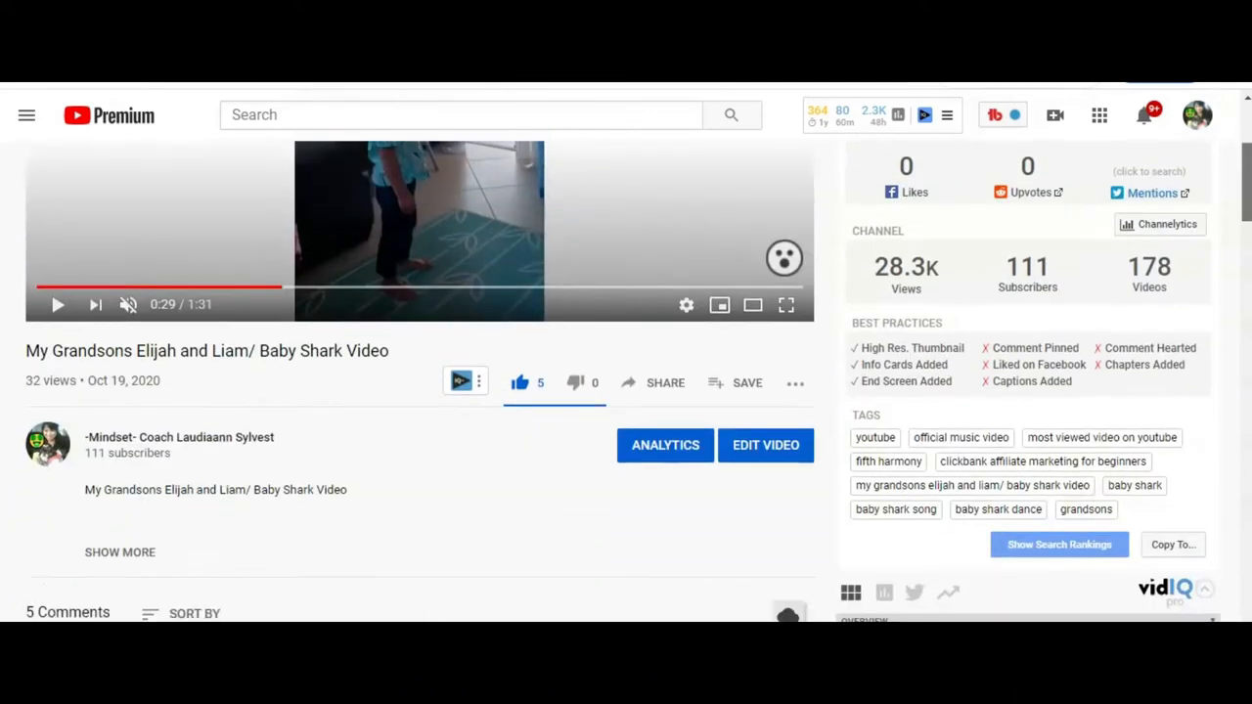
scroll("down", 3)
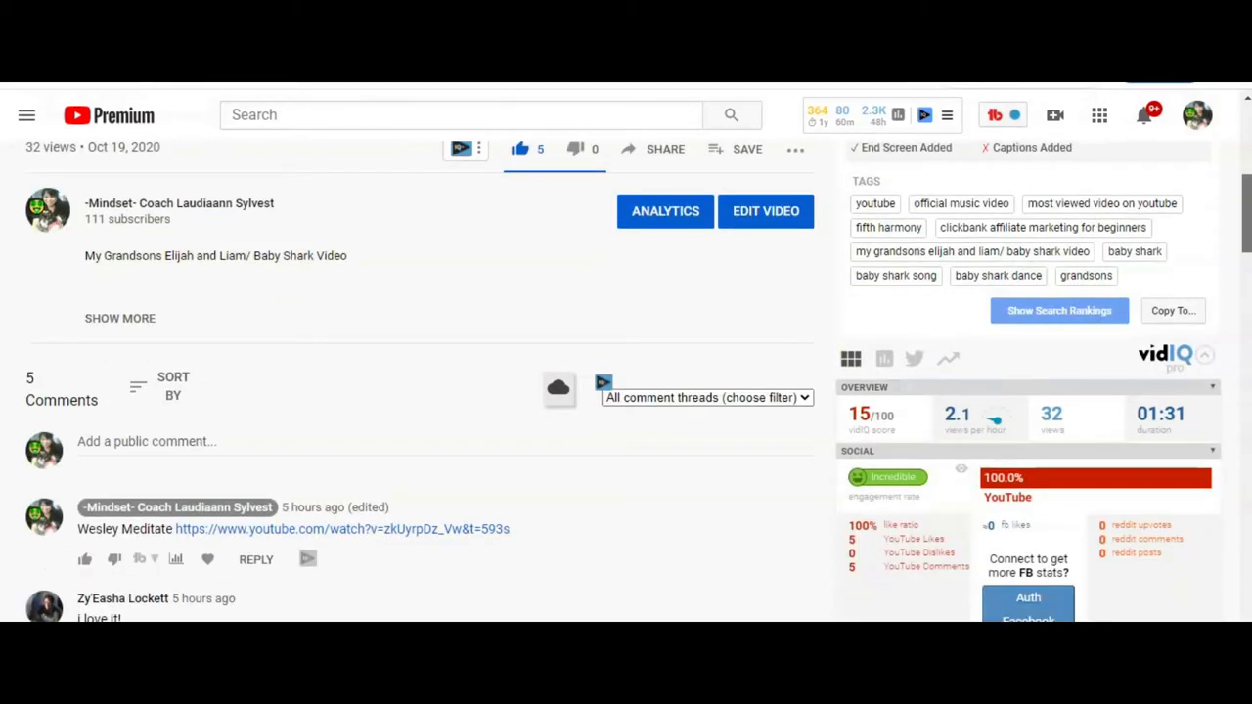
scroll("down", 3)
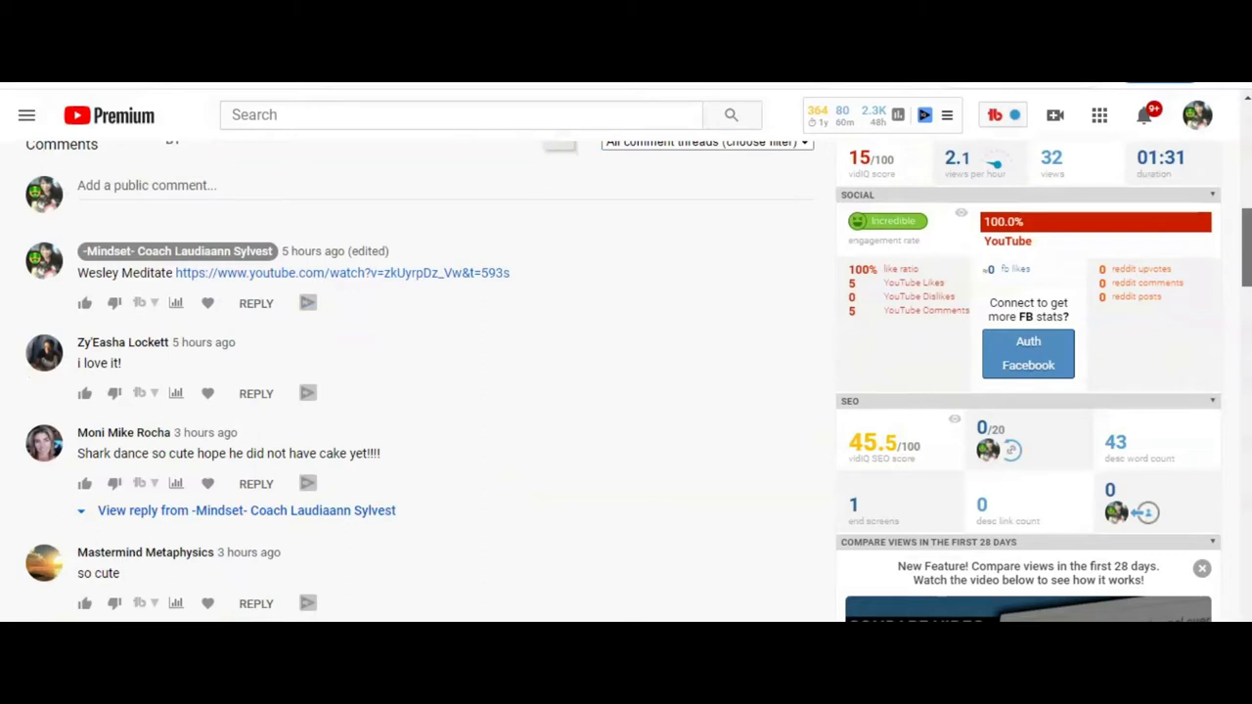
scroll("down", 3)
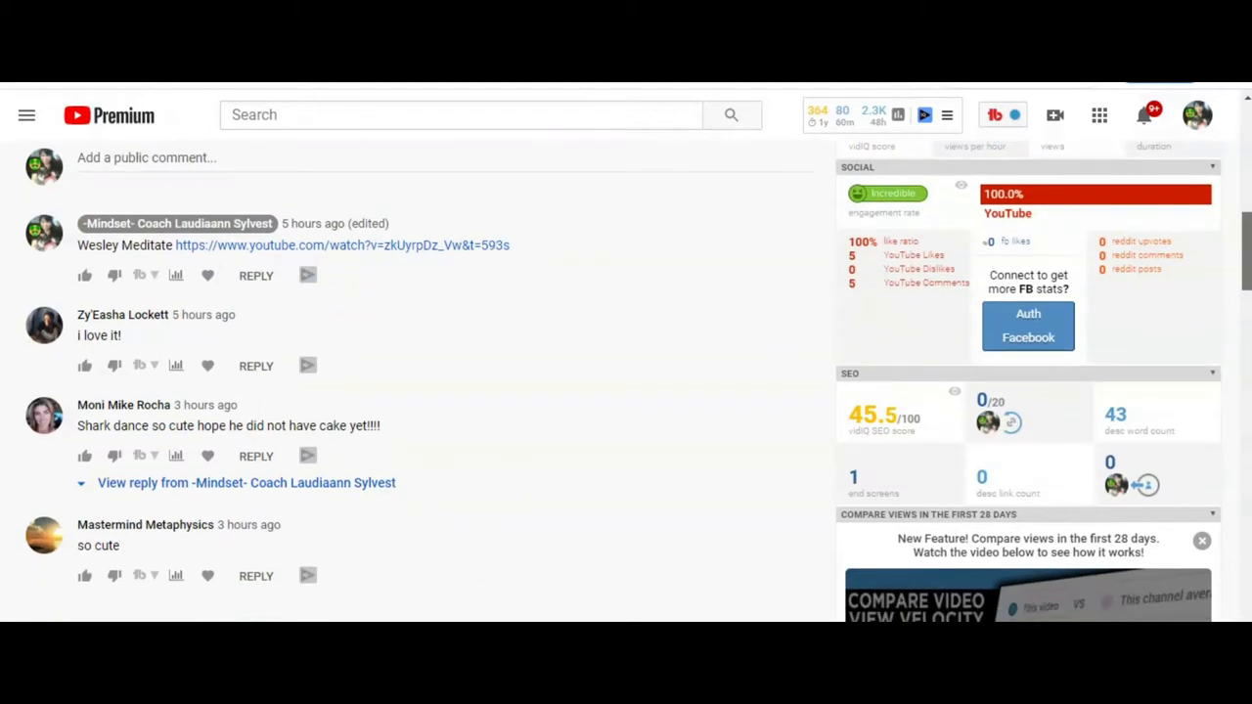
scroll("down", 3)
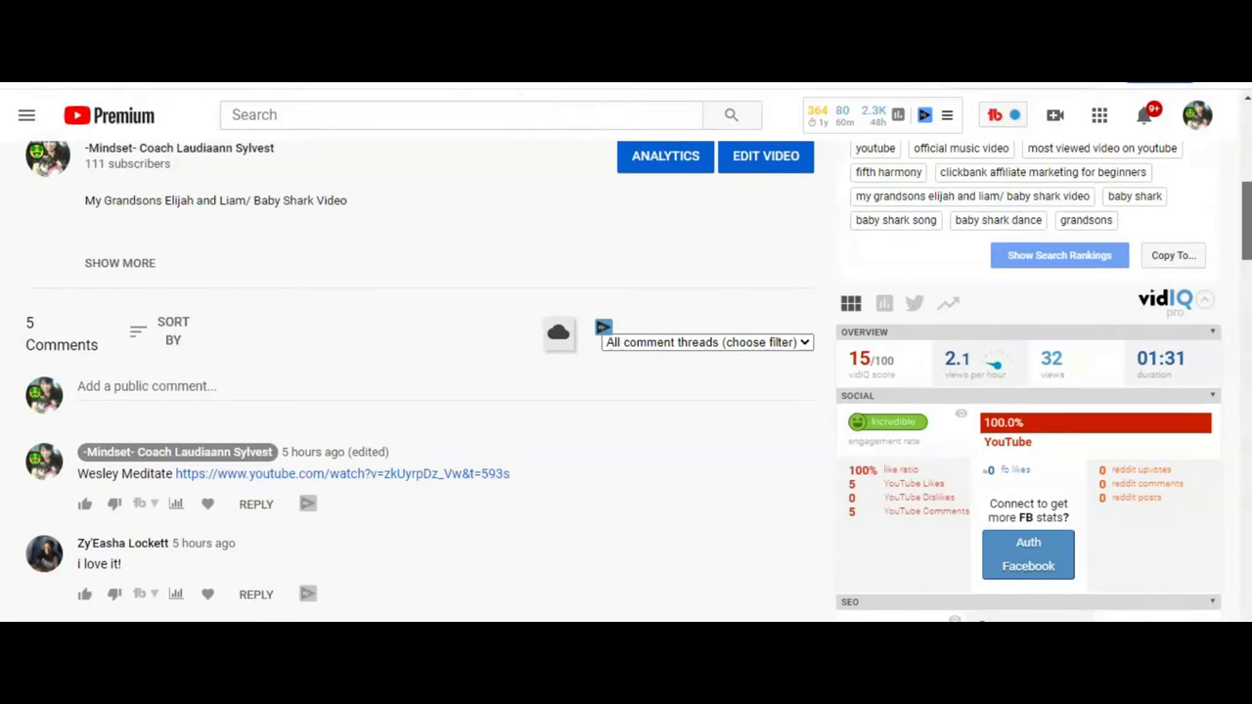
scroll("down", 3)
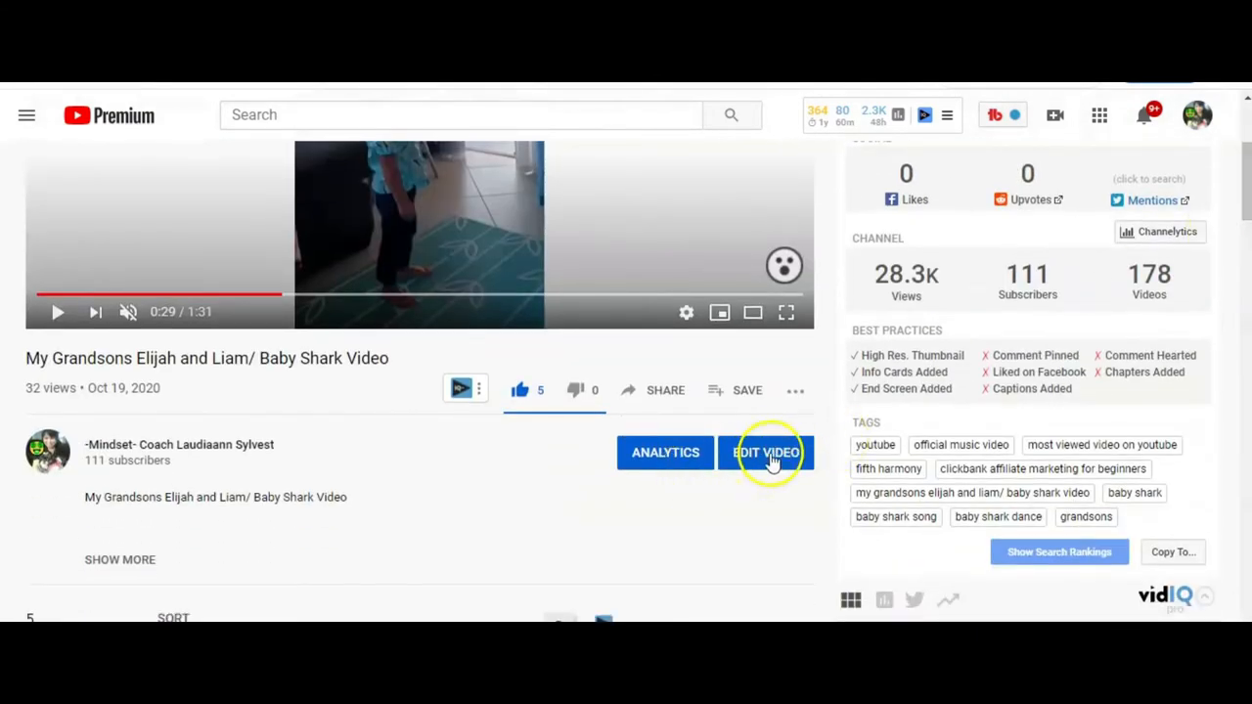
Check the Baby Shark Details page: thumbnail, tags, audience setting and its two playlists.
left_click(766, 452)
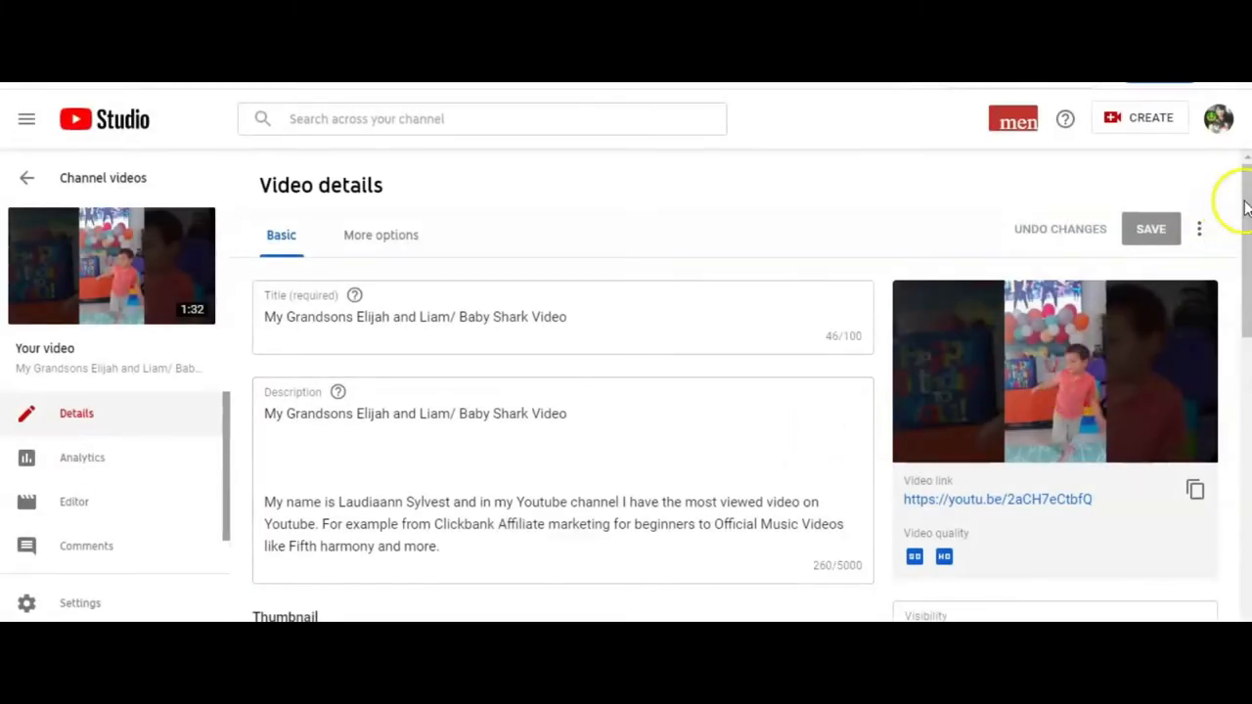
scroll("down", 3)
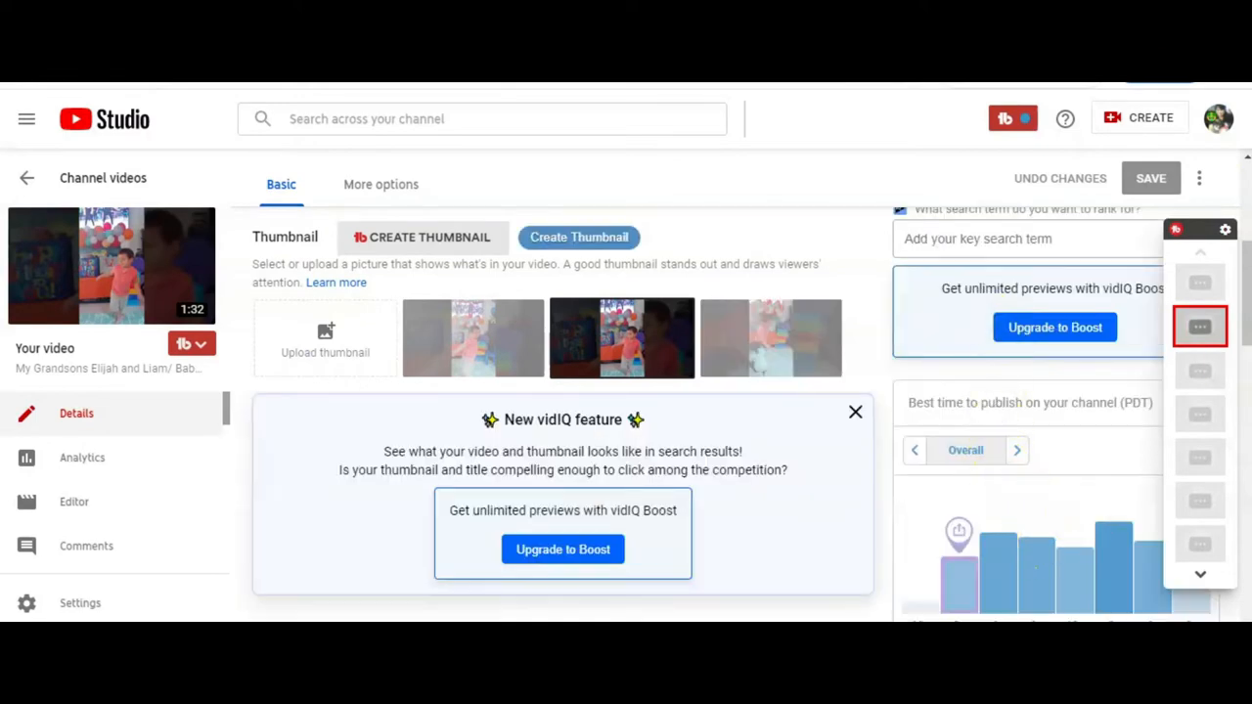
scroll("down", 3)
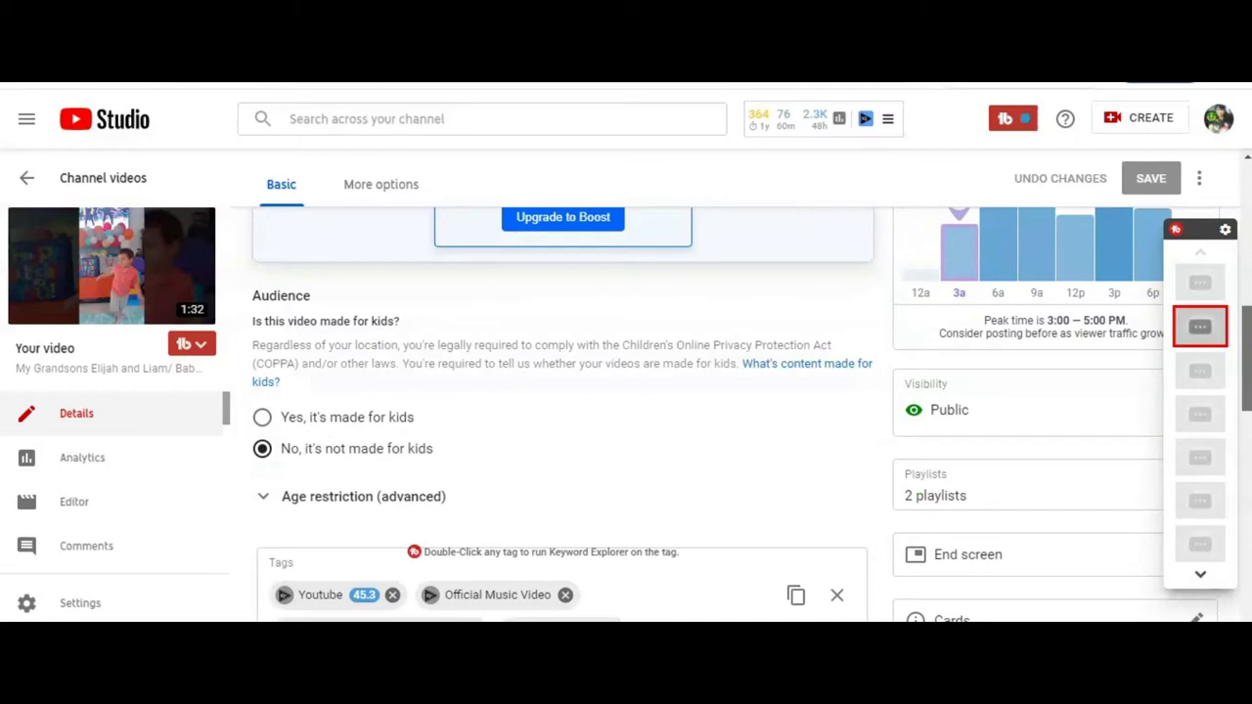
scroll("down", 3)
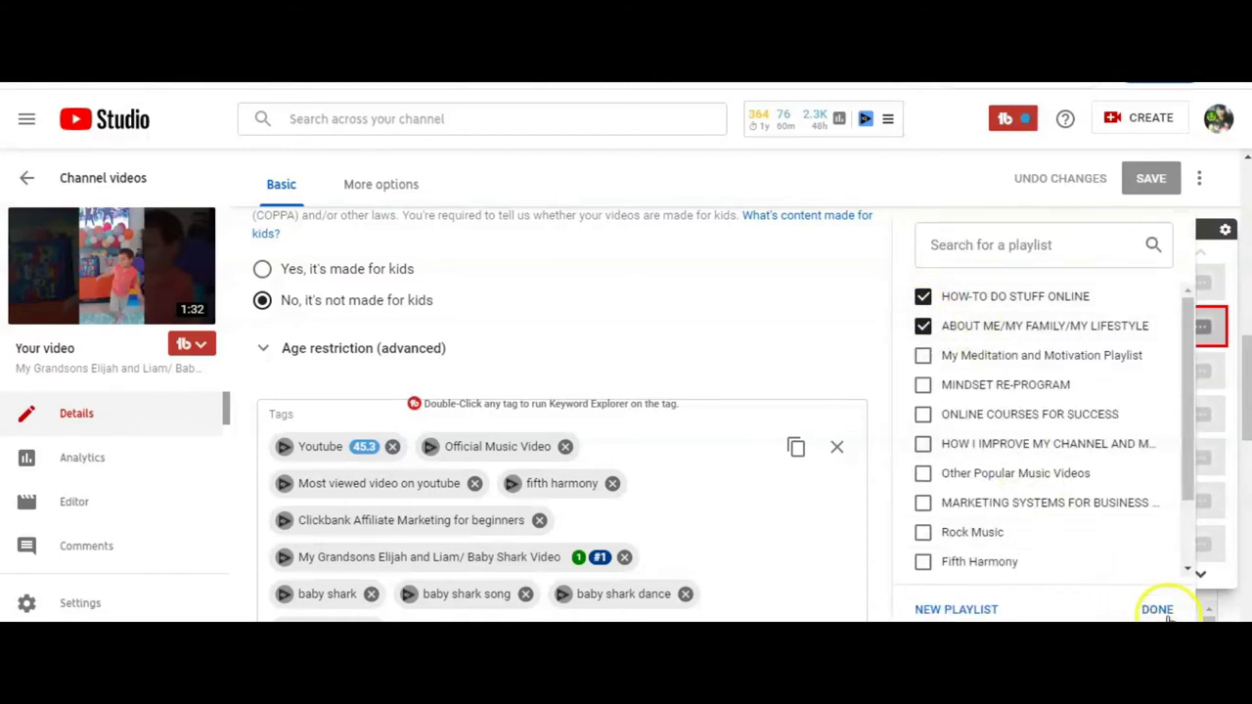
left_click(1157, 609)
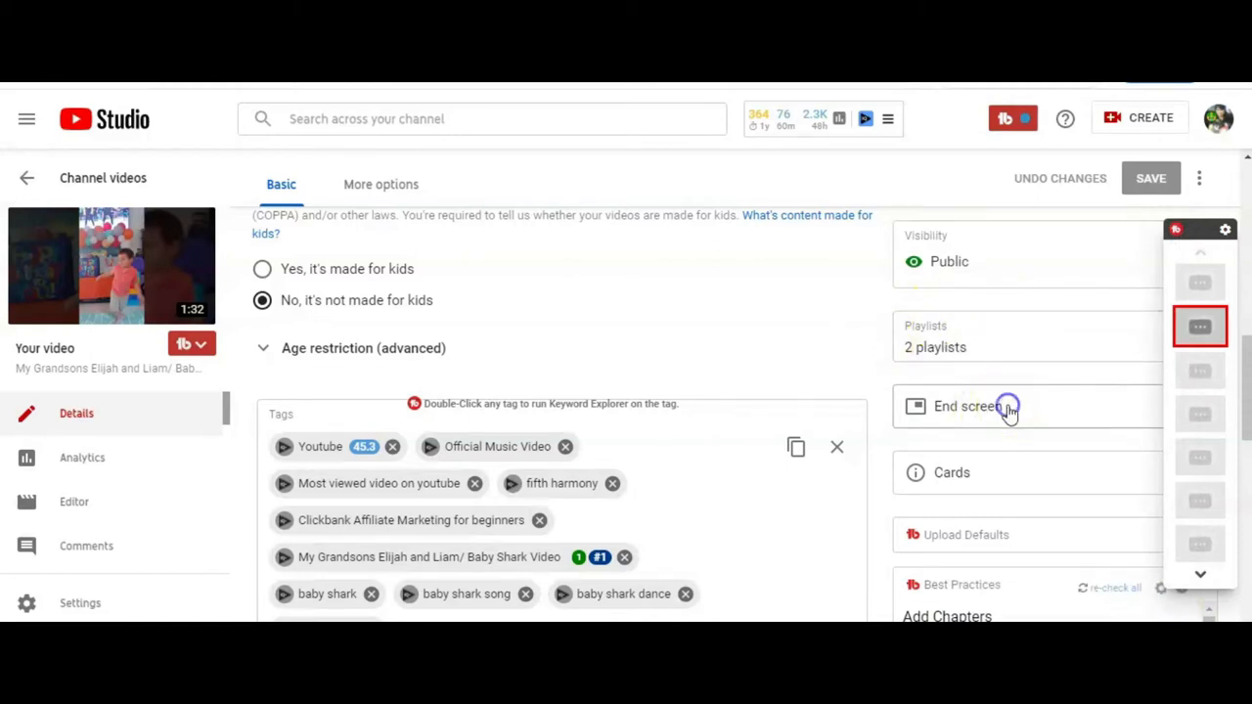
left_click(969, 407)
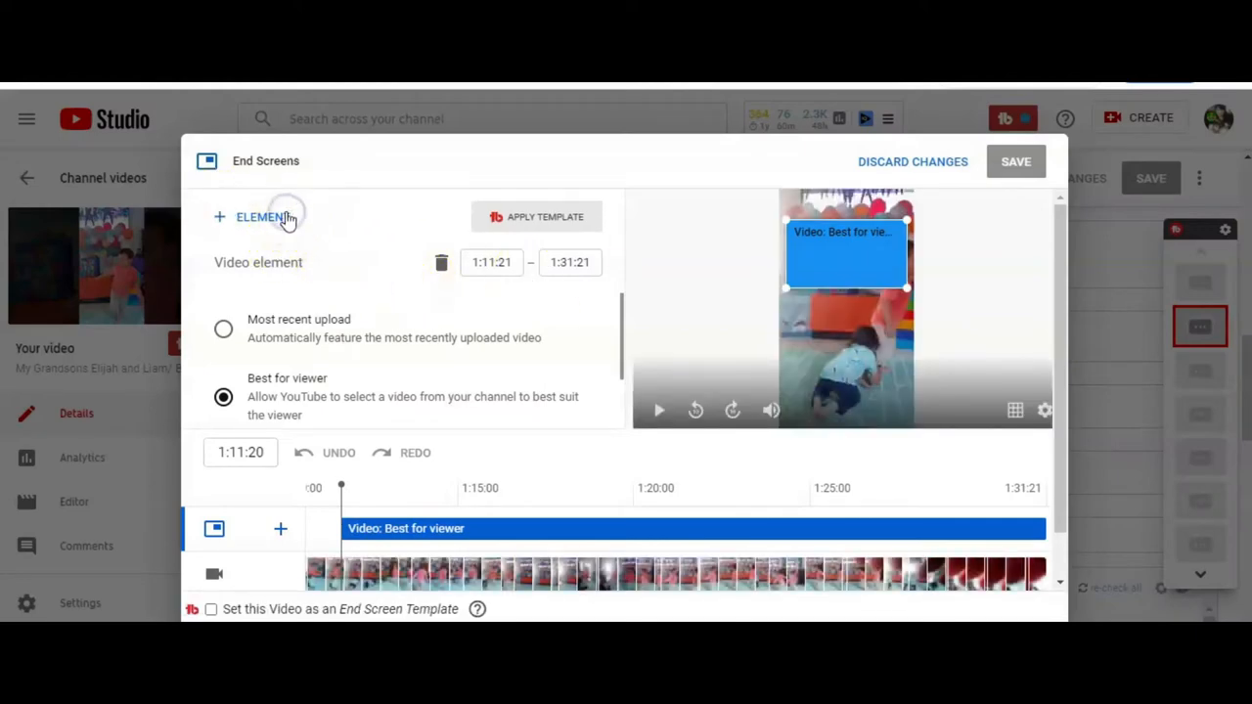
left_click(261, 216)
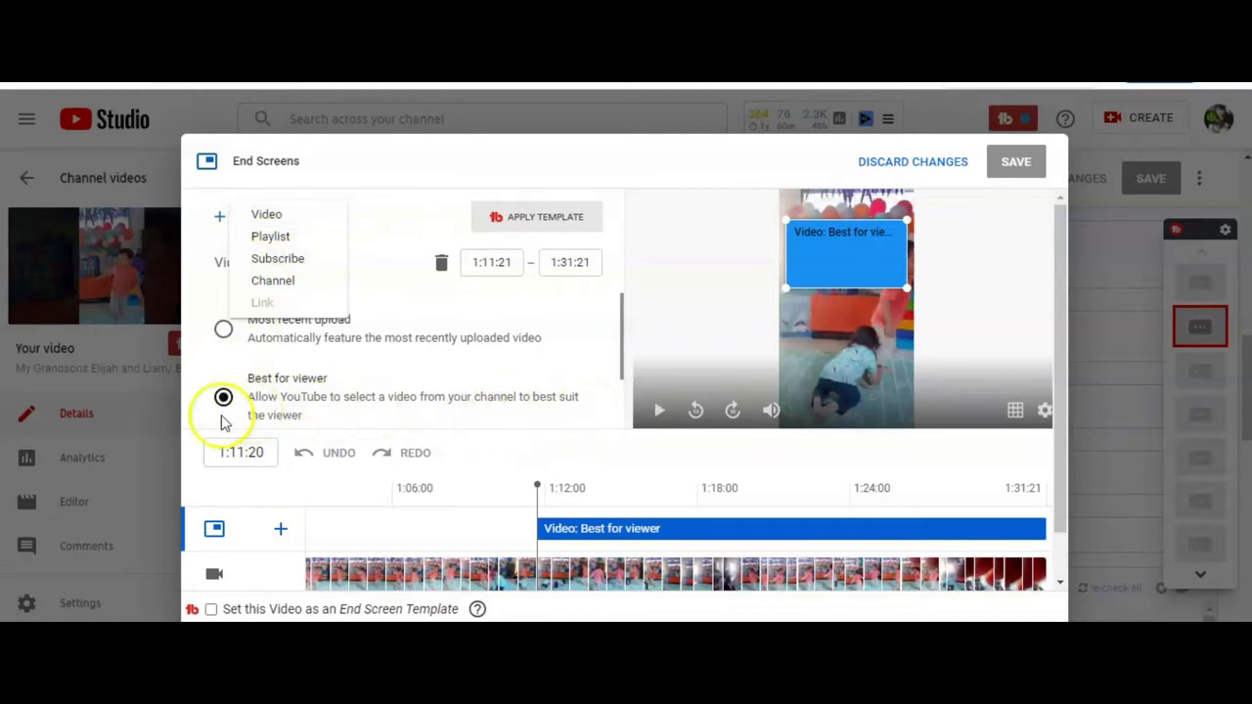
left_click(224, 396)
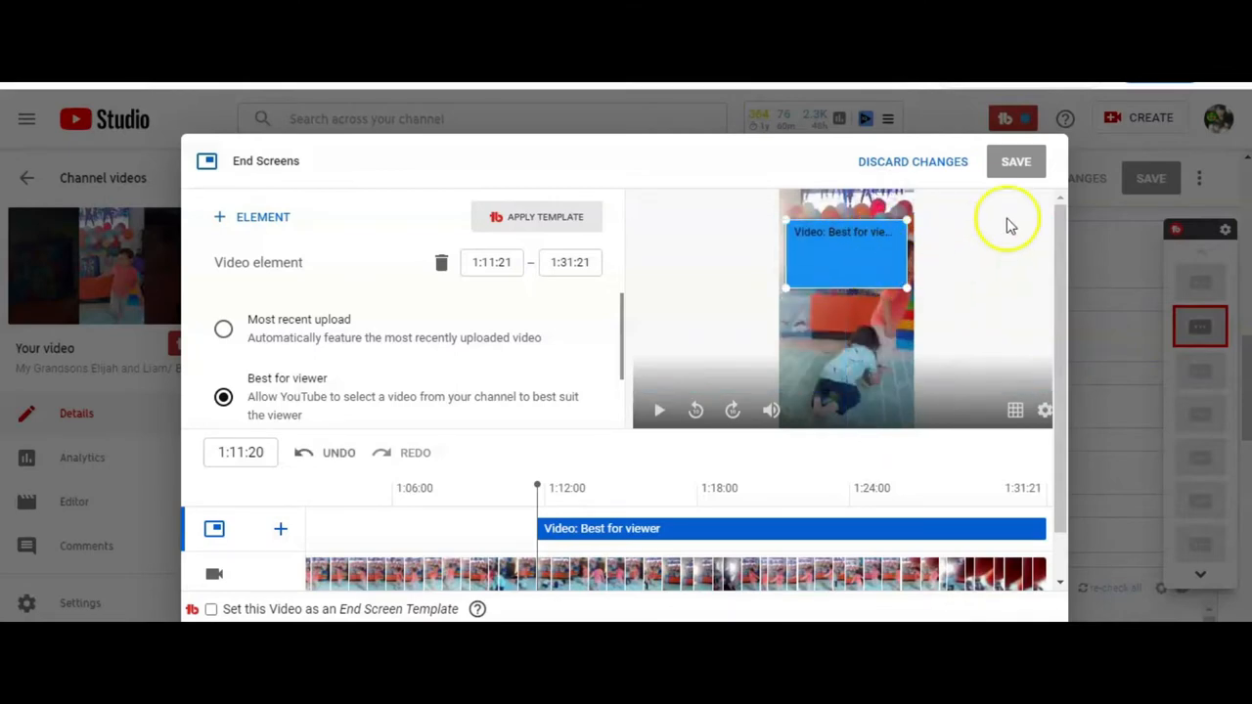
mouse_move(910, 171)
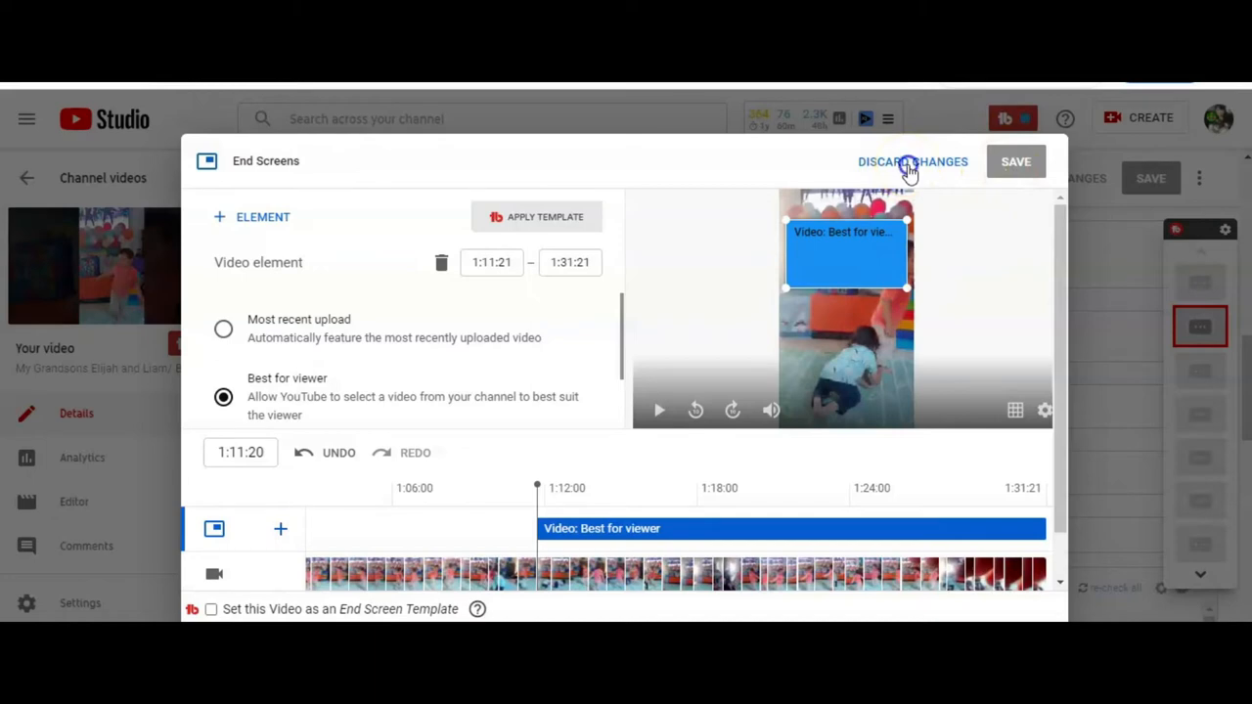
left_click(913, 162)
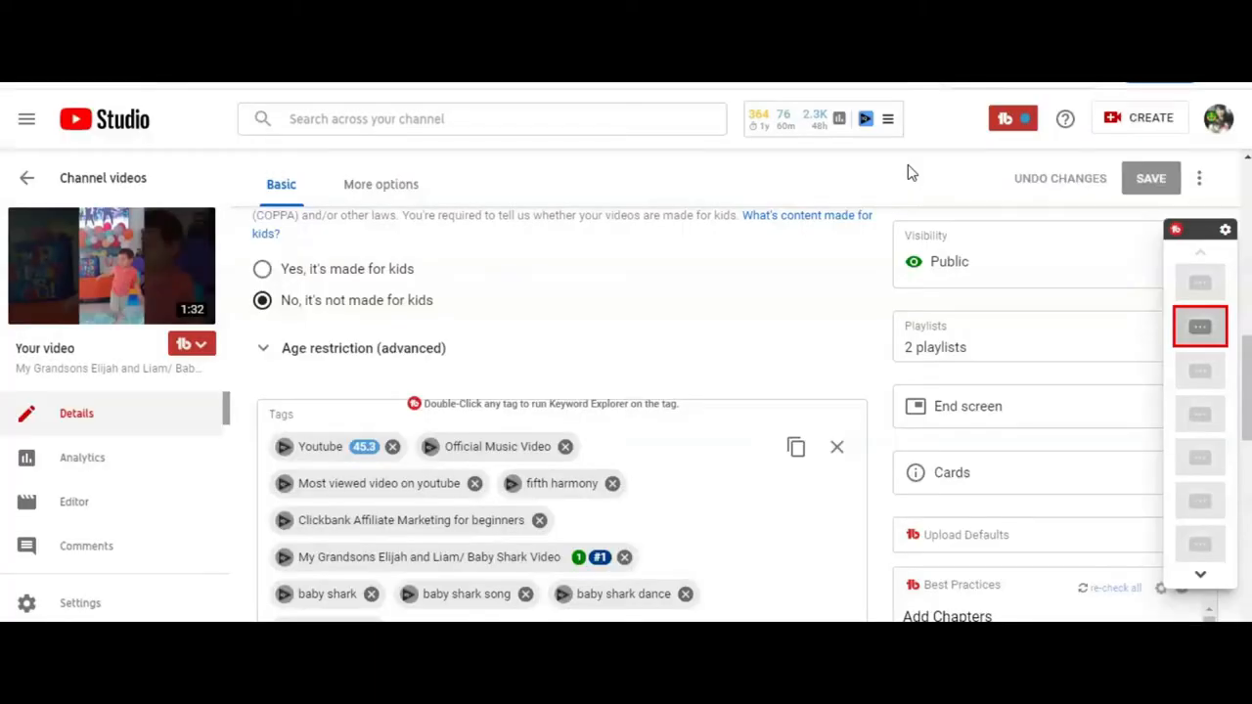
mouse_move(979, 480)
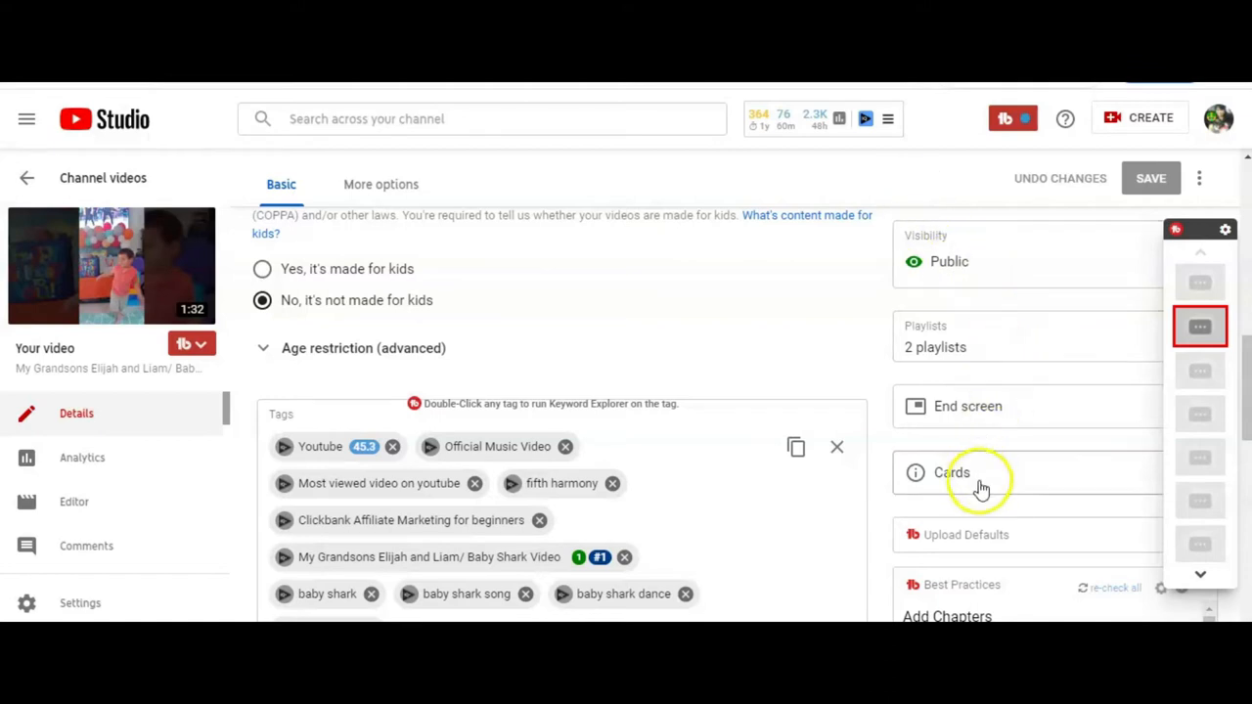
mouse_move(988, 484)
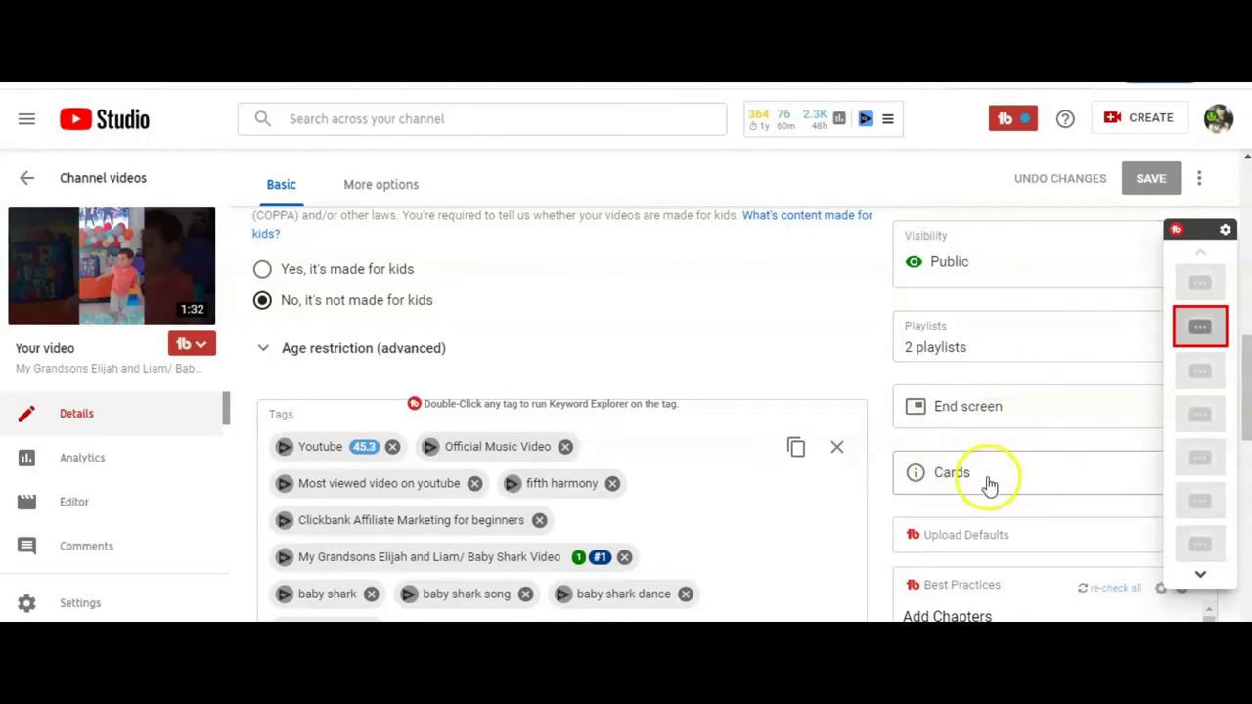
mouse_move(969, 486)
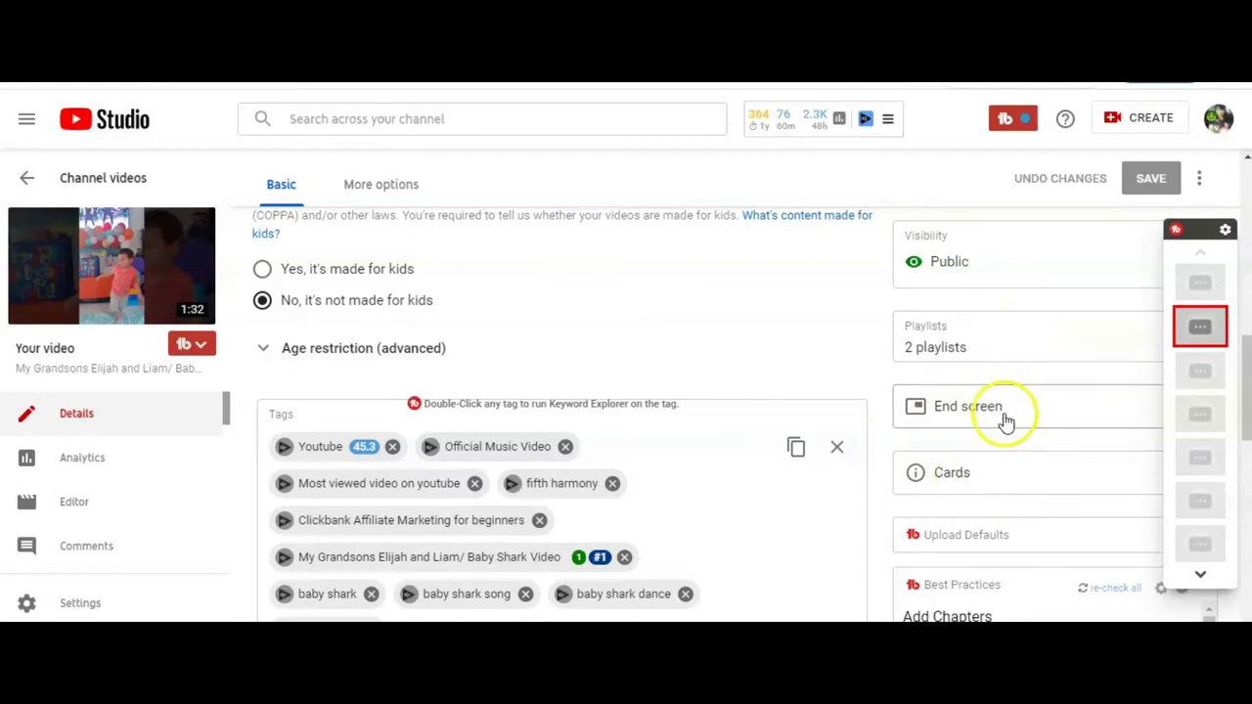
mouse_move(978, 487)
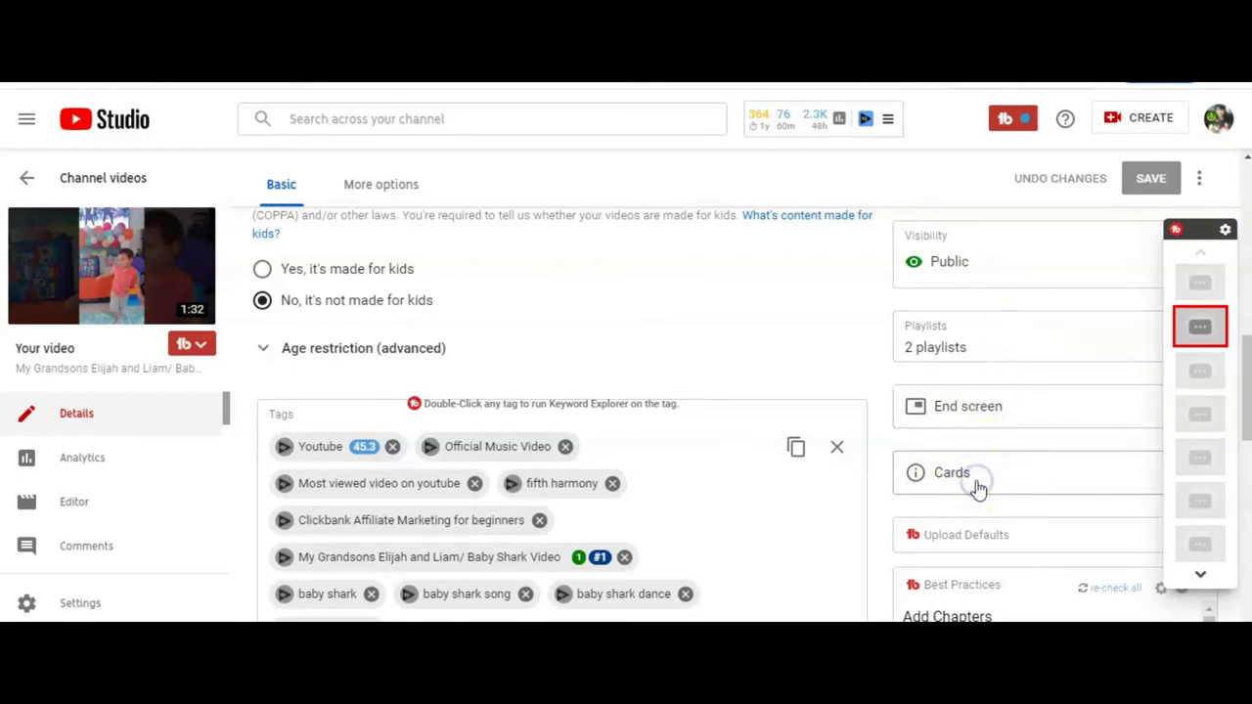
Inspect the ONLINE COURSES FOR SUCCESS playlist card and card types, then discard changes.
left_click(951, 473)
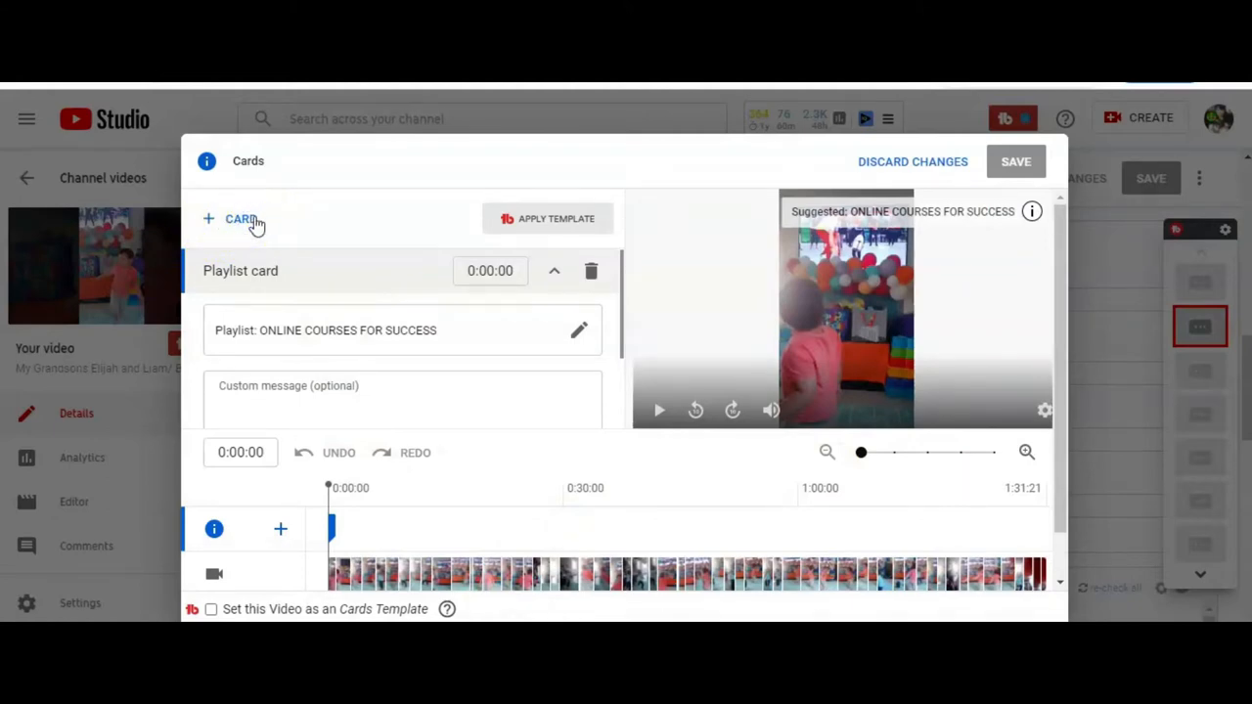
left_click(237, 219)
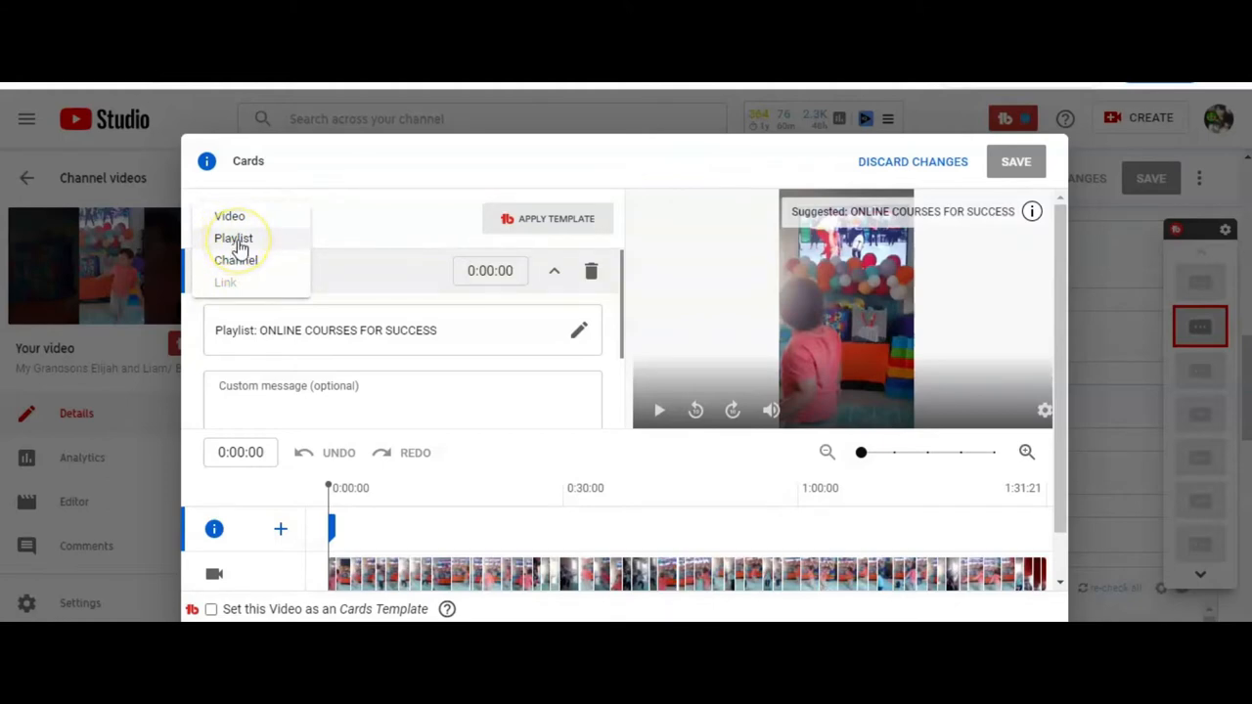
mouse_move(250, 242)
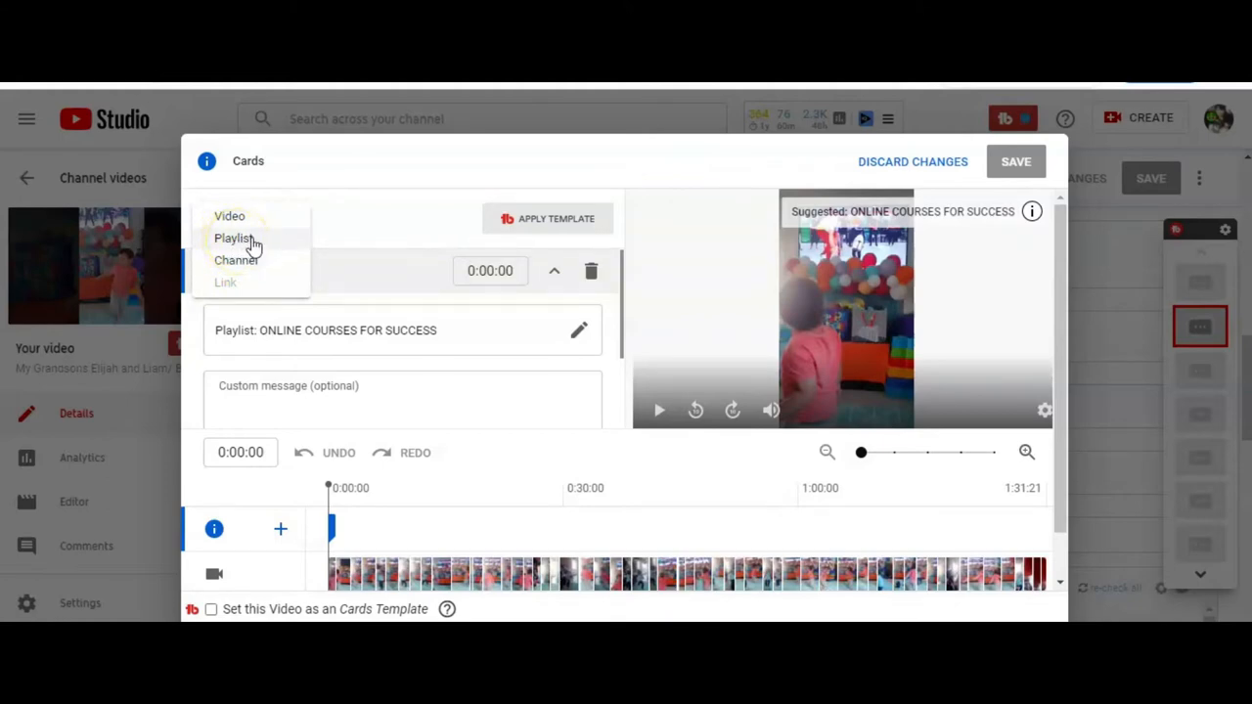
mouse_move(623, 338)
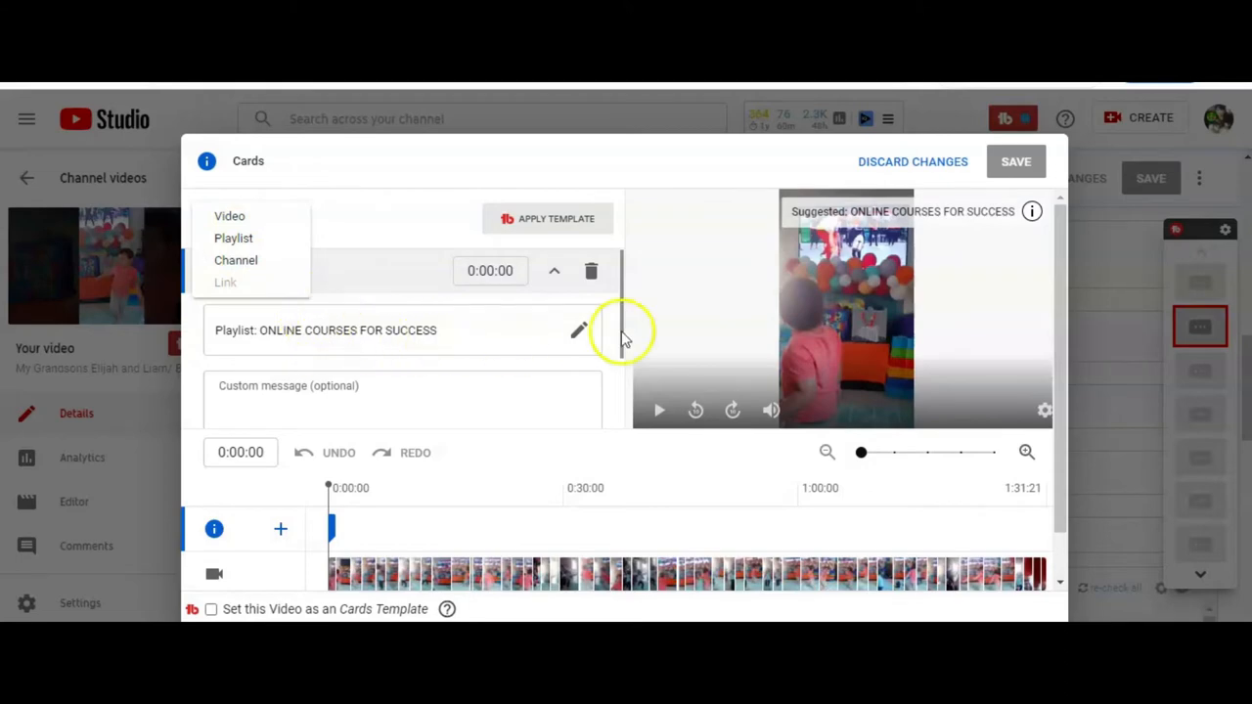
mouse_move(499, 325)
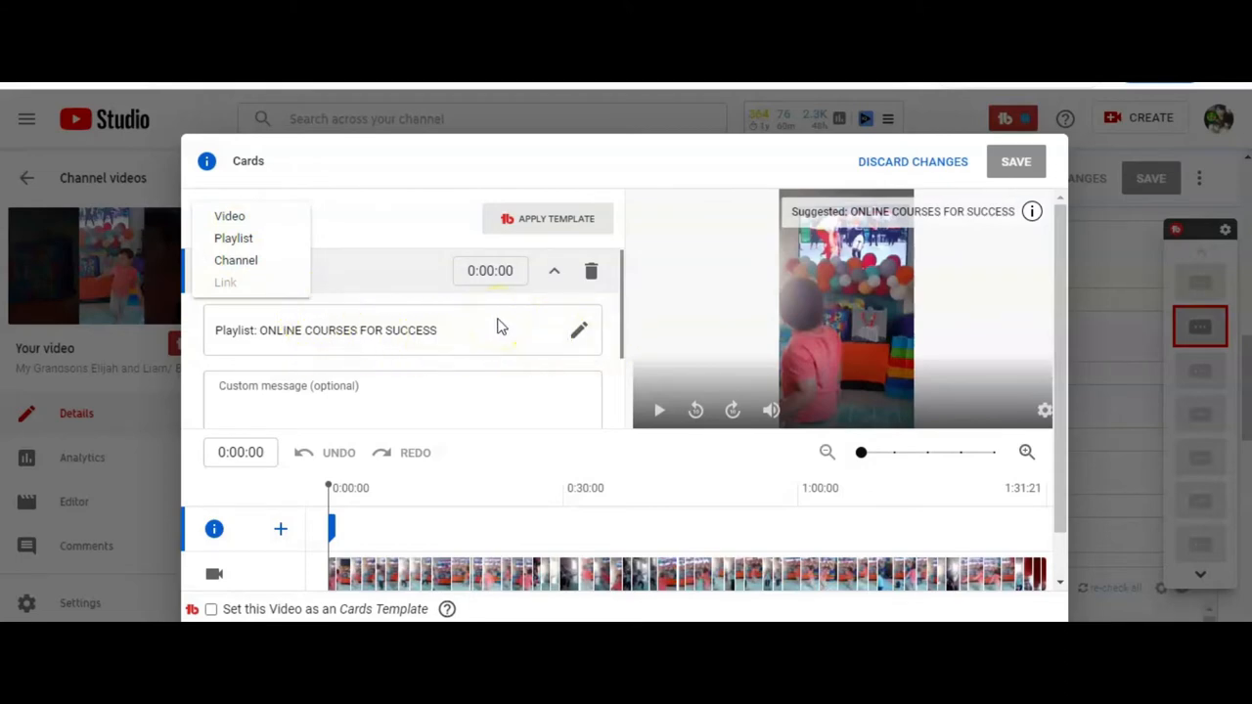
mouse_move(499, 336)
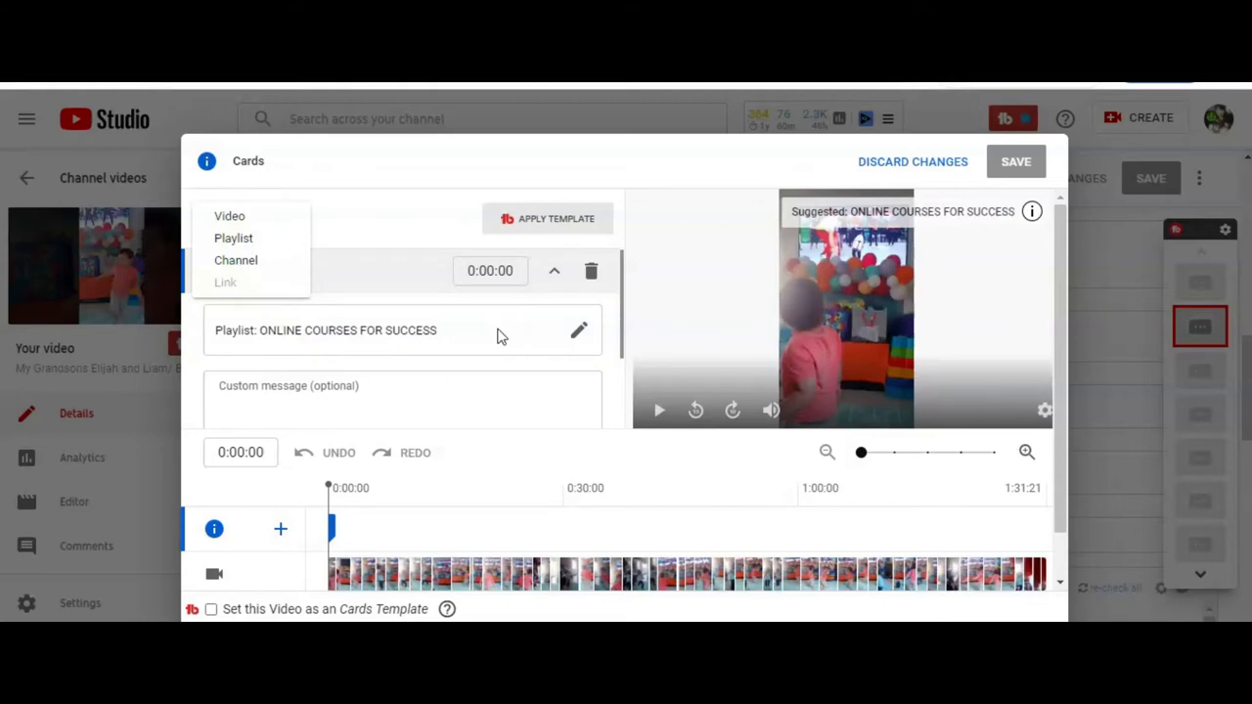
mouse_move(504, 342)
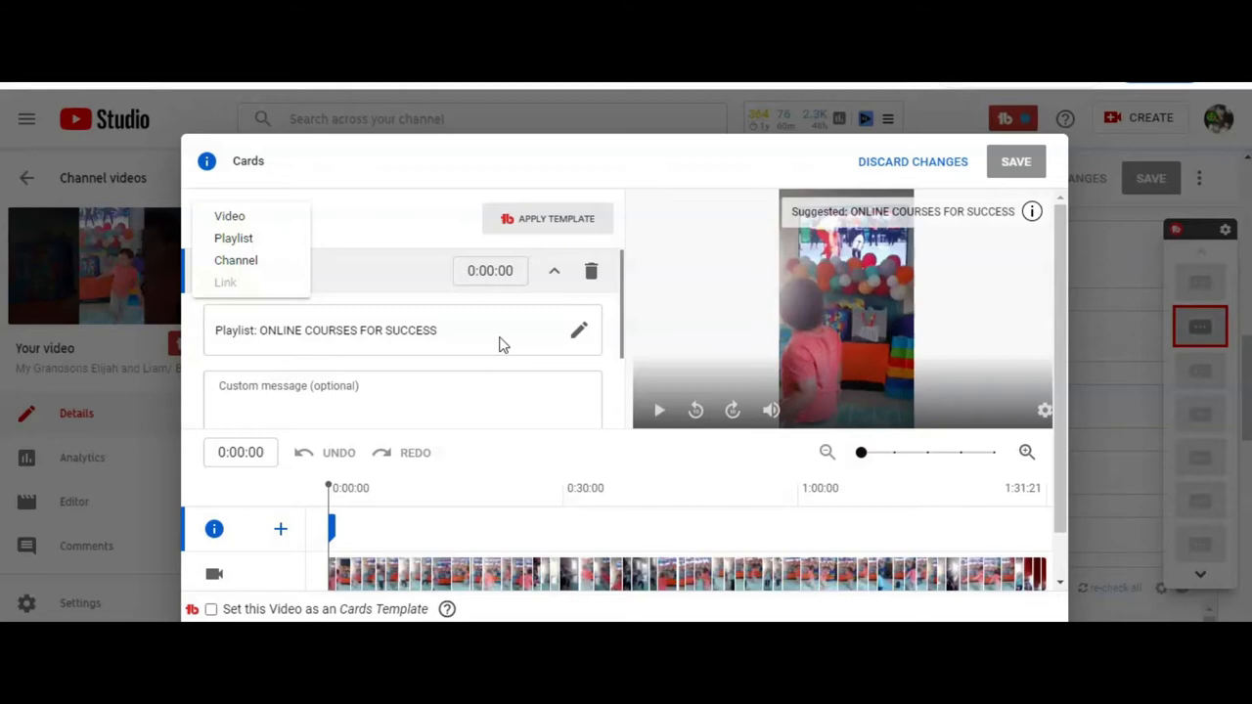
mouse_move(543, 357)
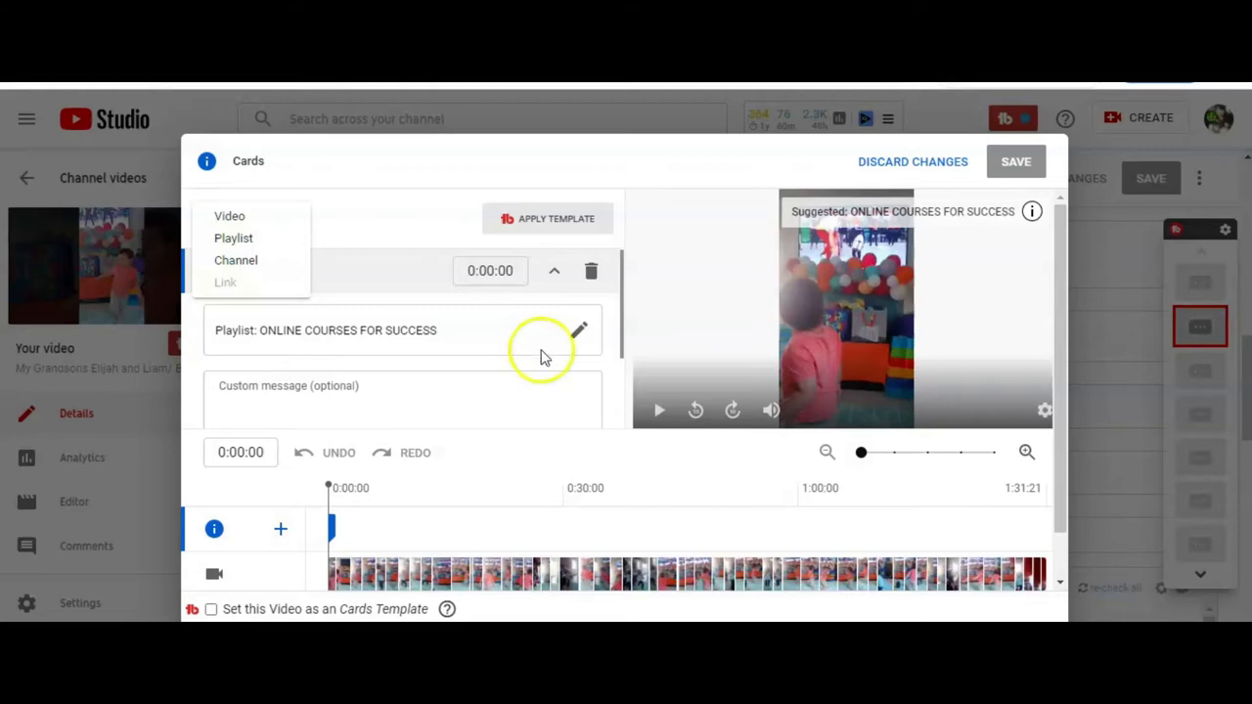
mouse_move(934, 274)
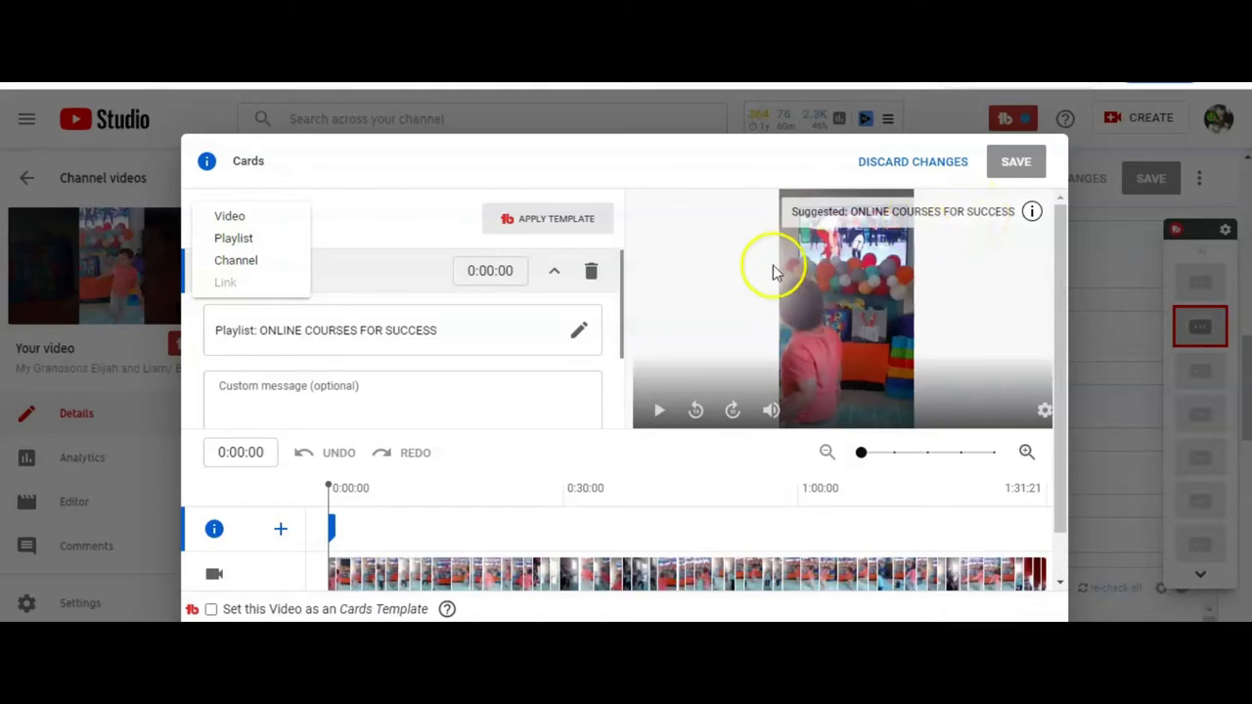
mouse_move(1084, 237)
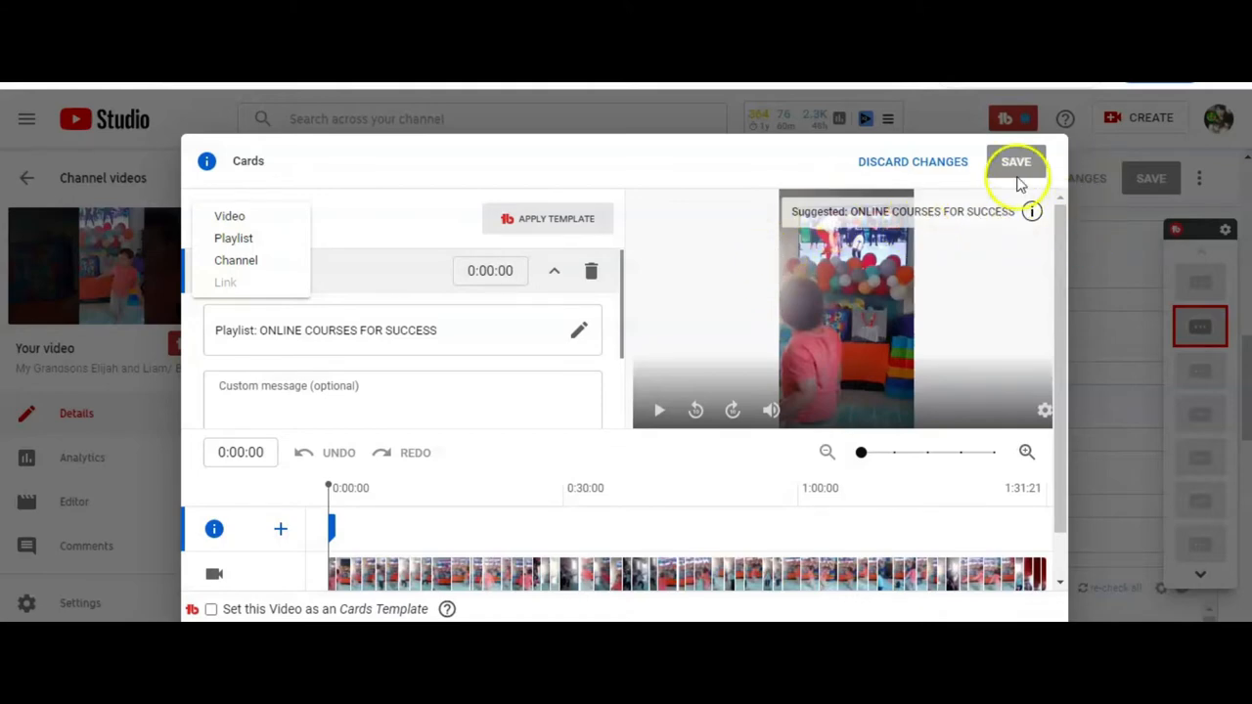
left_click(1015, 161)
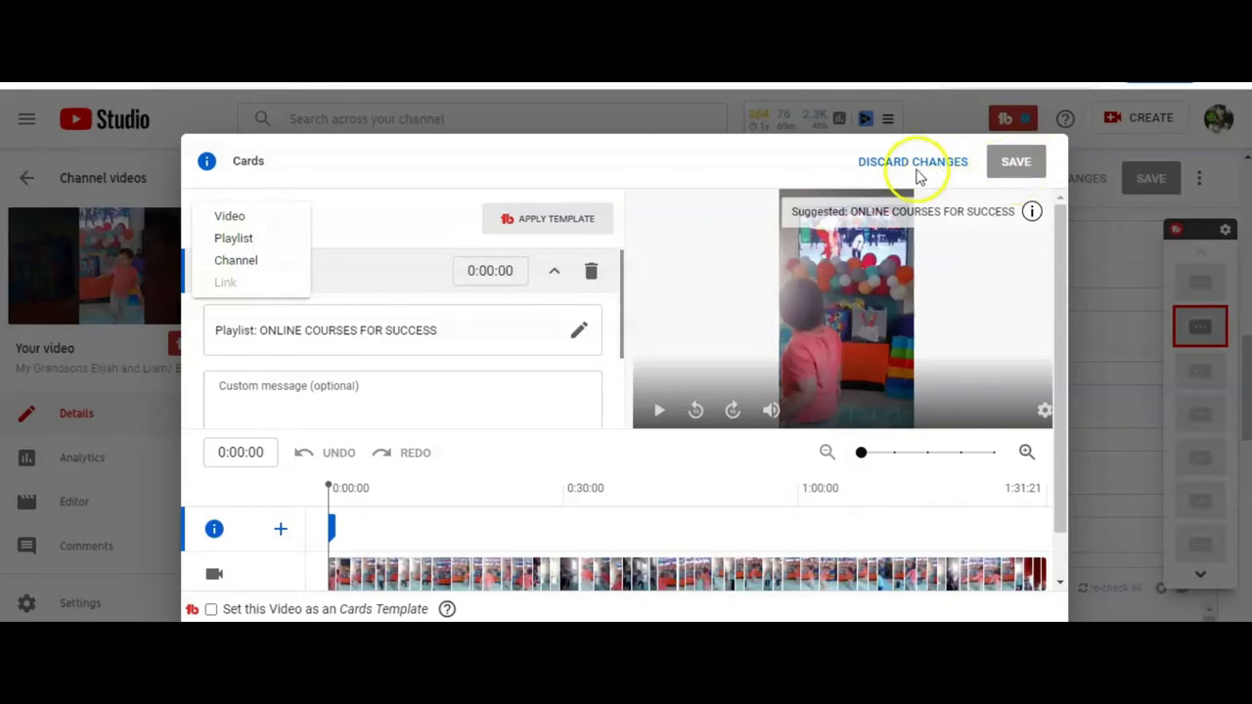
left_click(233, 238)
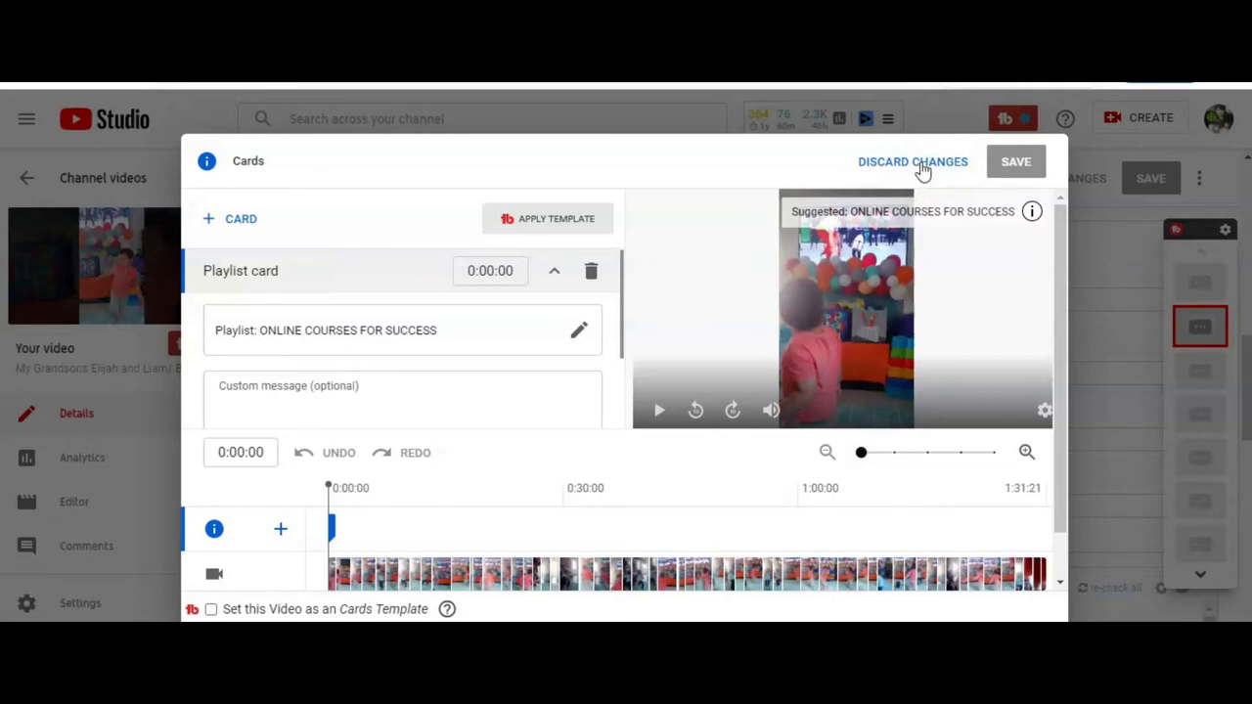
left_click(911, 162)
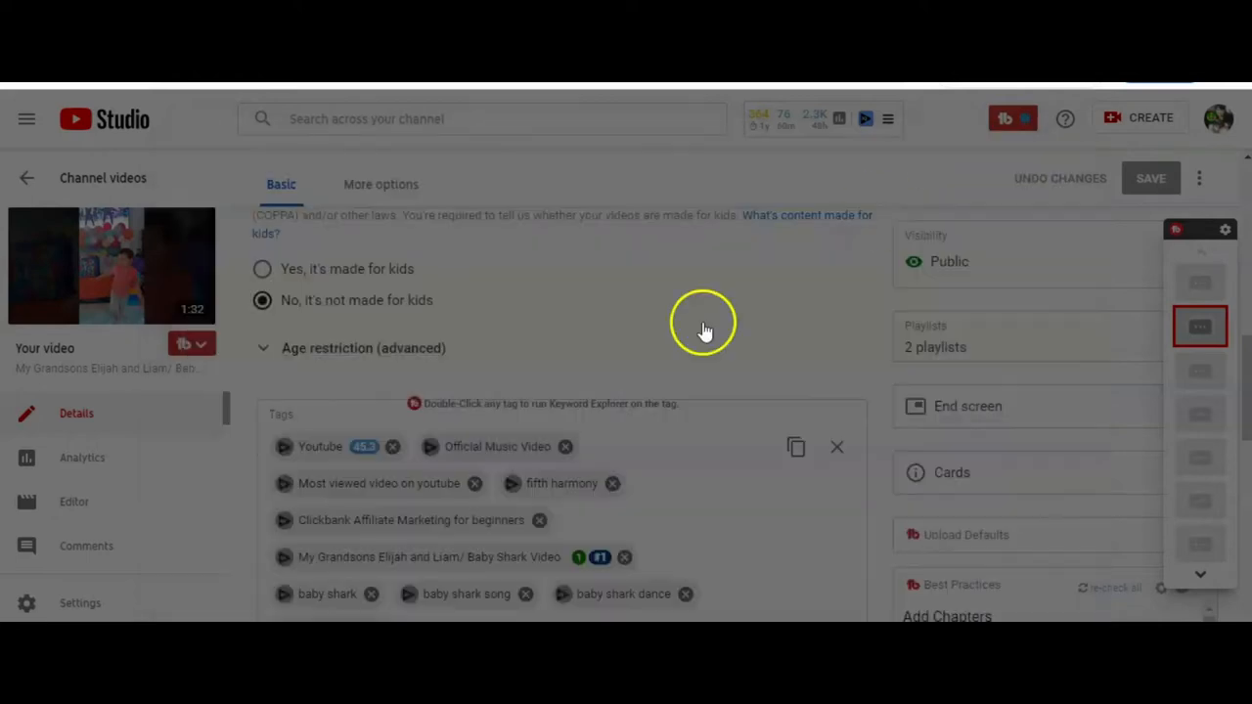
mouse_move(963, 421)
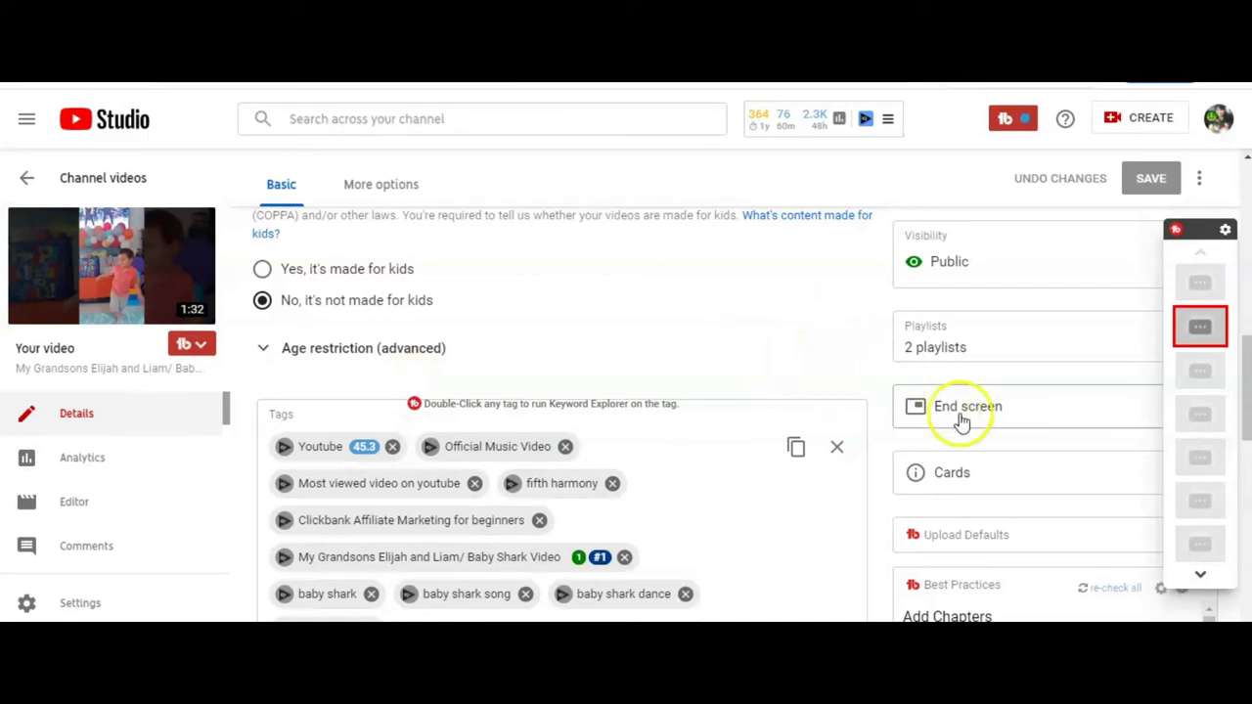
mouse_move(954, 347)
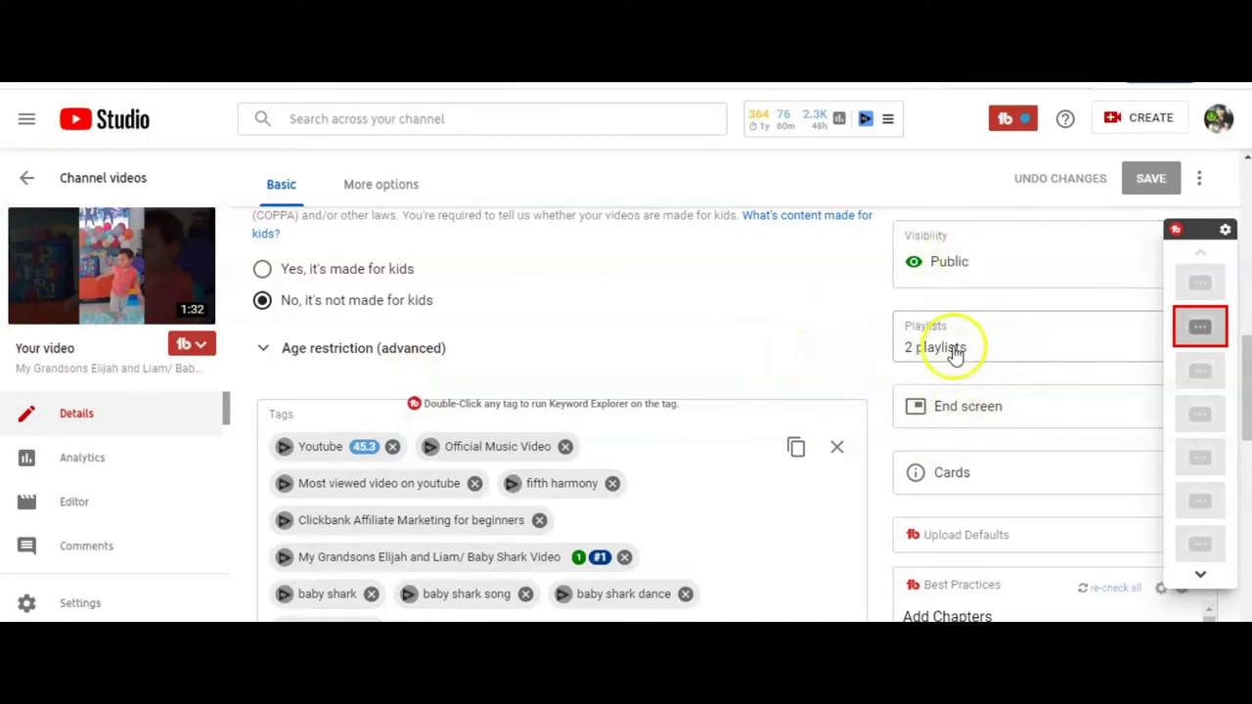
mouse_move(982, 473)
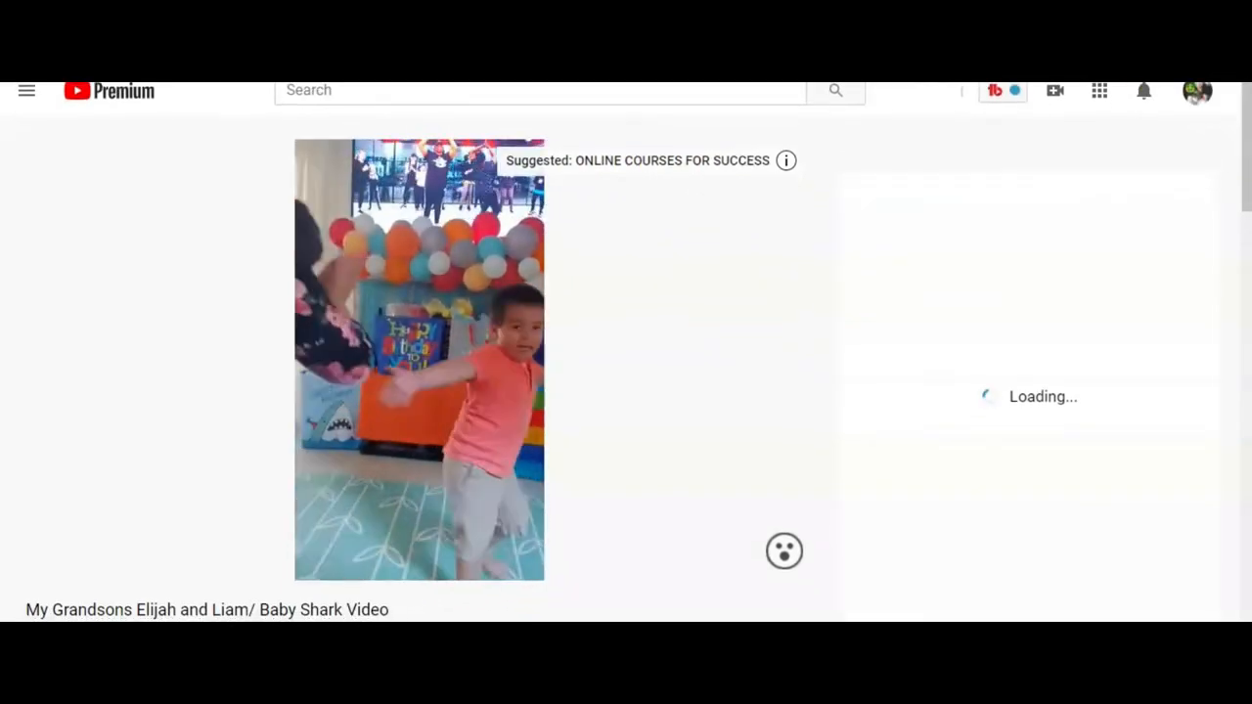
scroll("down", 3)
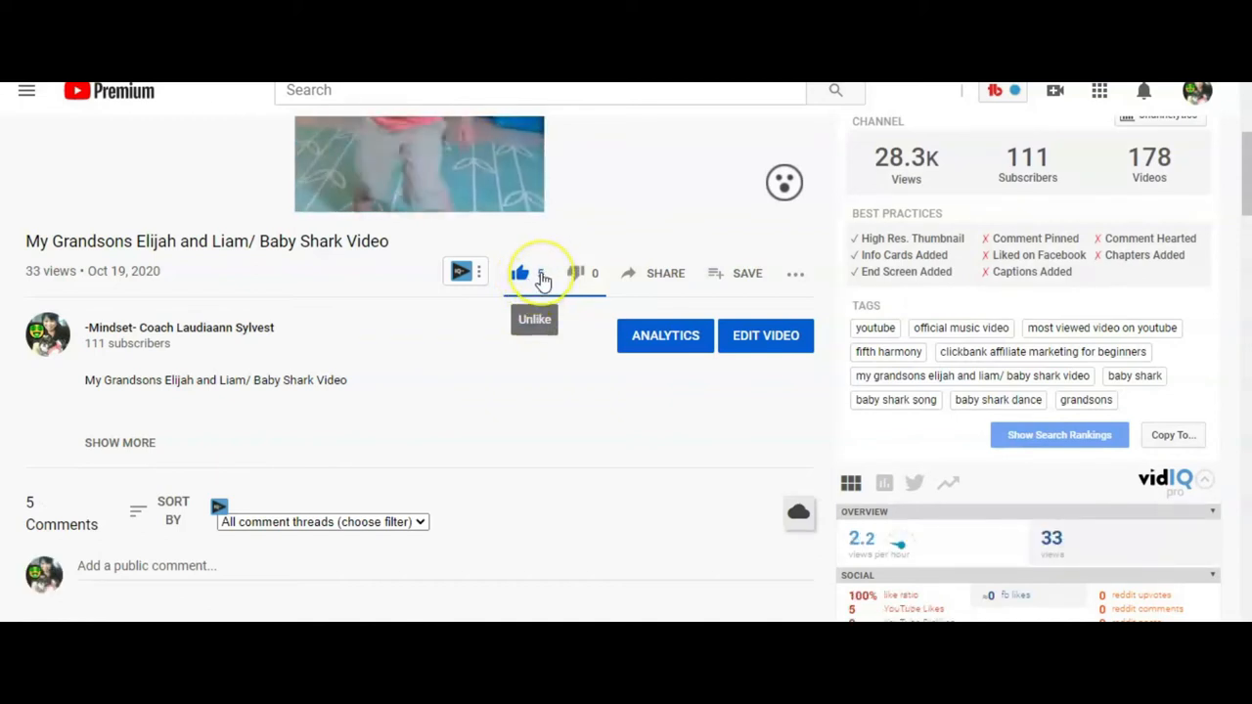
left_click(520, 273)
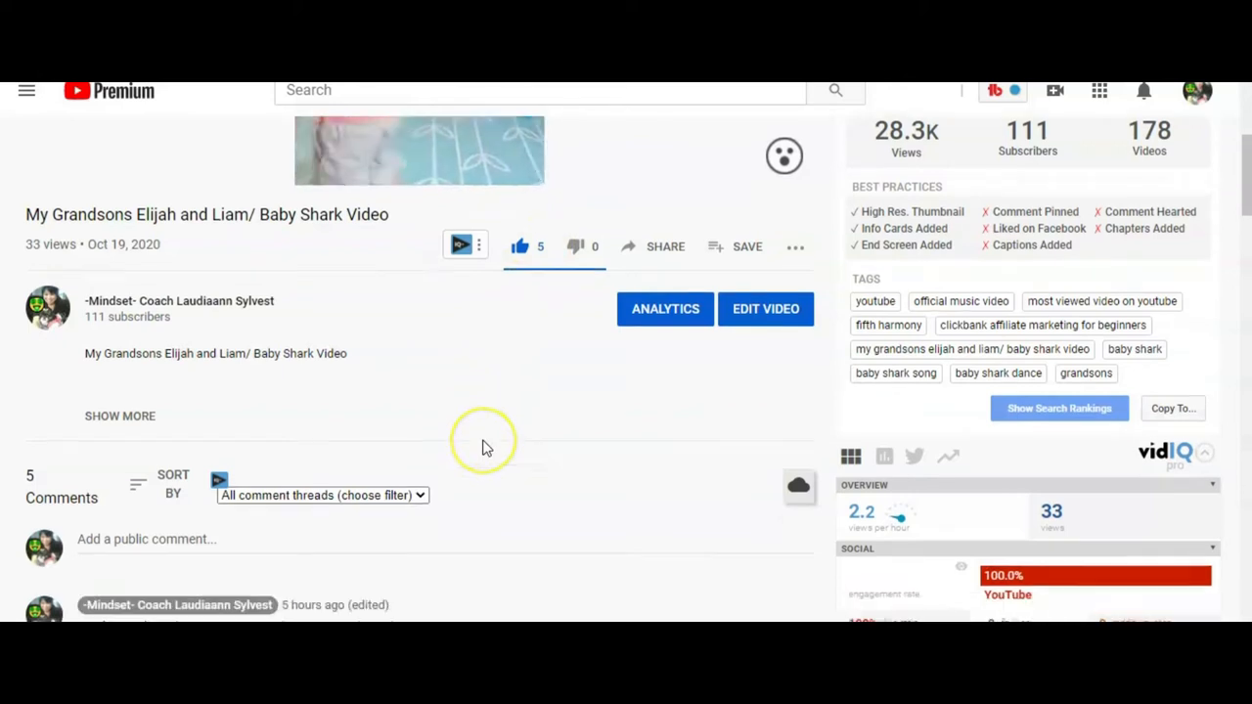
scroll("down", 3)
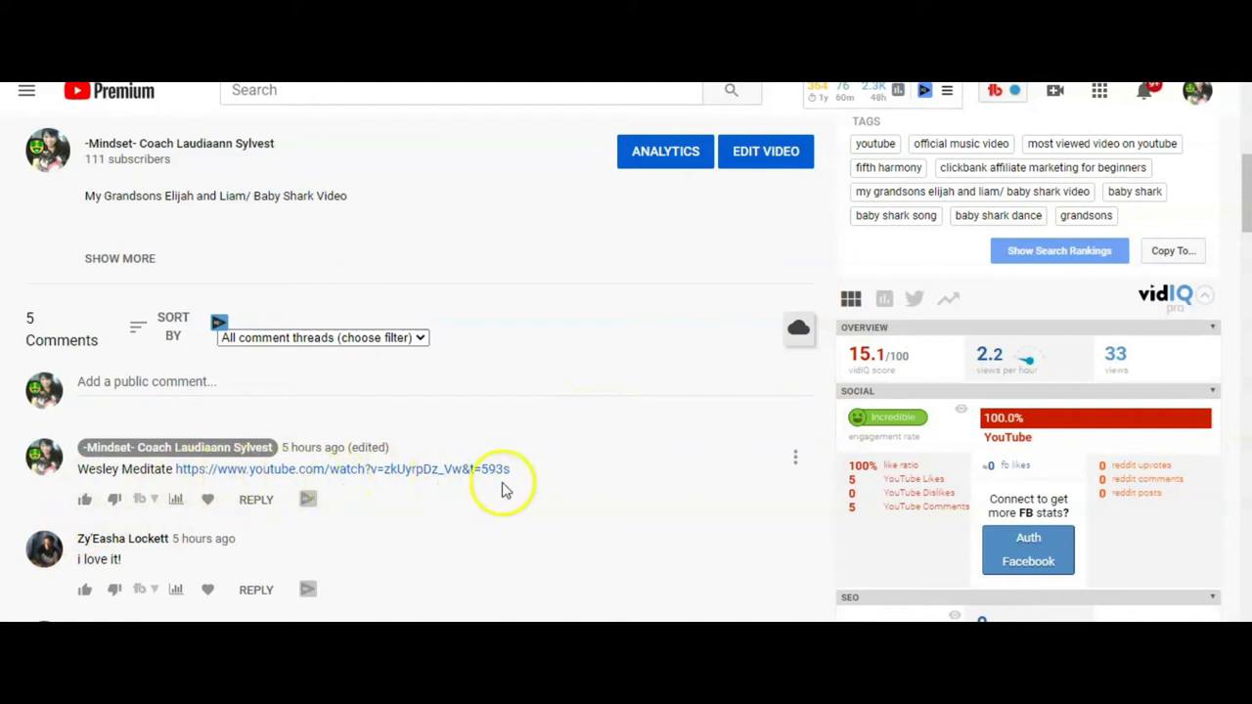
mouse_move(147, 484)
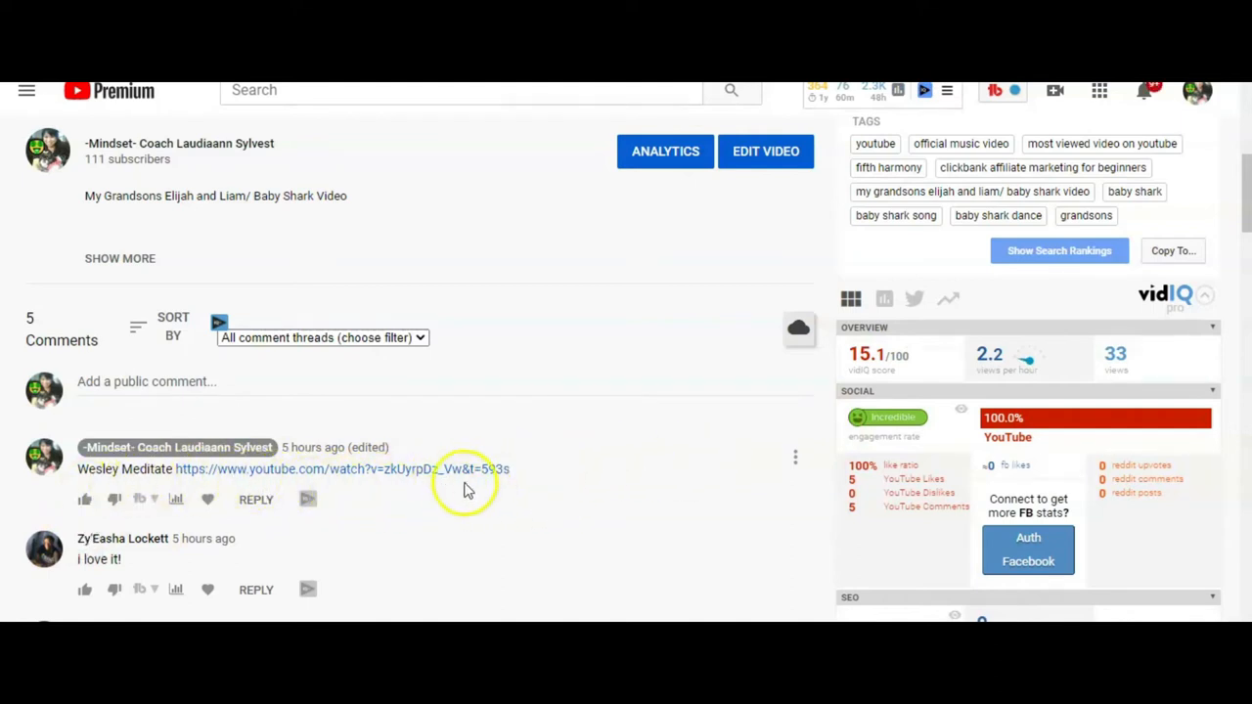
mouse_move(378, 476)
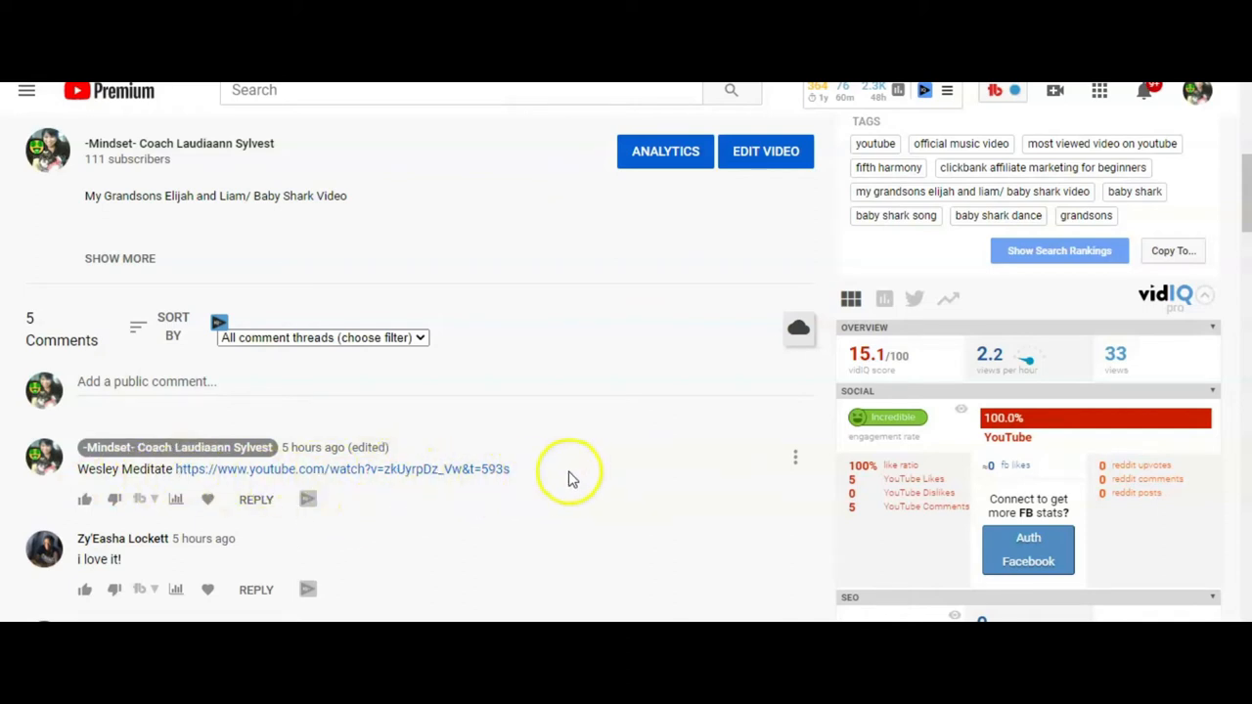
mouse_move(508, 501)
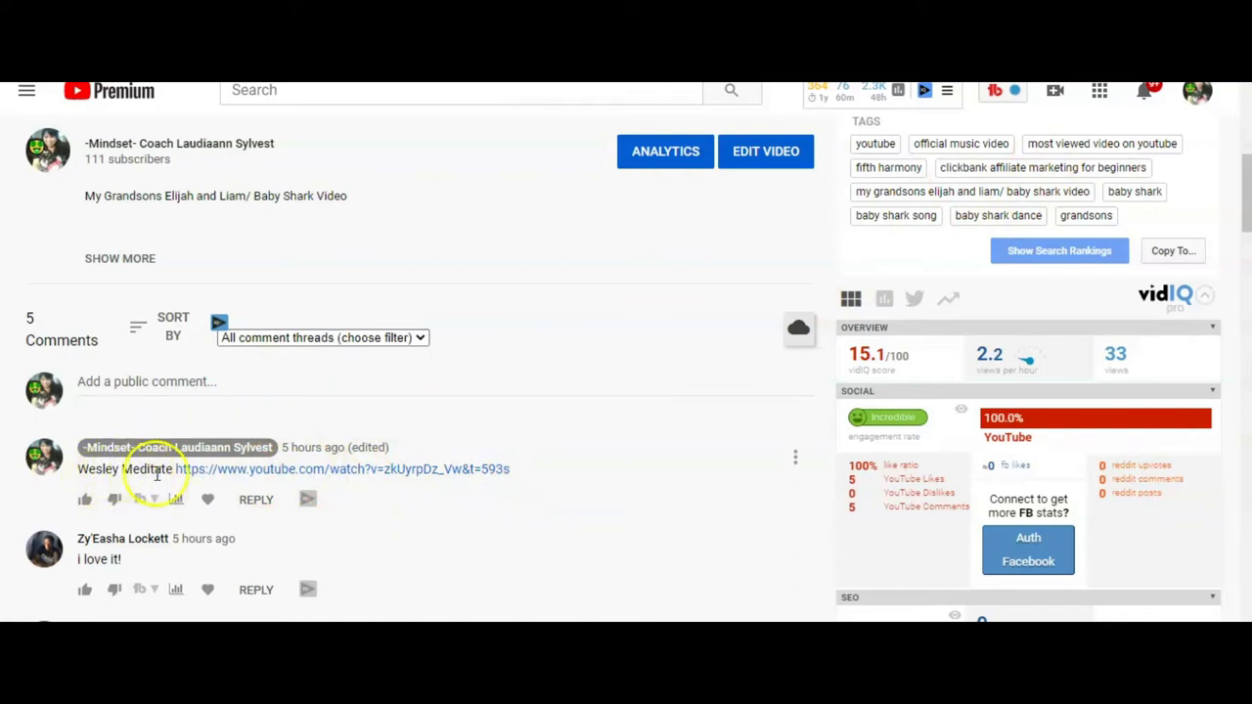
mouse_move(515, 473)
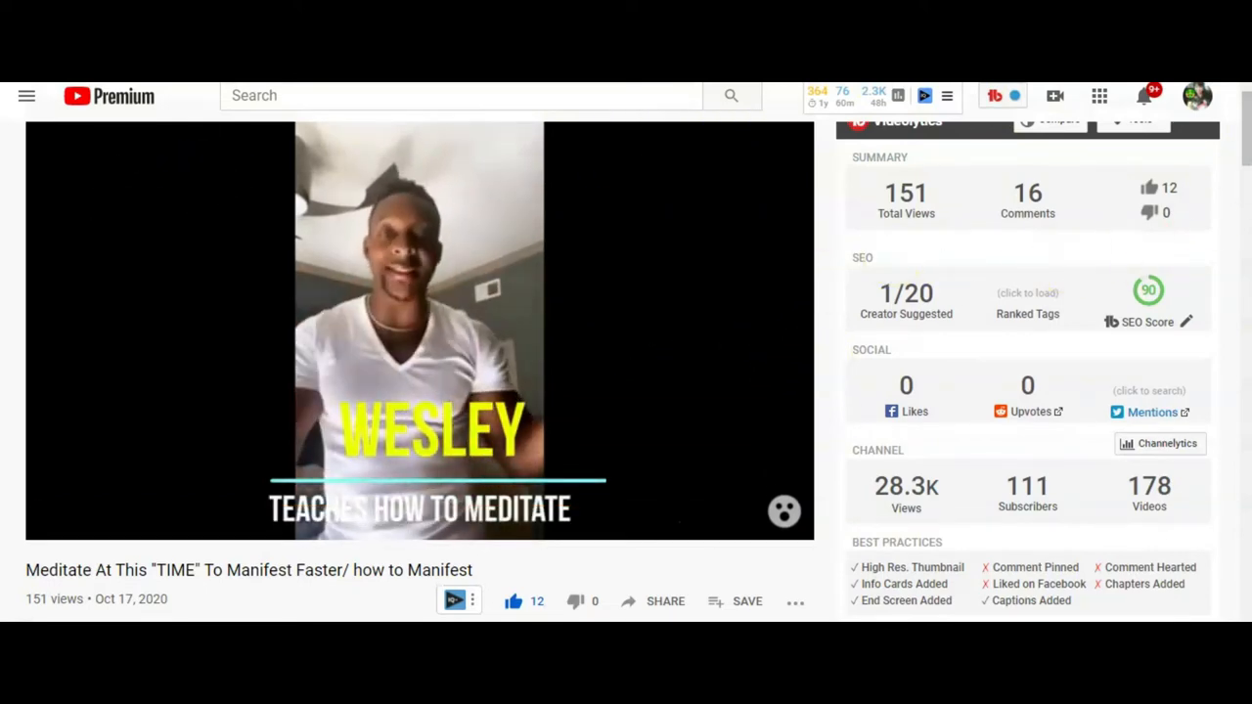
Scroll the Meditate At This TIME video down to its 16 comments and vidIQ stats.
scroll("down", 3)
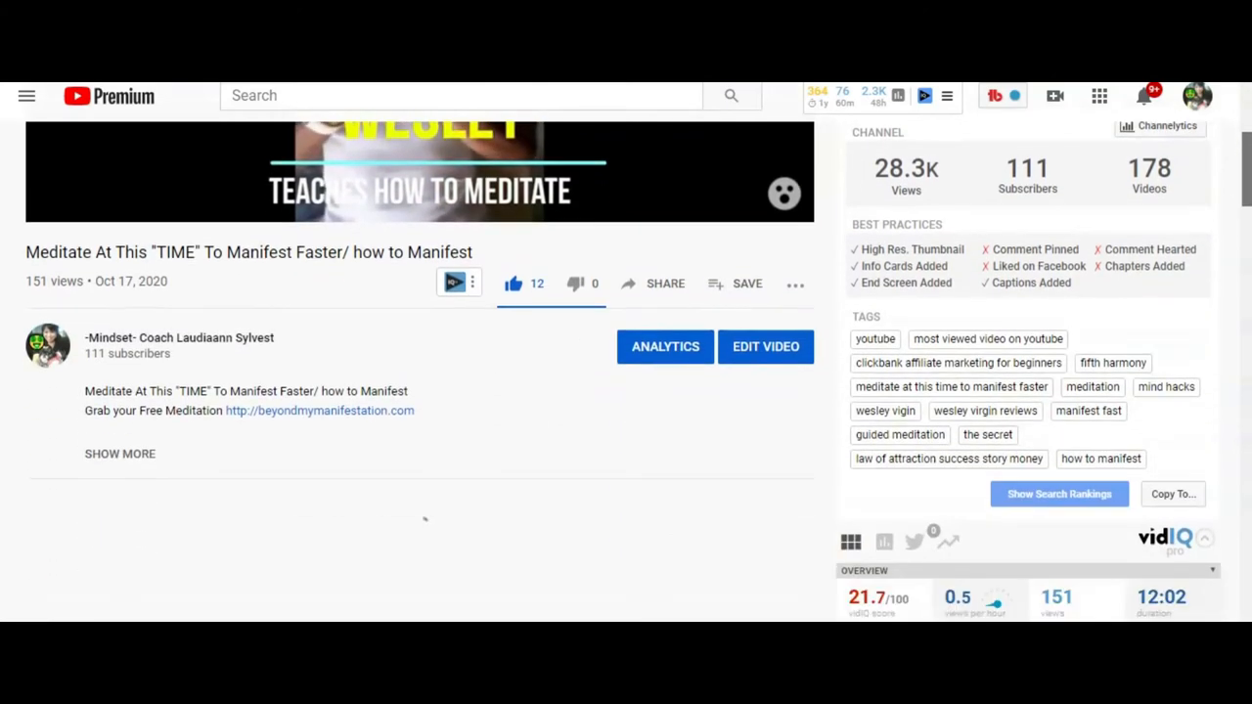
scroll("down", 3)
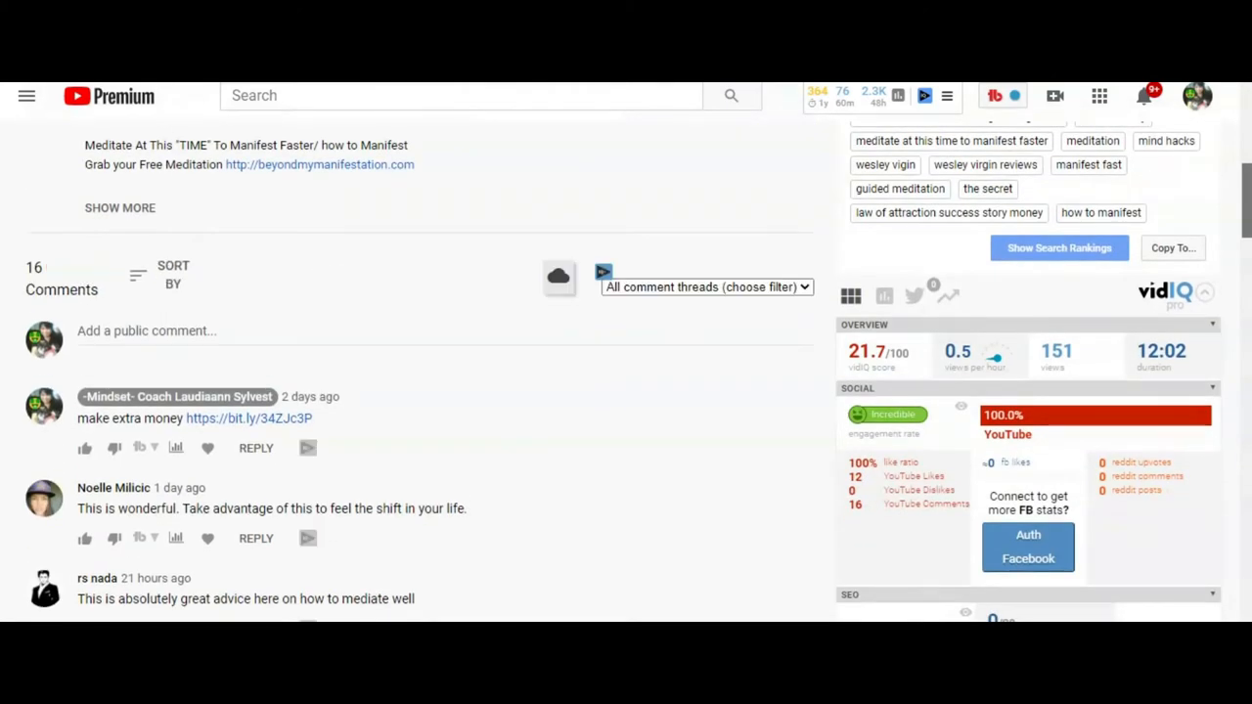
scroll("down", 3)
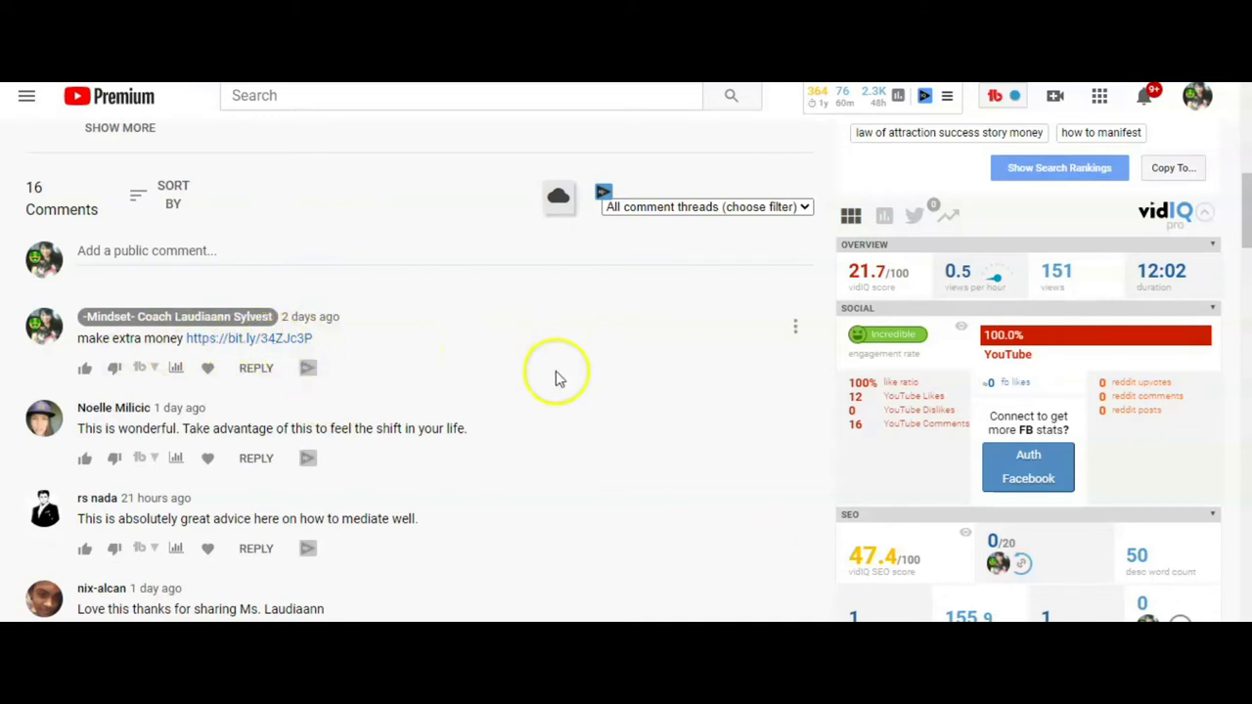
mouse_move(370, 355)
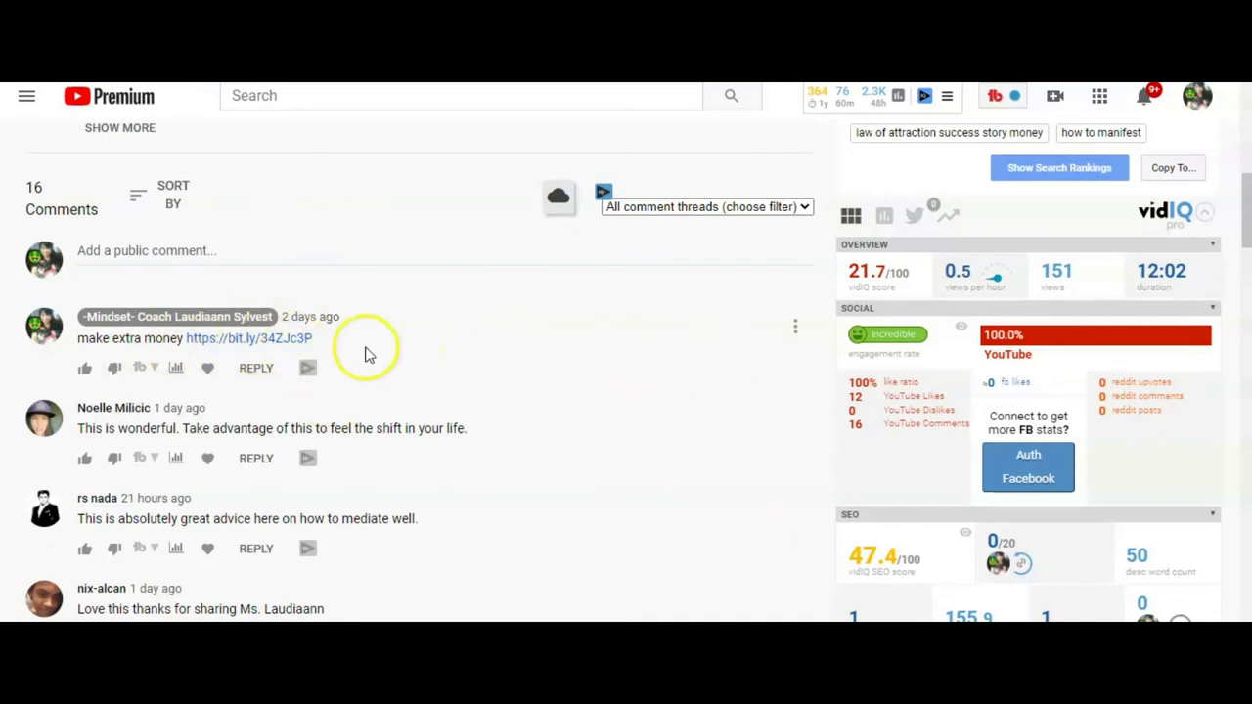
mouse_move(127, 362)
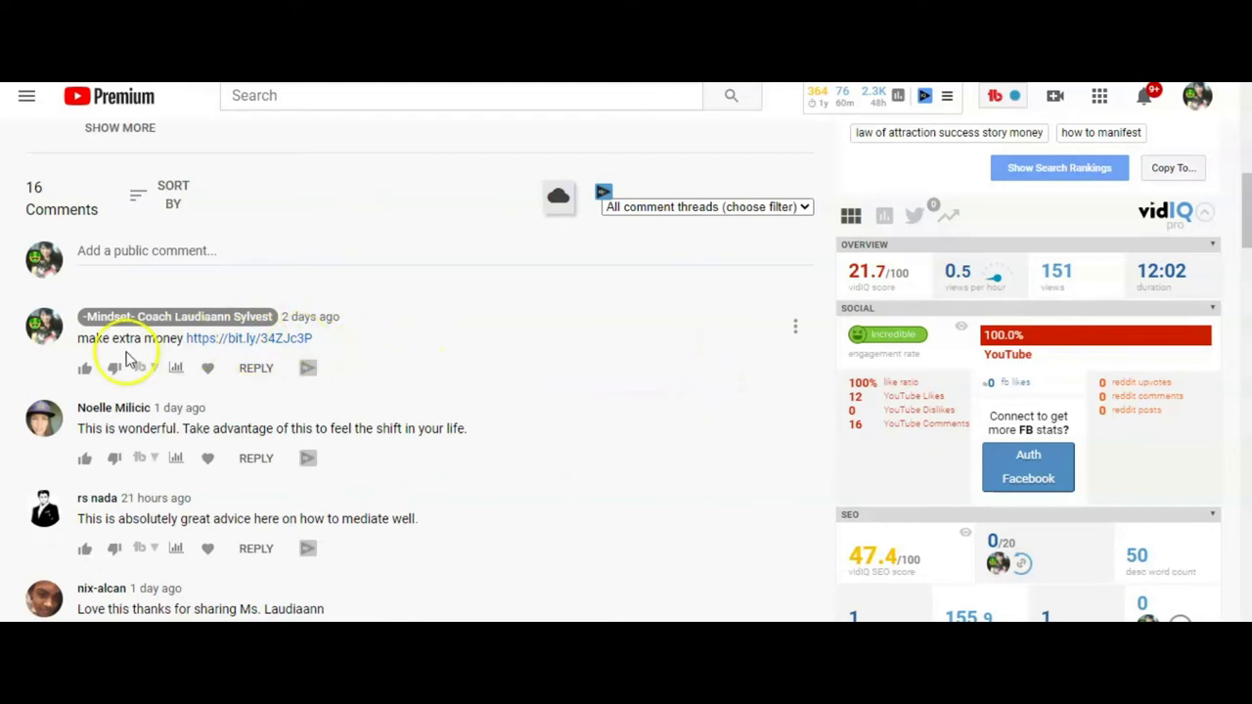
mouse_move(353, 352)
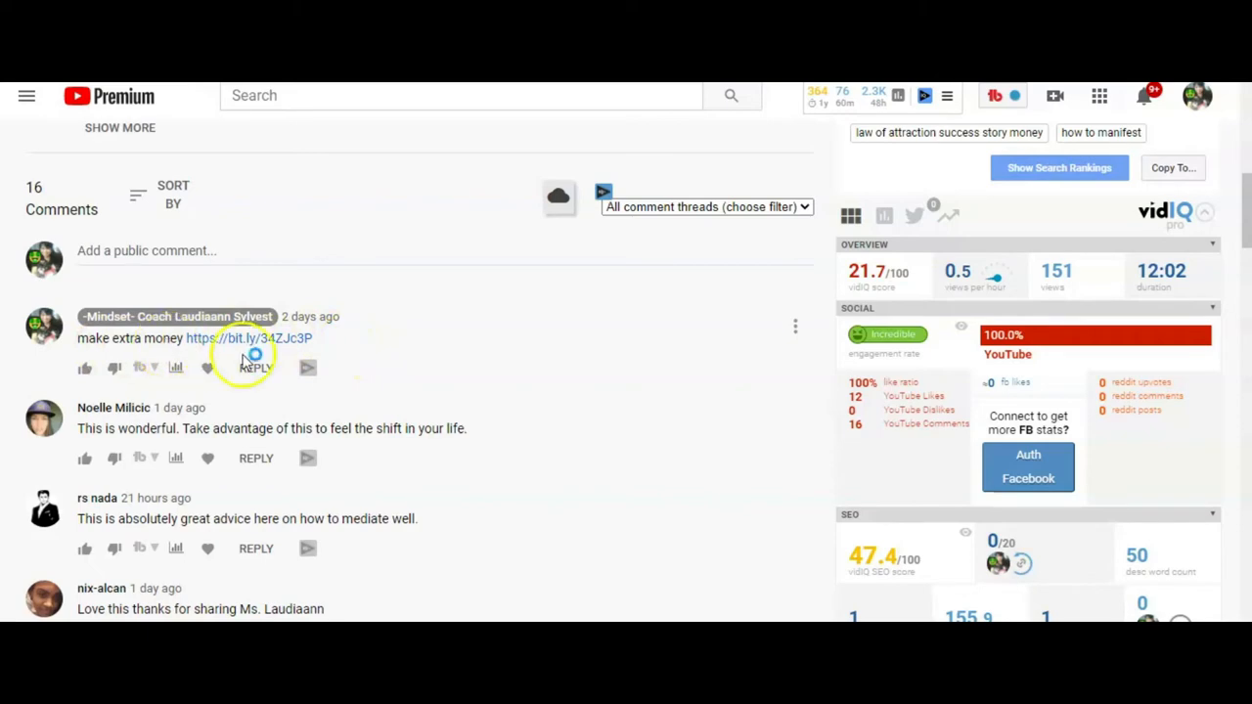
mouse_move(1110, 313)
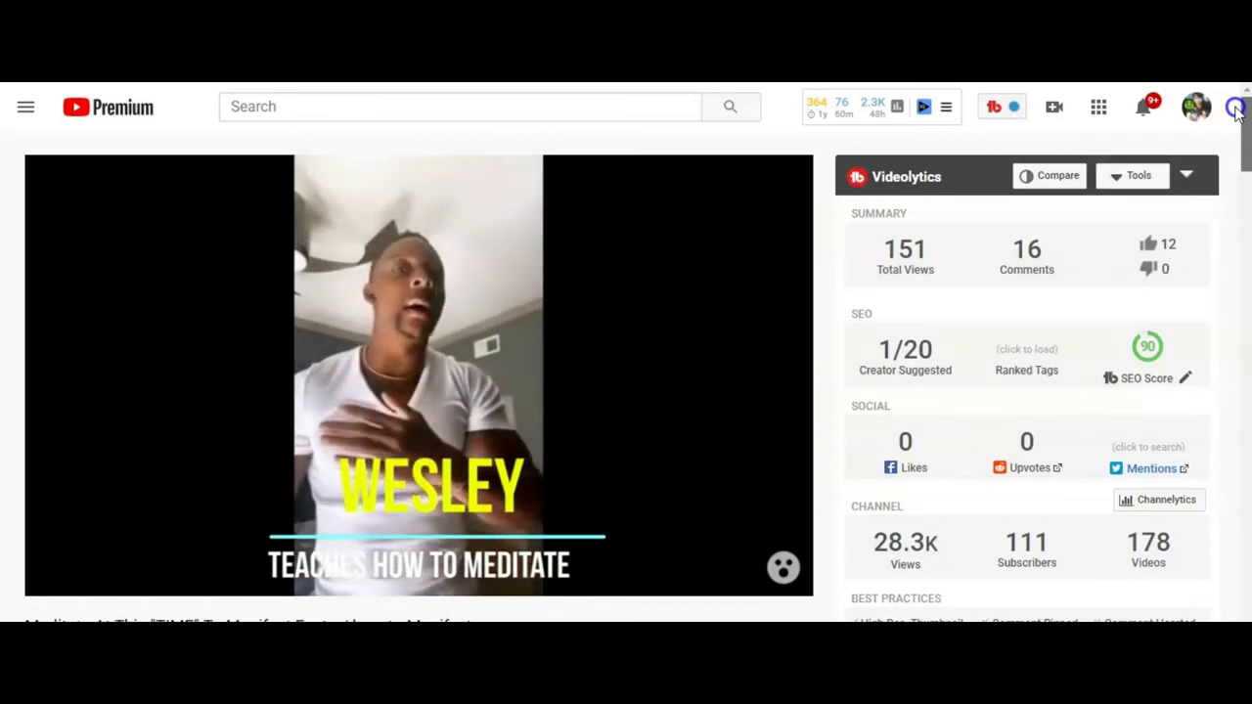
Launch vidIQ Channel Audit and scroll to 30-day Average Metrics and Items to Improve.
scroll("down", 3)
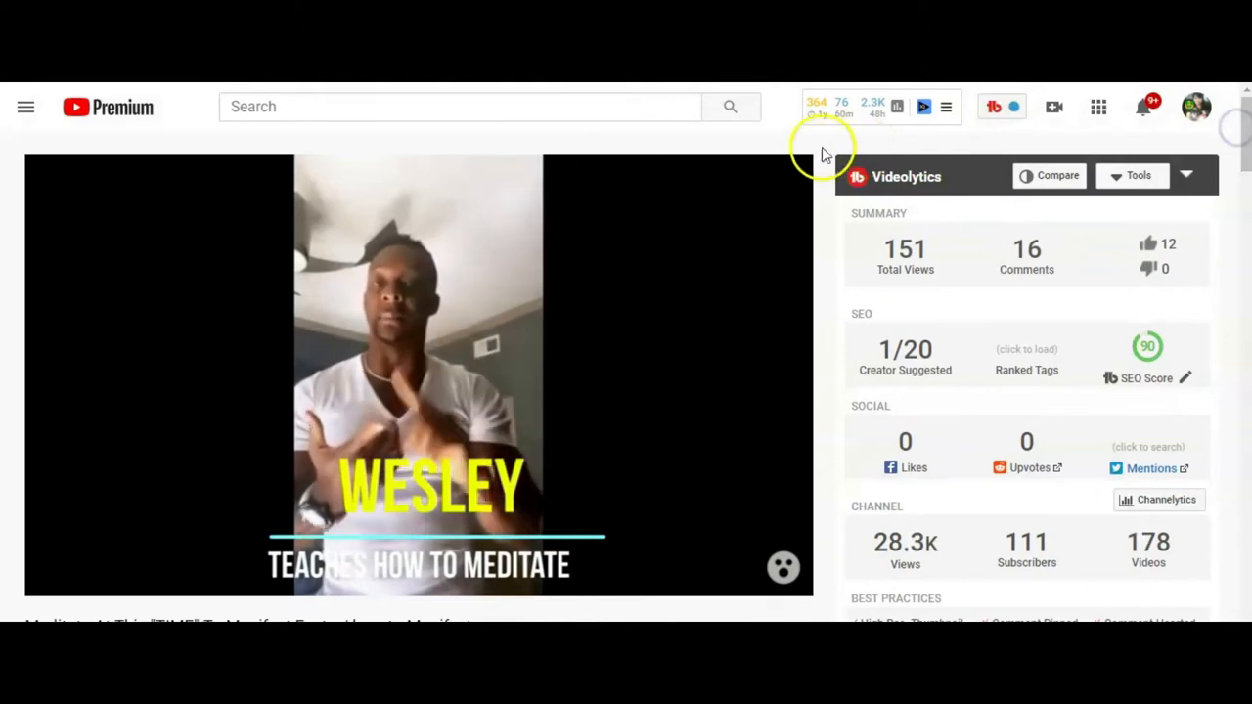
left_click(945, 107)
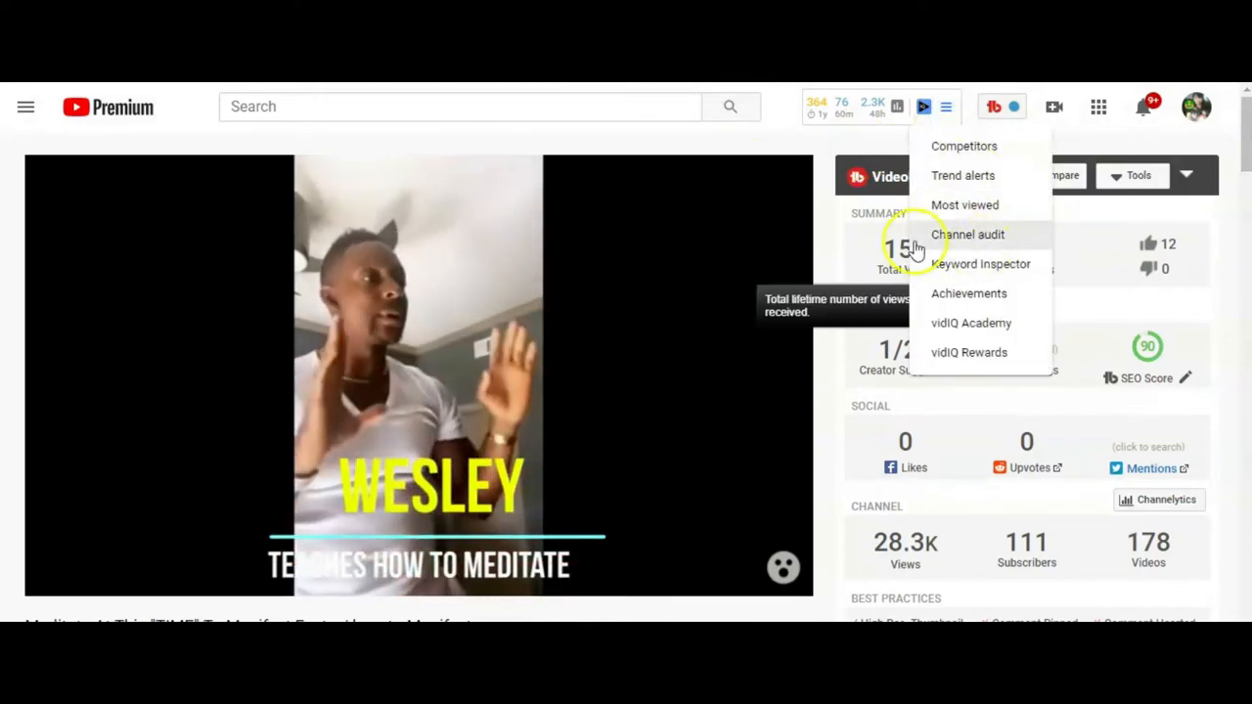
left_click(967, 234)
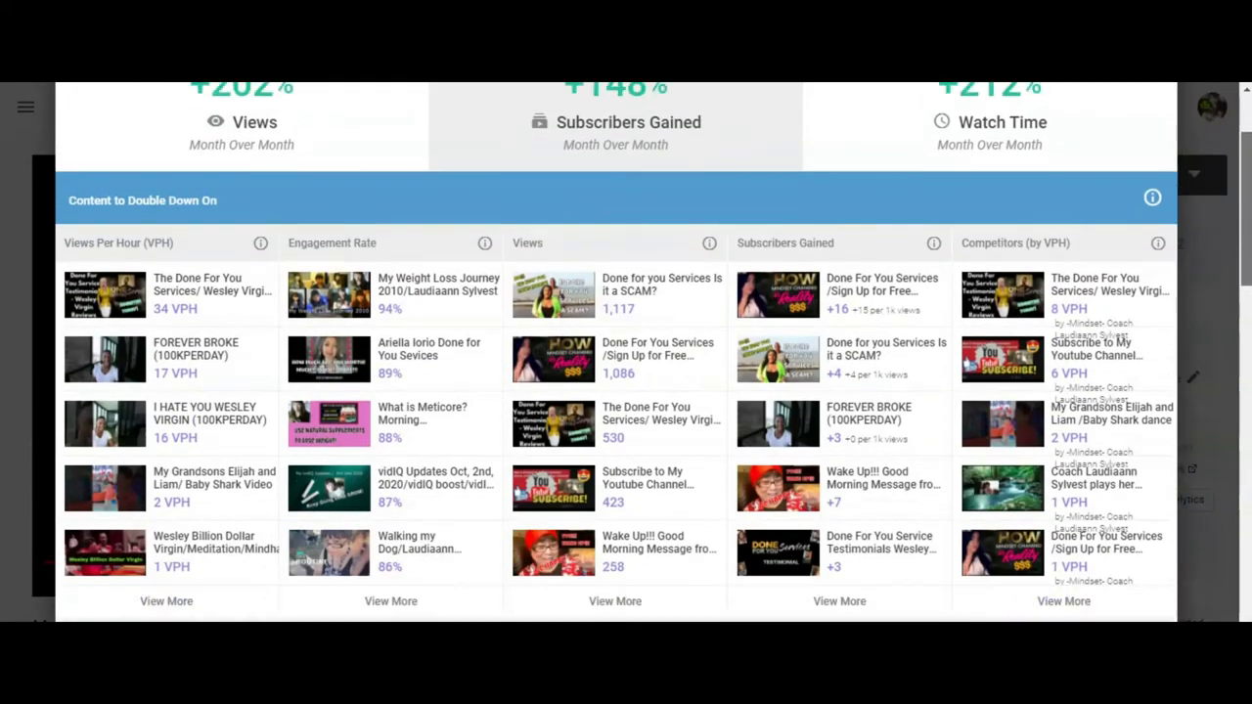
scroll("down", 3)
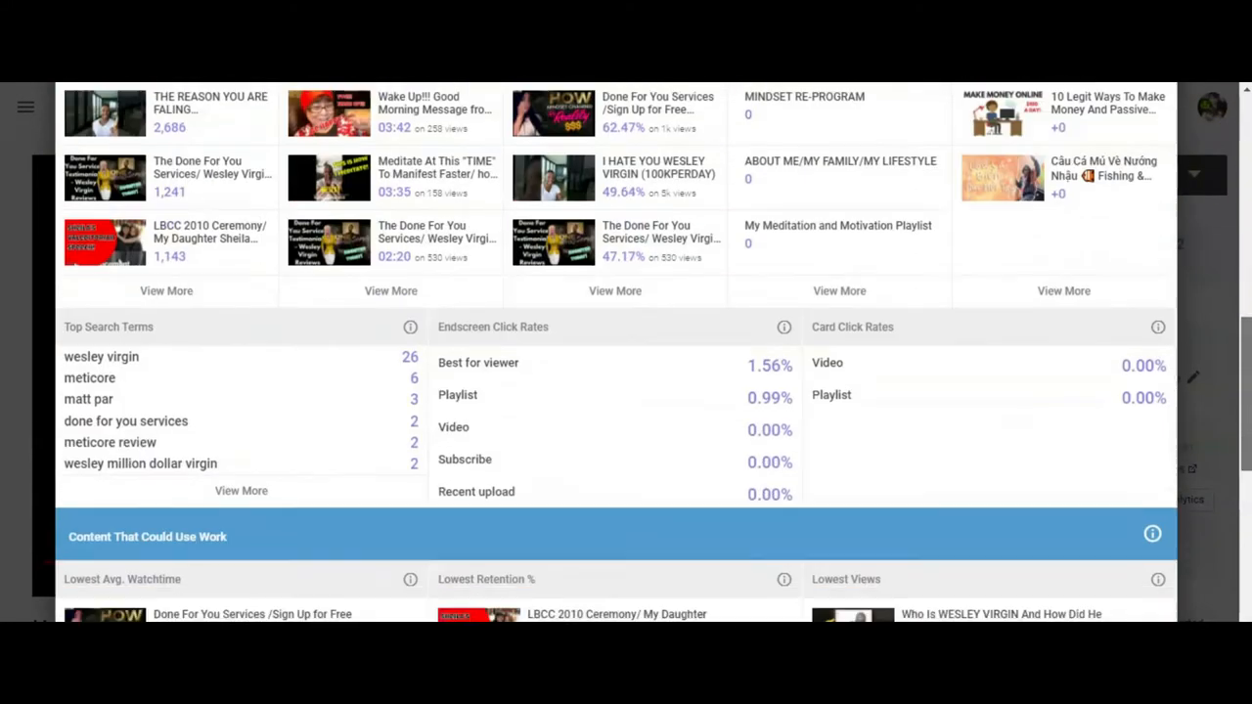
scroll("down", 3)
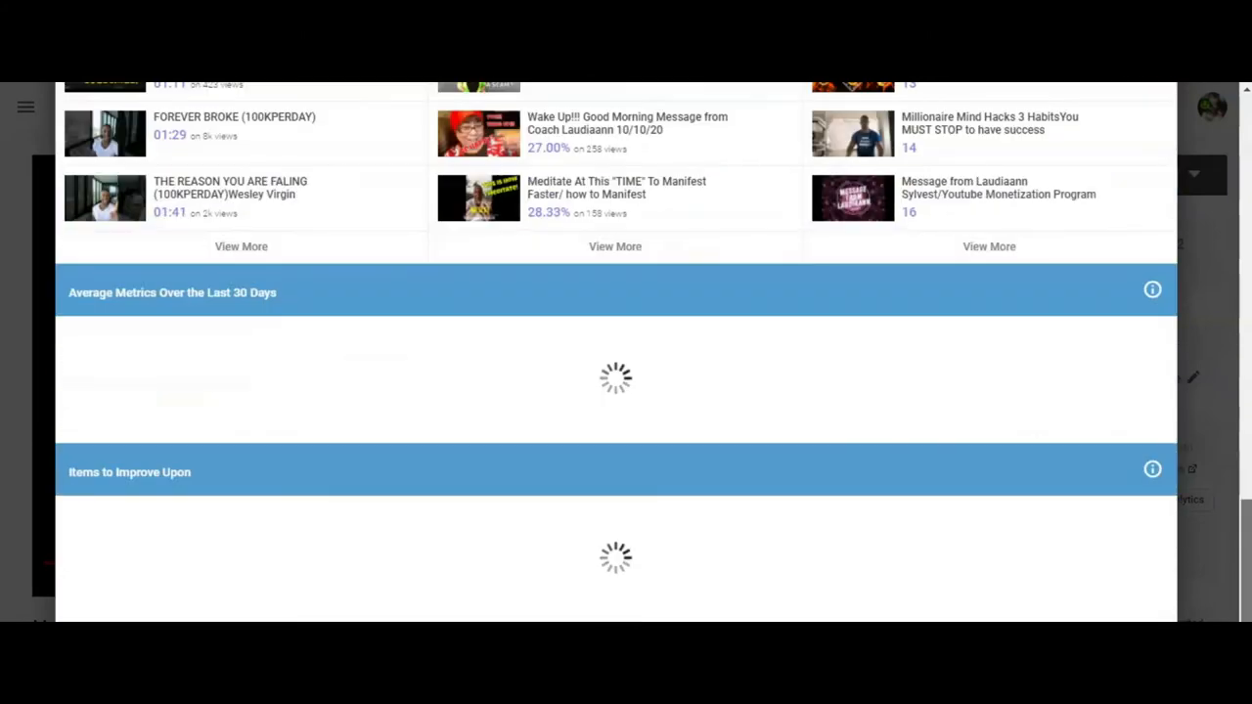
scroll("down", 3)
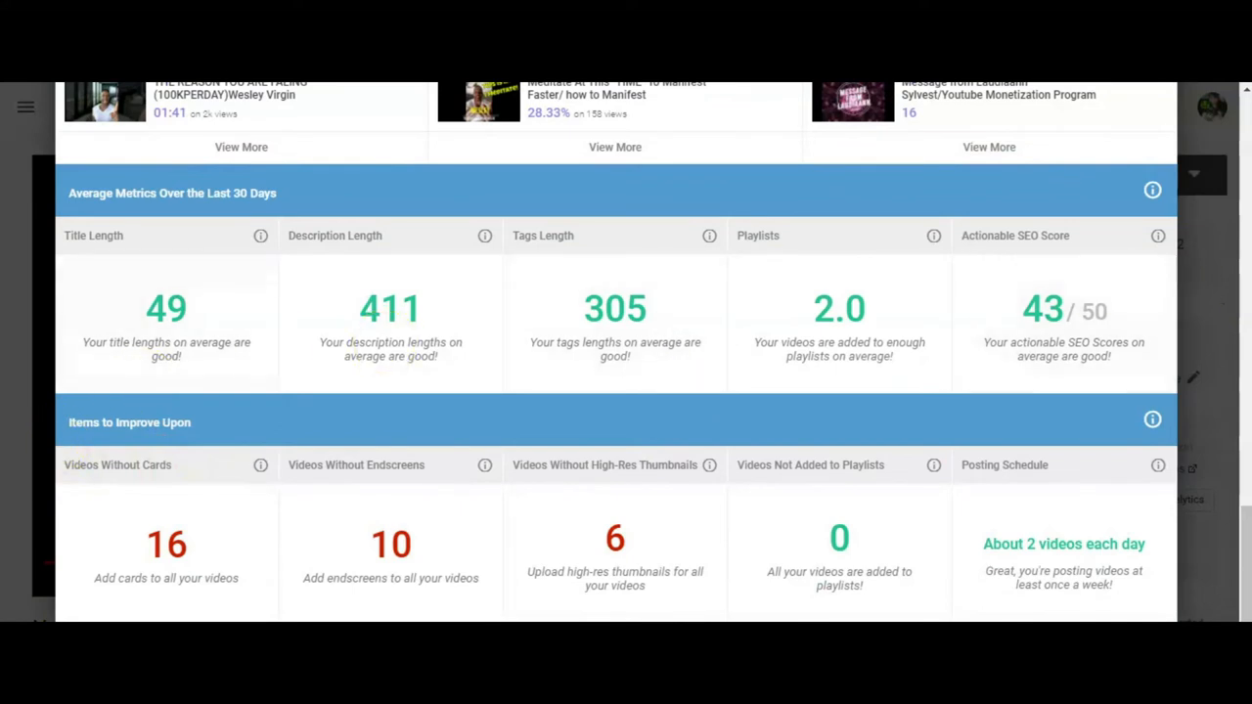
mouse_move(162, 377)
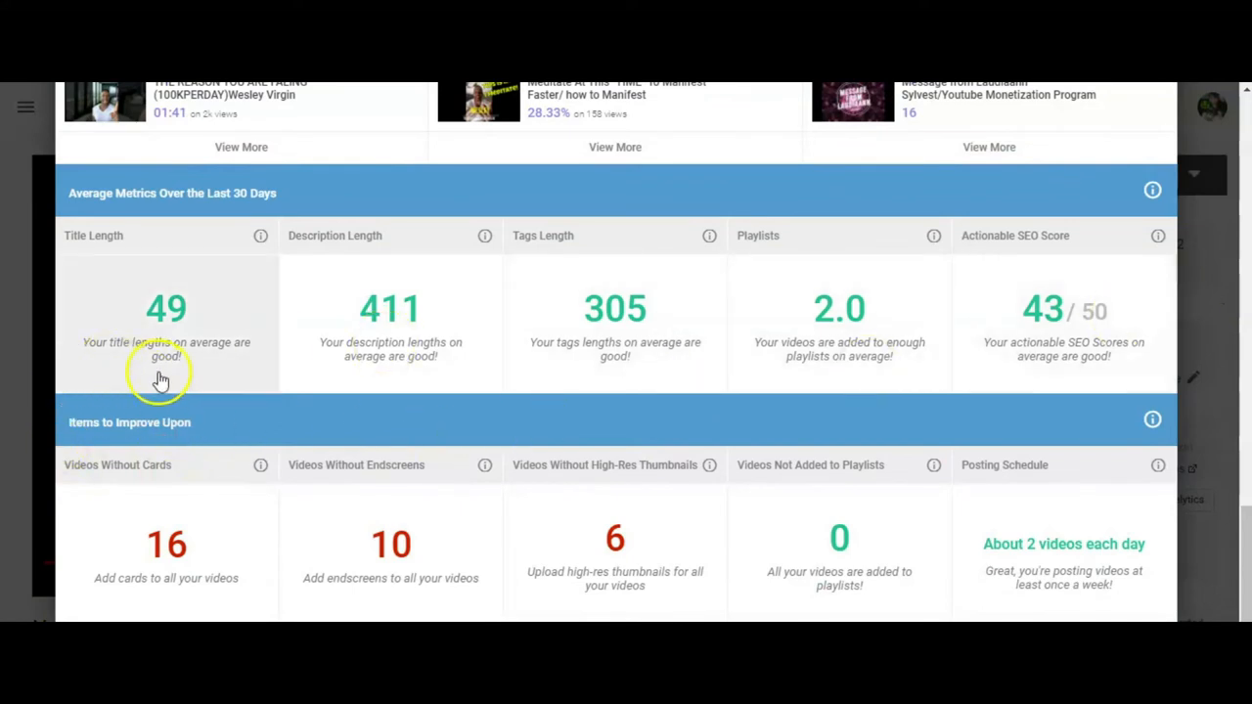
mouse_move(211, 366)
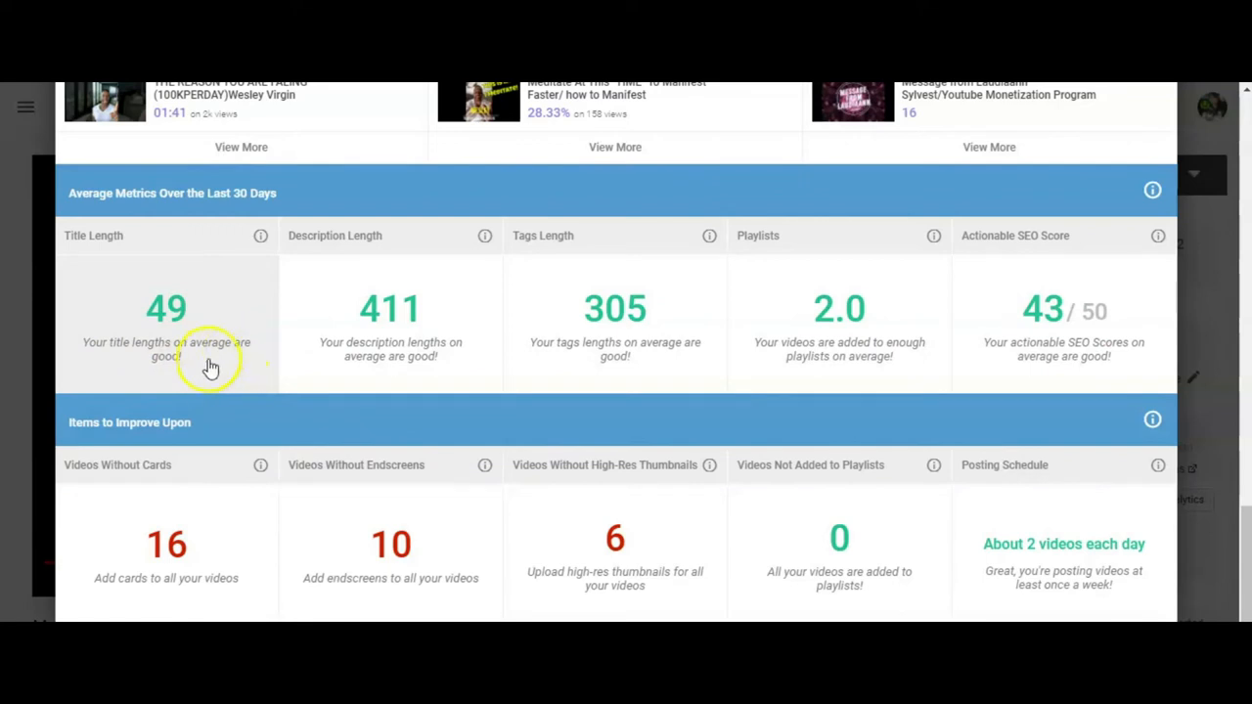
mouse_move(186, 322)
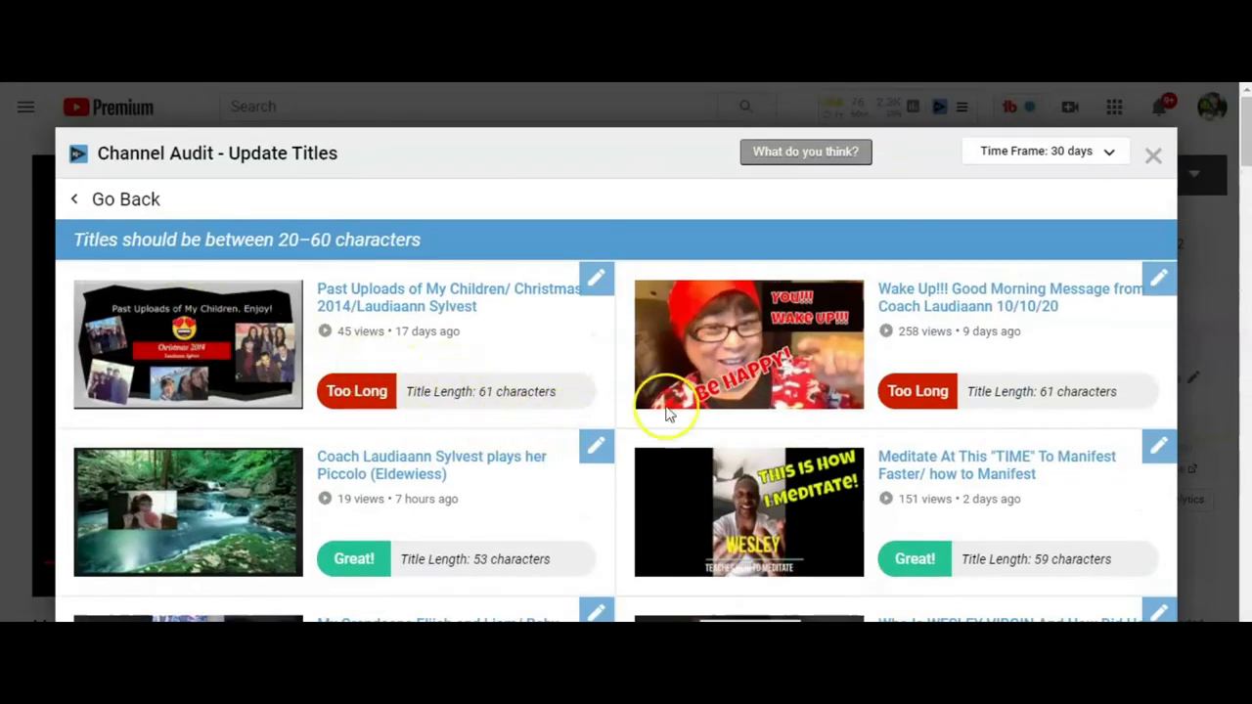
mouse_move(235, 249)
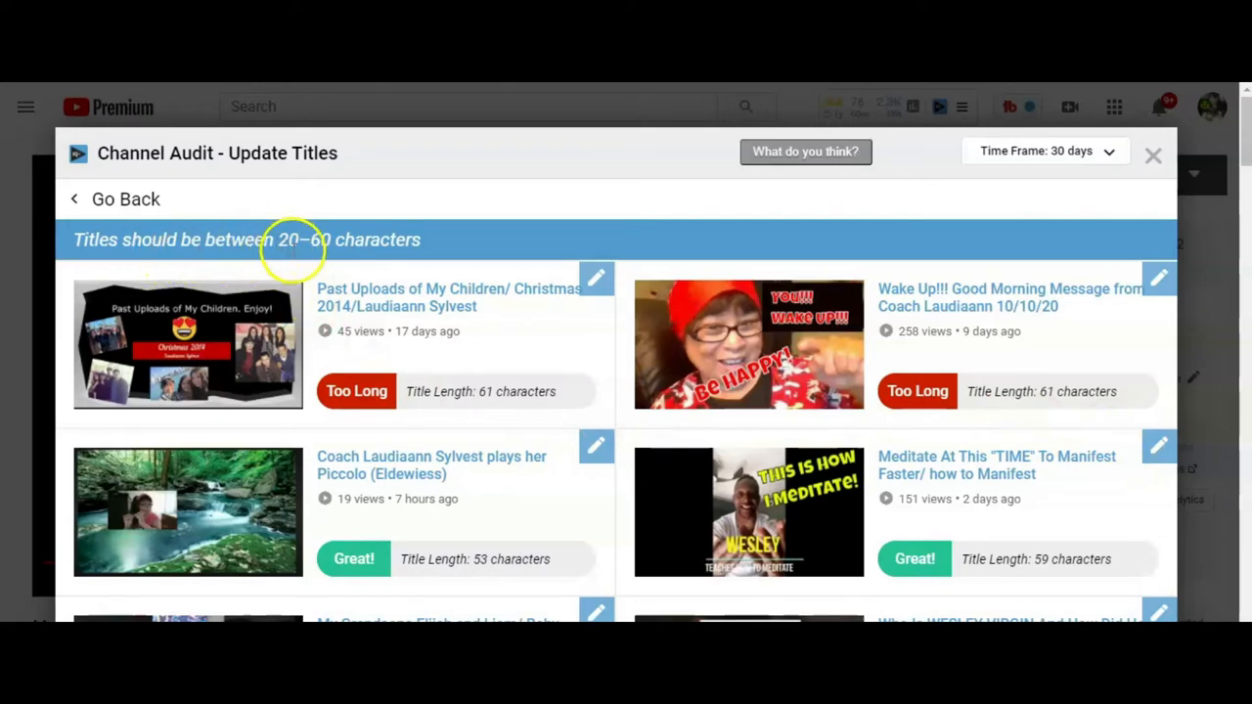
mouse_move(448, 249)
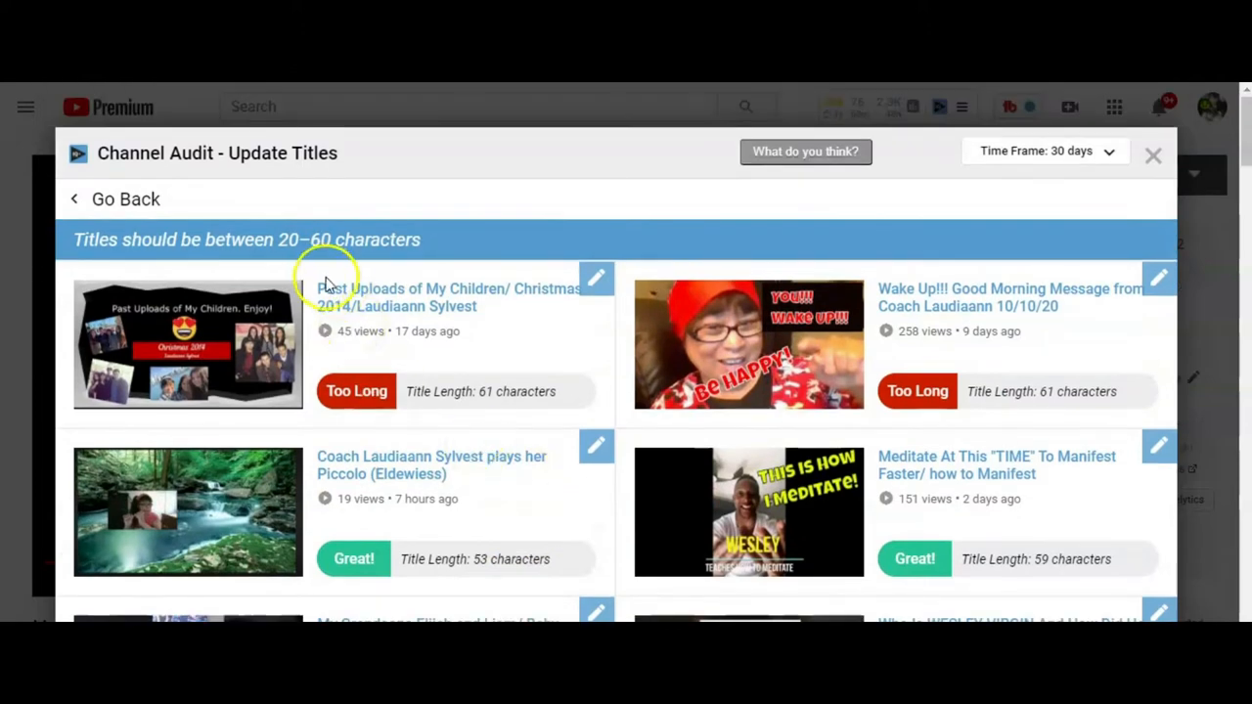
mouse_move(517, 590)
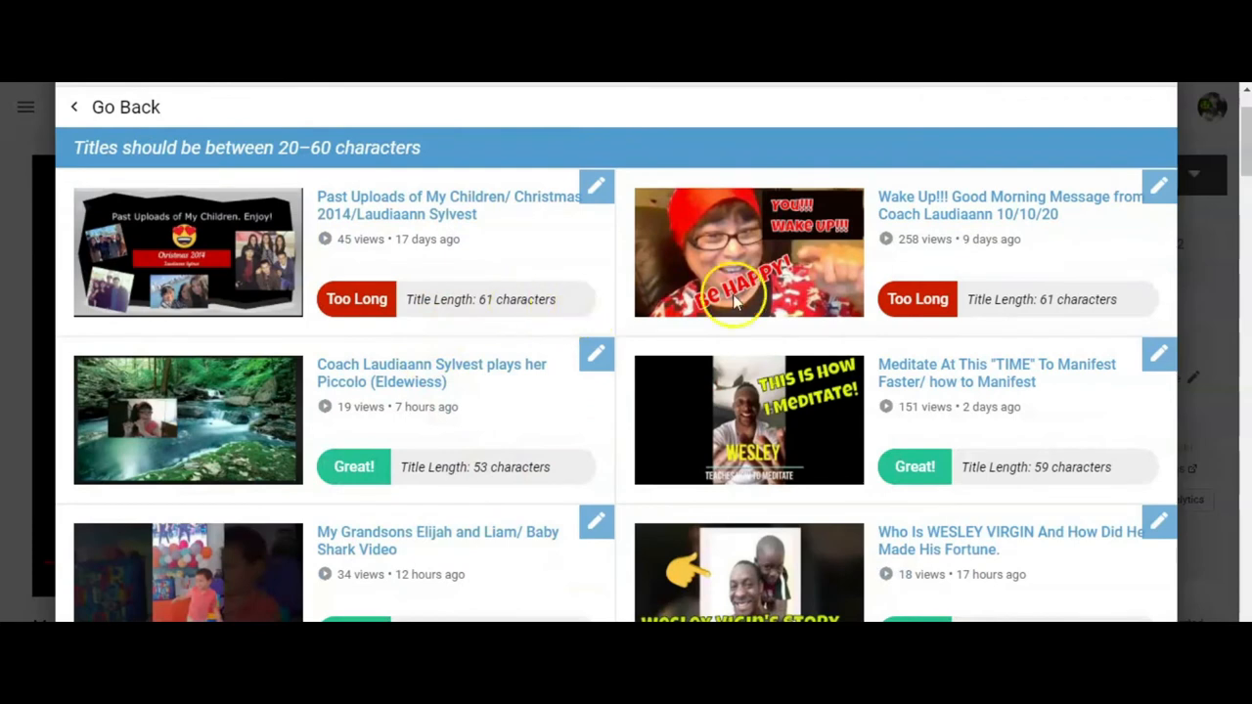
mouse_move(509, 298)
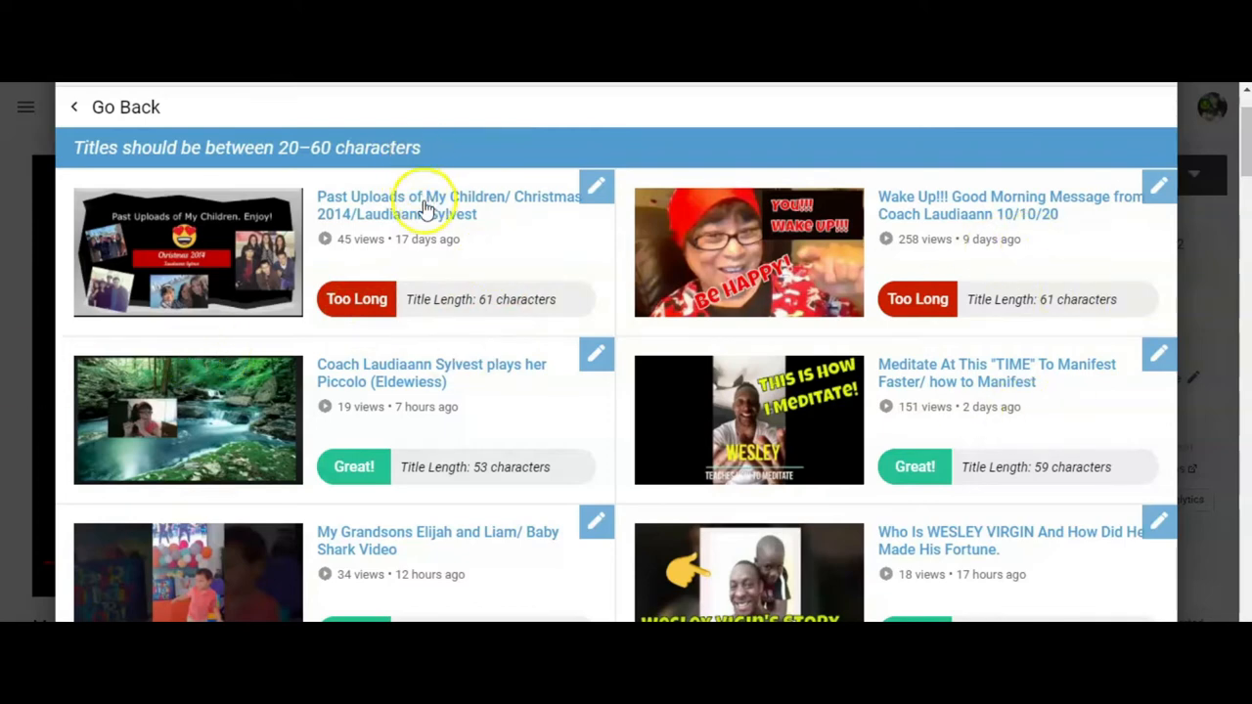
Open the too-long 'Past Uploads of My Children/ Christmas 2014' video from Update Titles.
left_click(445, 206)
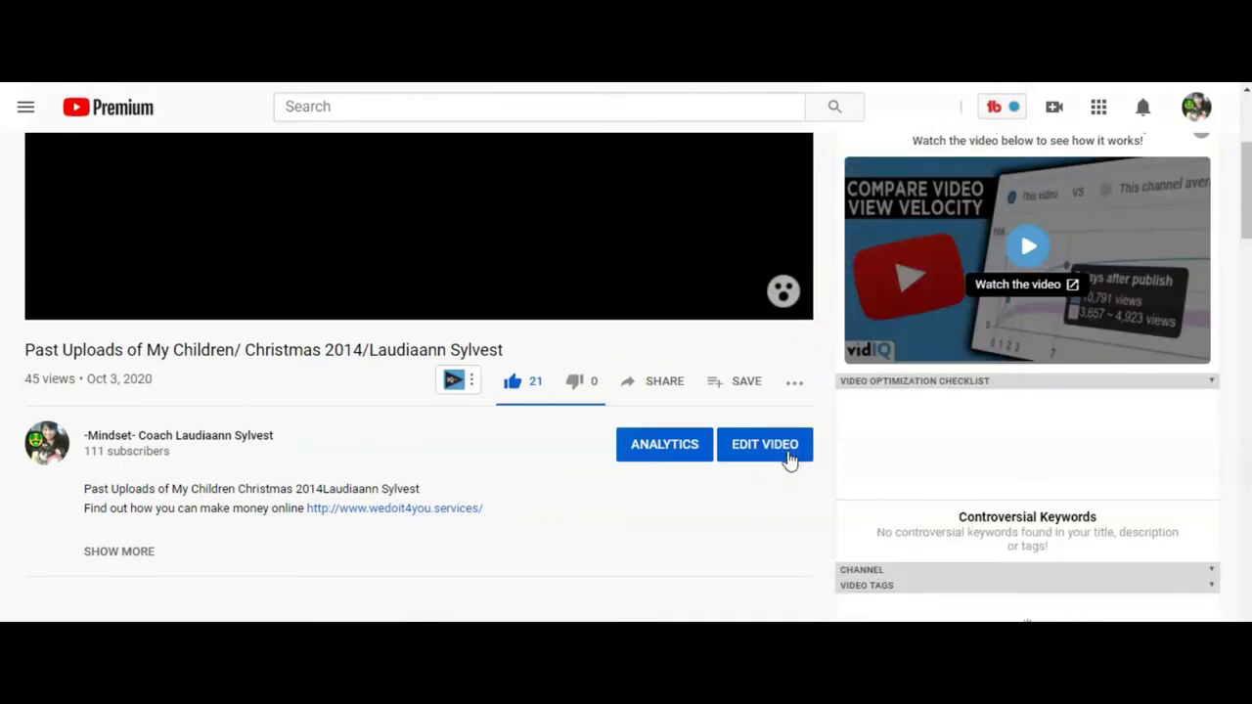
Remove the space after 'Children/' so the title is 60 characters, and save.
left_click(765, 444)
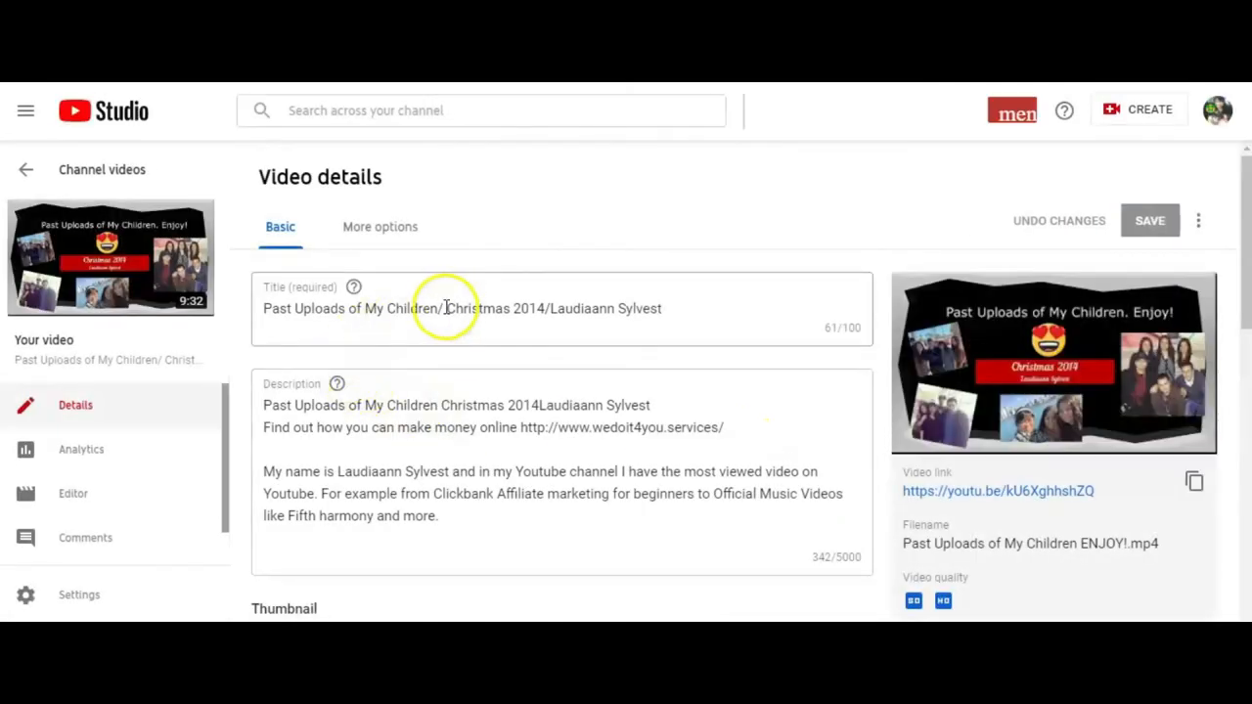
left_click(439, 309)
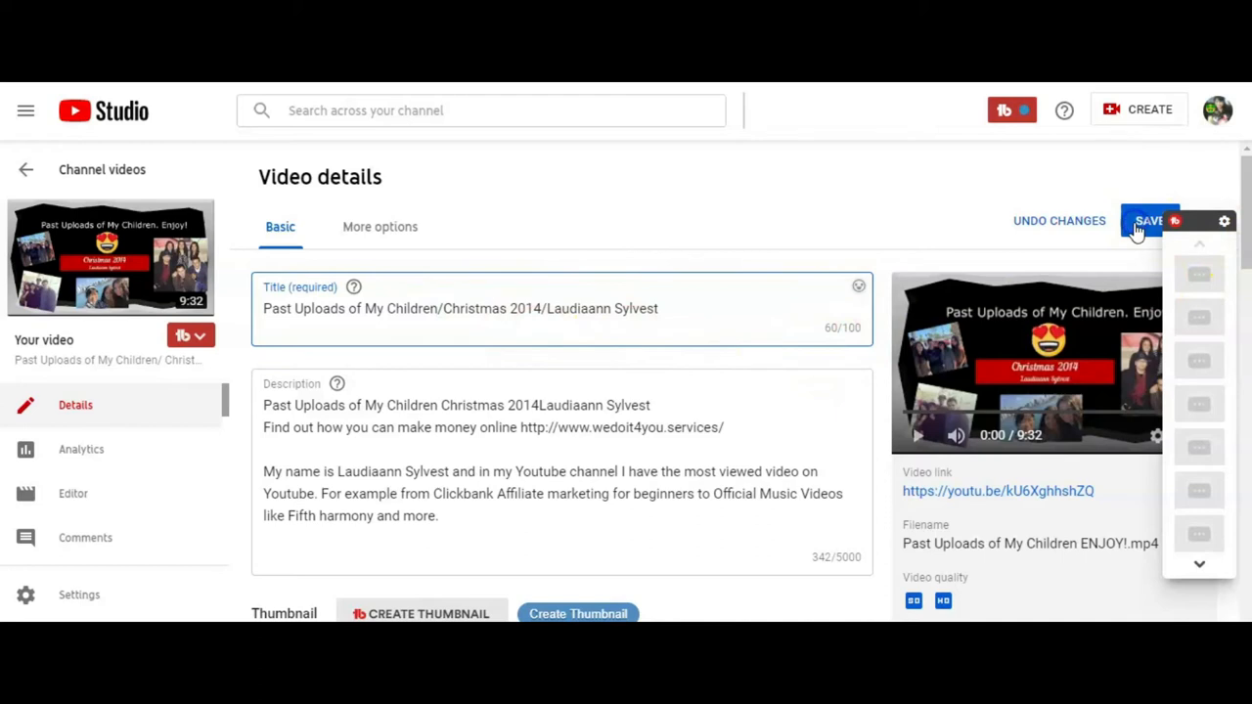
left_click(1150, 220)
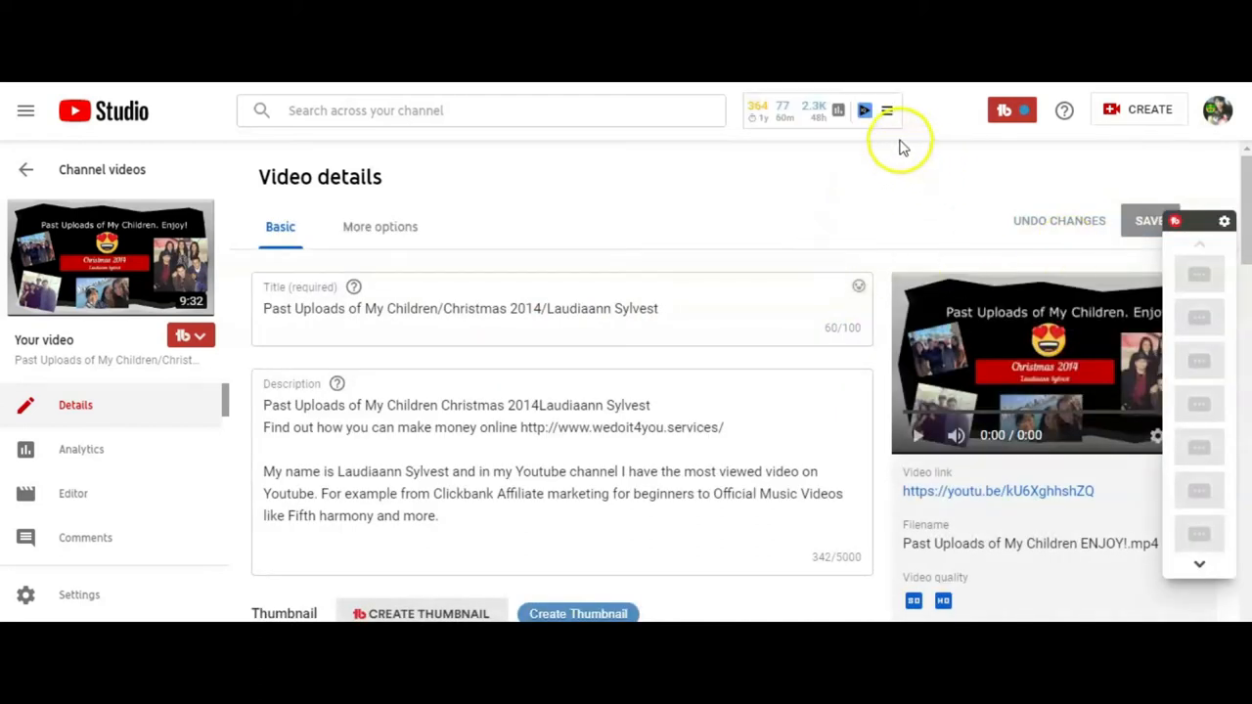
Relaunch vidIQ Channel Audit and open the Title Length list of overlong titles.
left_click(886, 110)
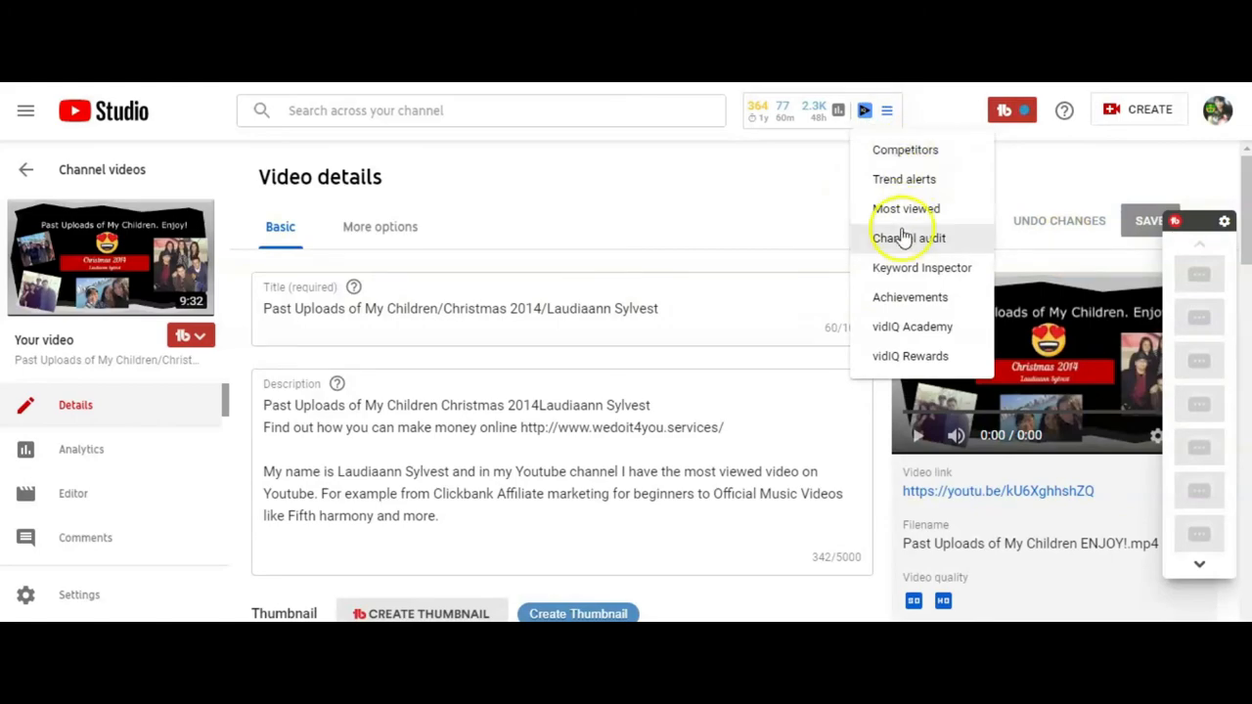
left_click(909, 238)
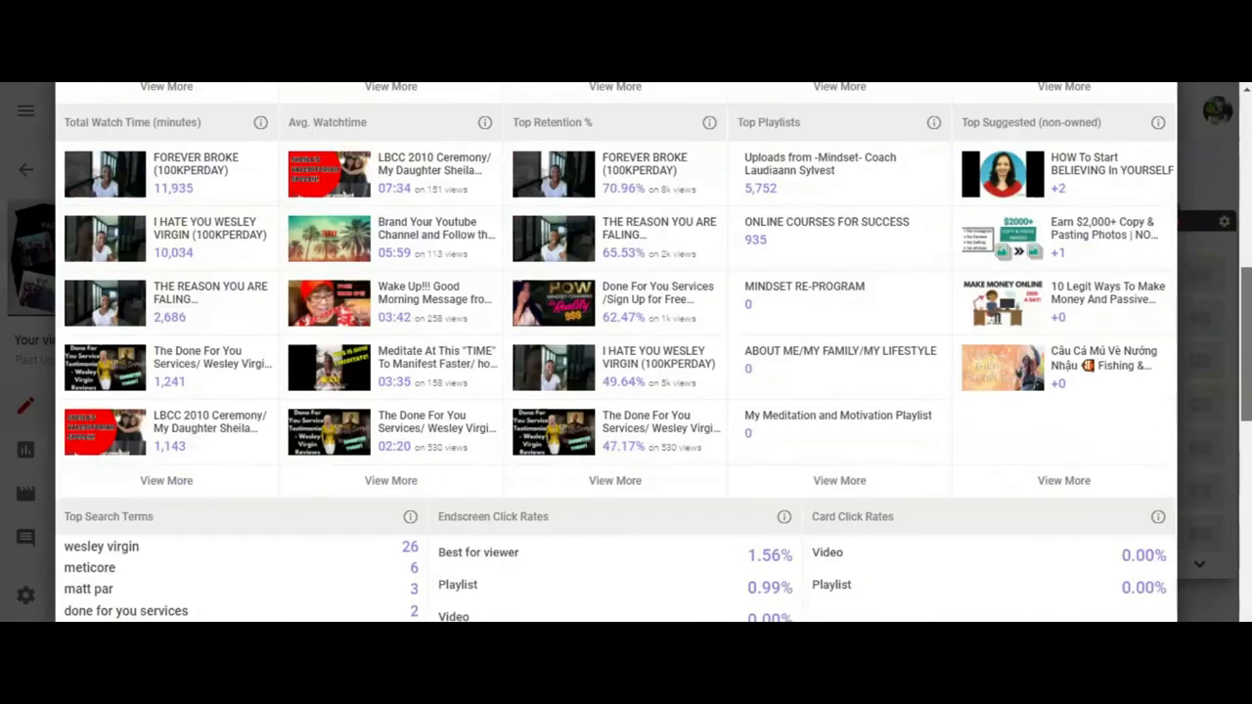
scroll("down", 3)
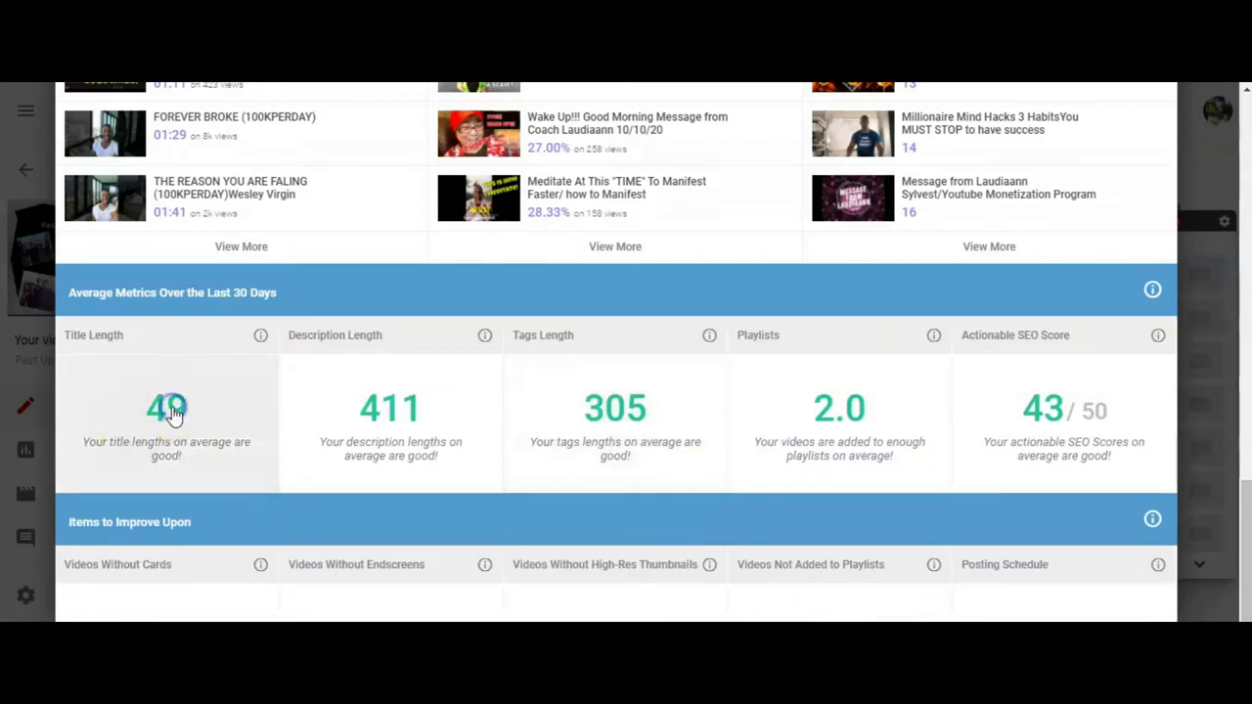
left_click(166, 408)
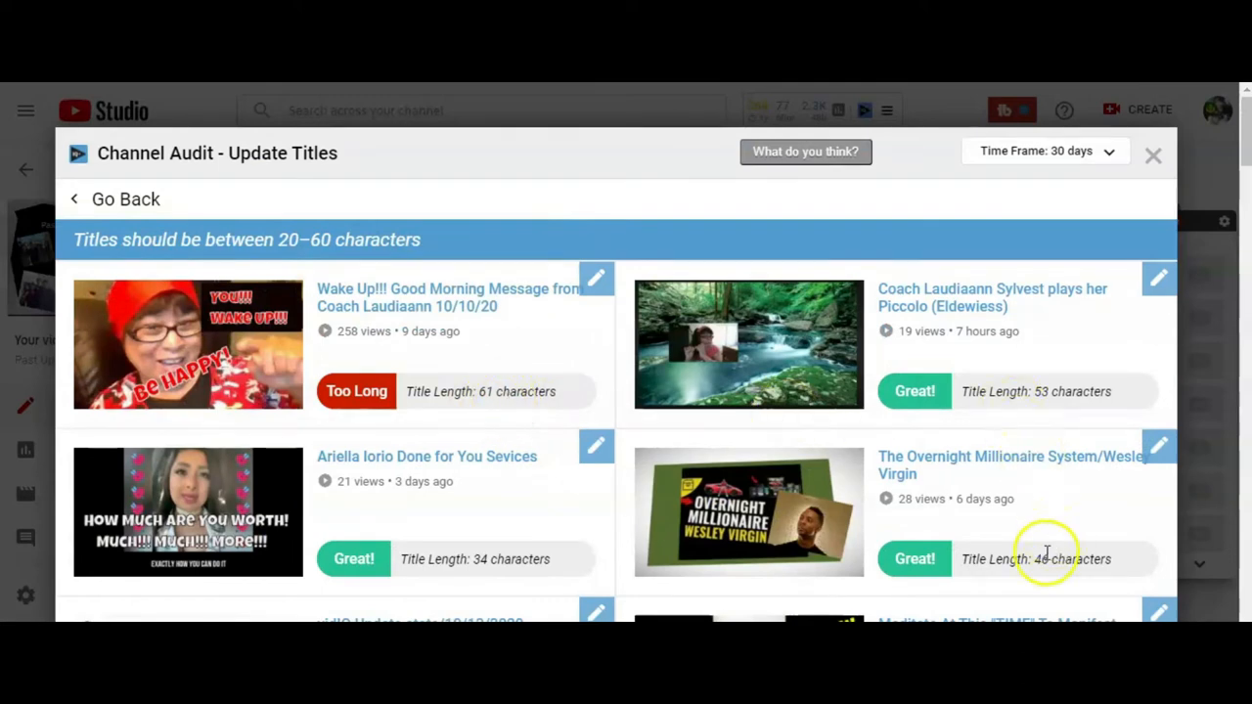
mouse_move(325, 257)
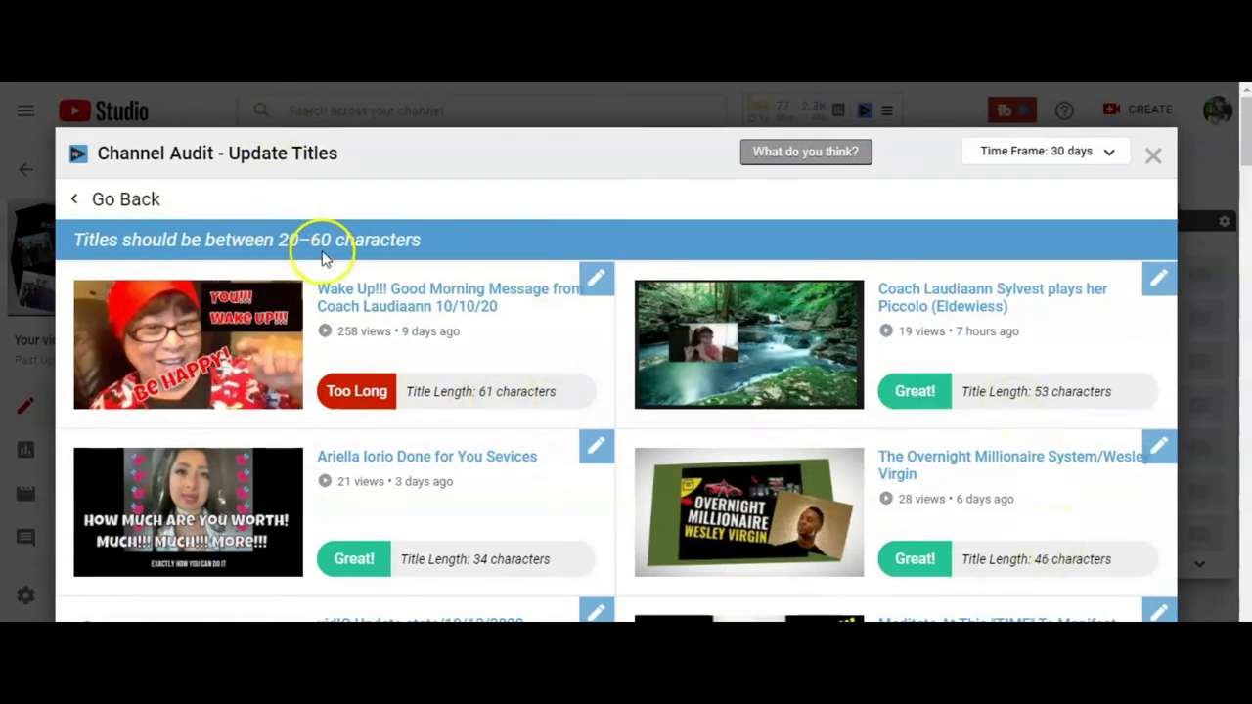
mouse_move(465, 406)
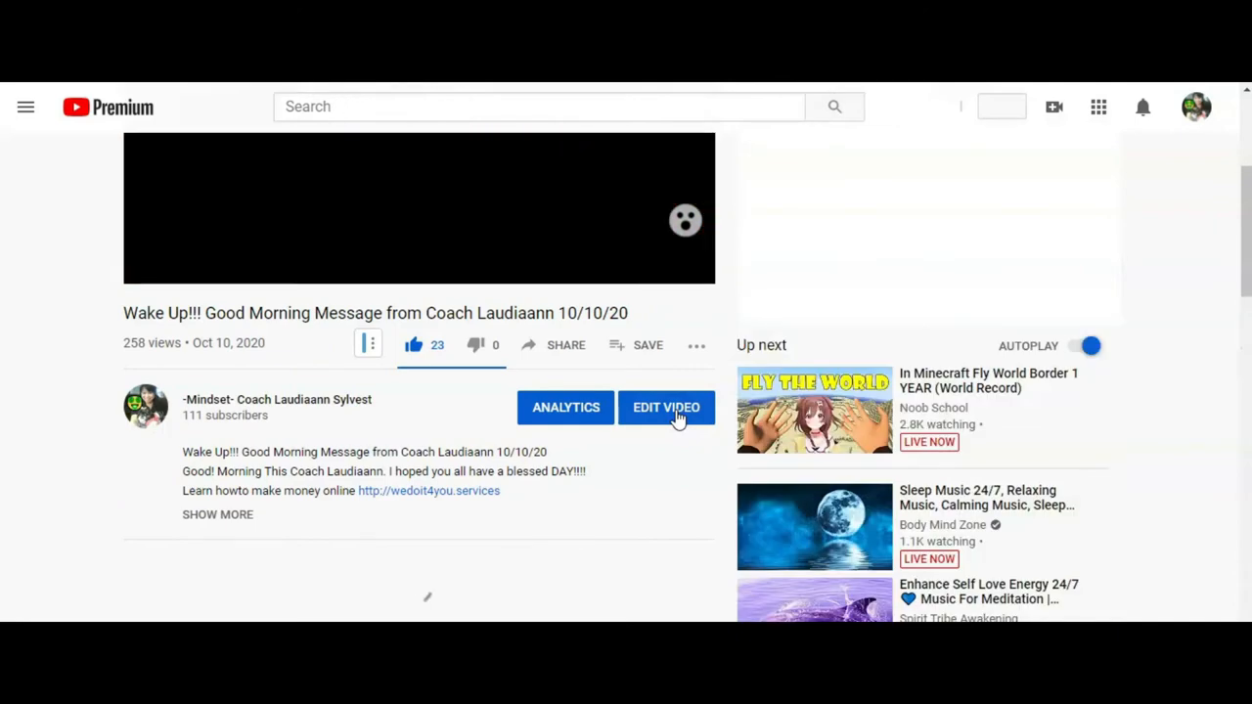
Delete the space before '10/10/20' in the Wake Up!!! title, bringing it to 60 characters.
left_click(666, 407)
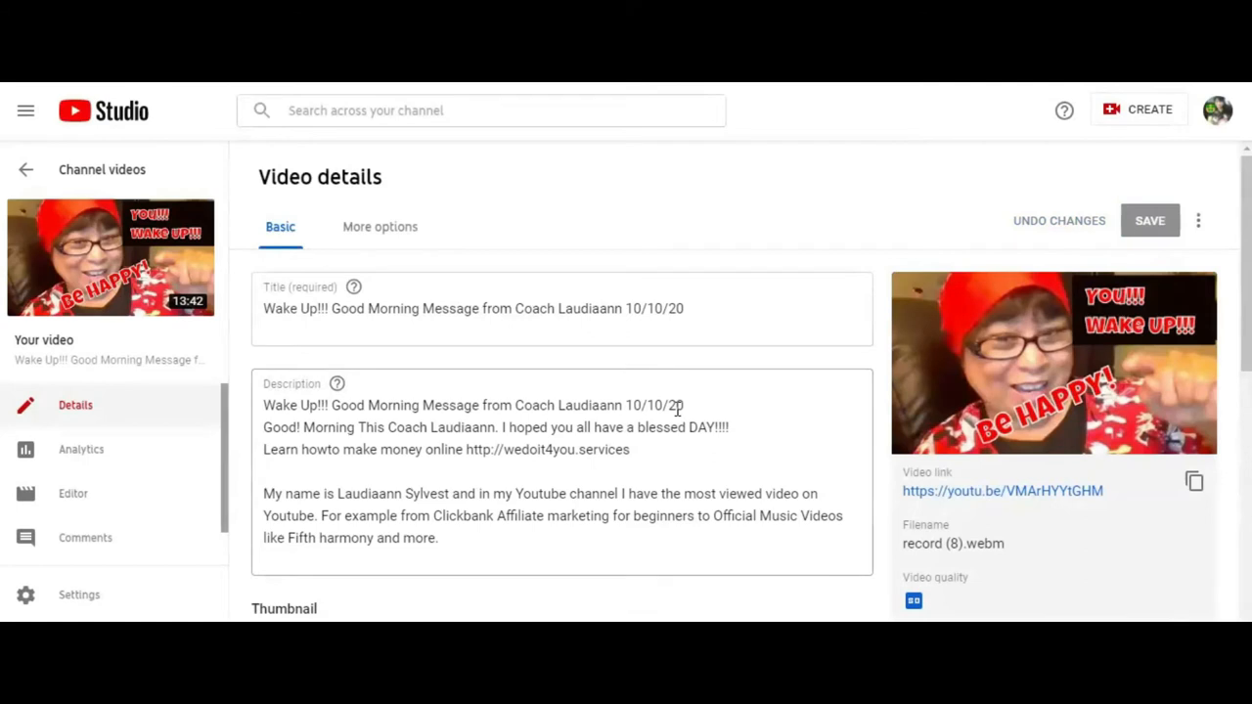
left_click(577, 308)
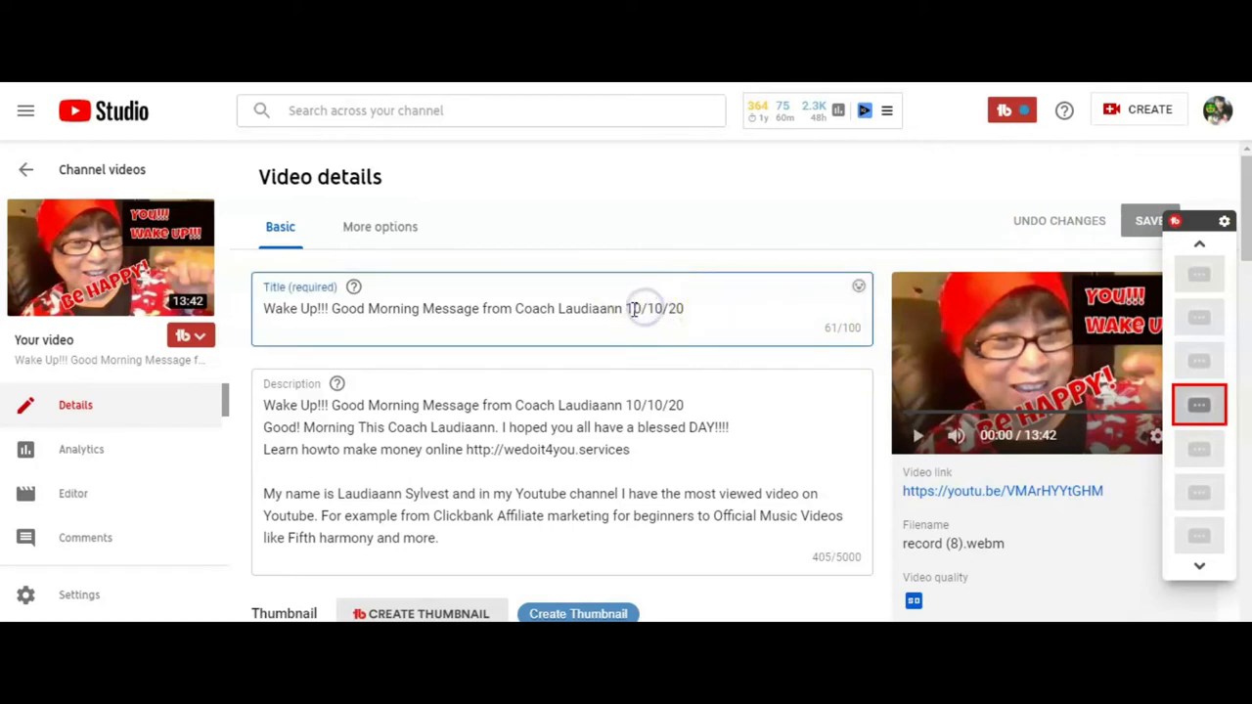
key("Backspace")
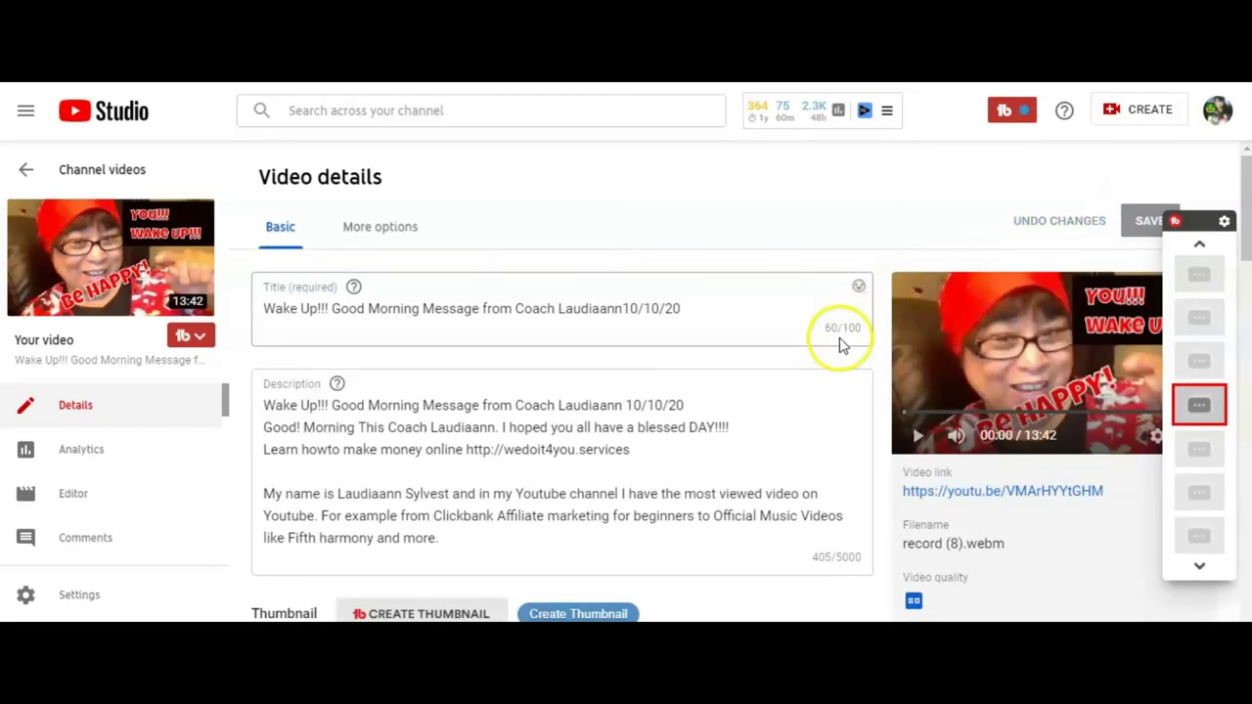
left_click(886, 109)
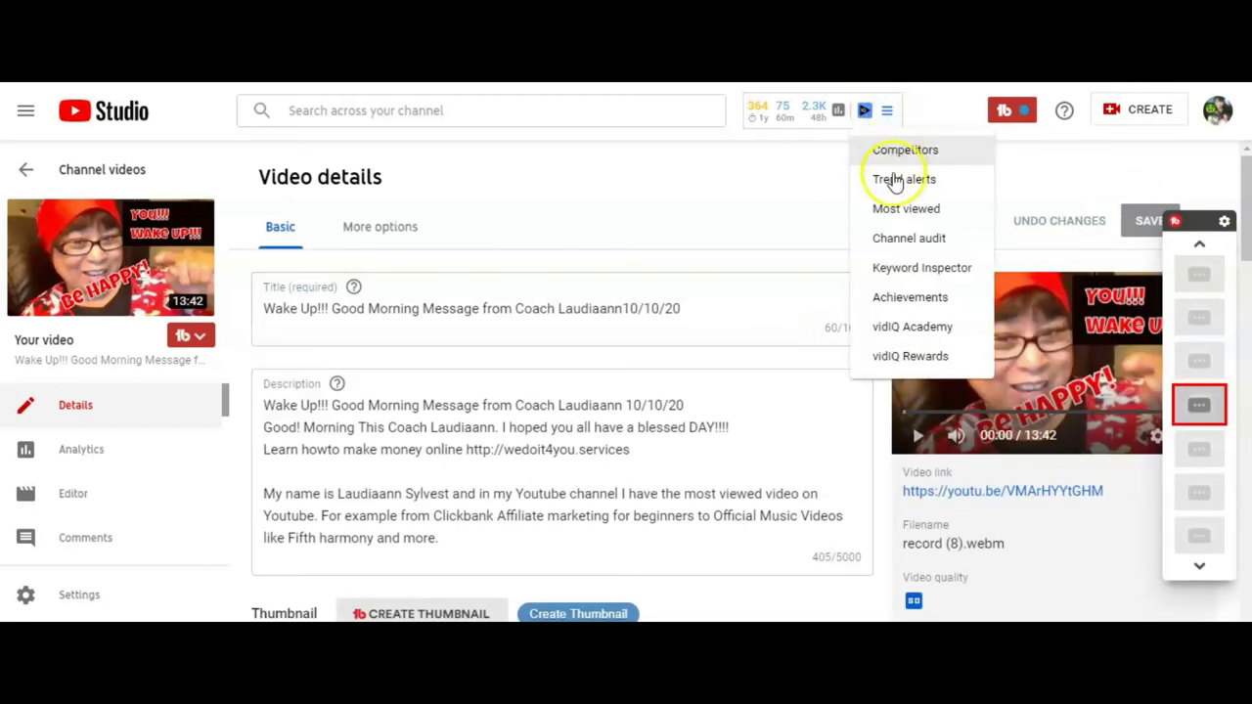
Scroll the Update Titles list to confirm each title, like Wake Up!!! Good Morning Message (60 characters), is Great.
left_click(909, 238)
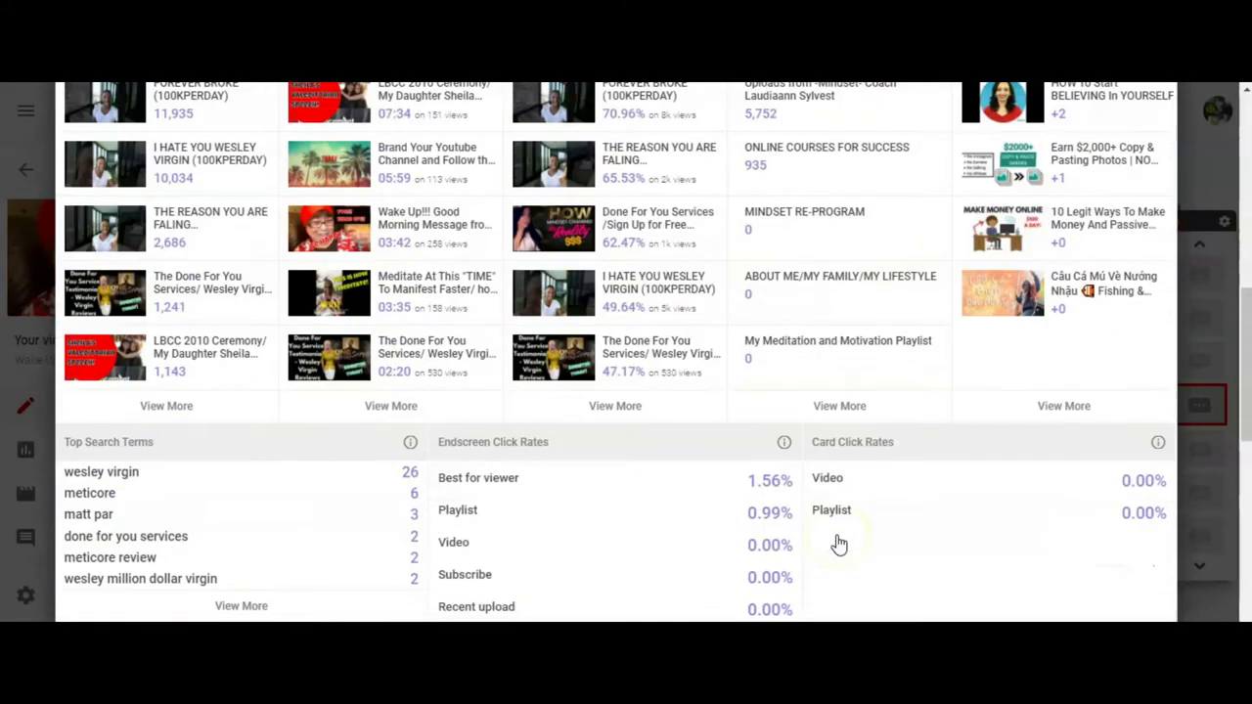
scroll("down", 3)
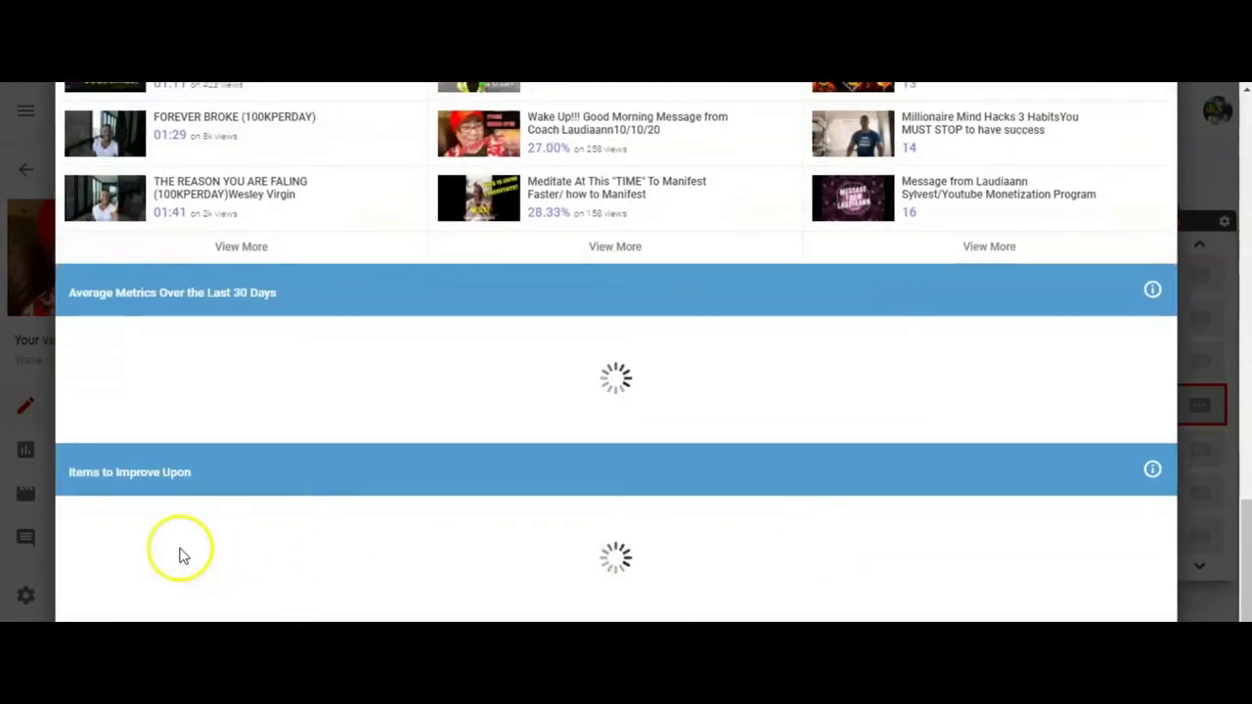
mouse_move(289, 485)
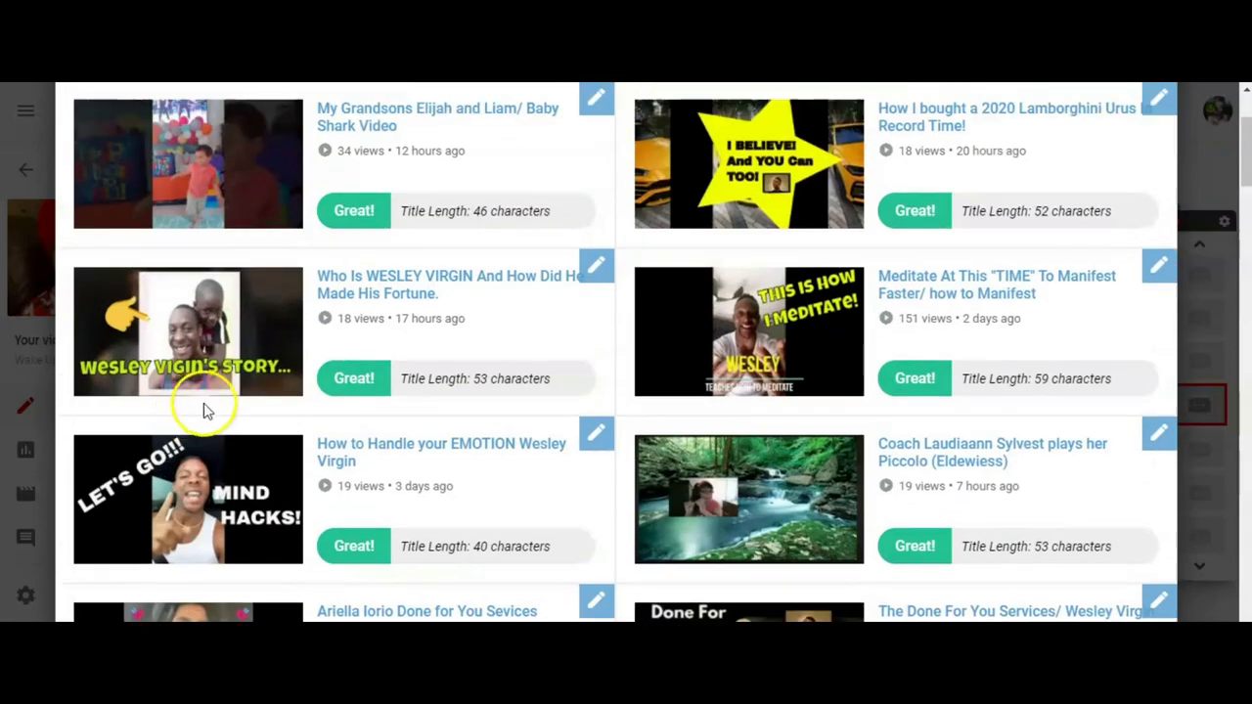
scroll("down", 3)
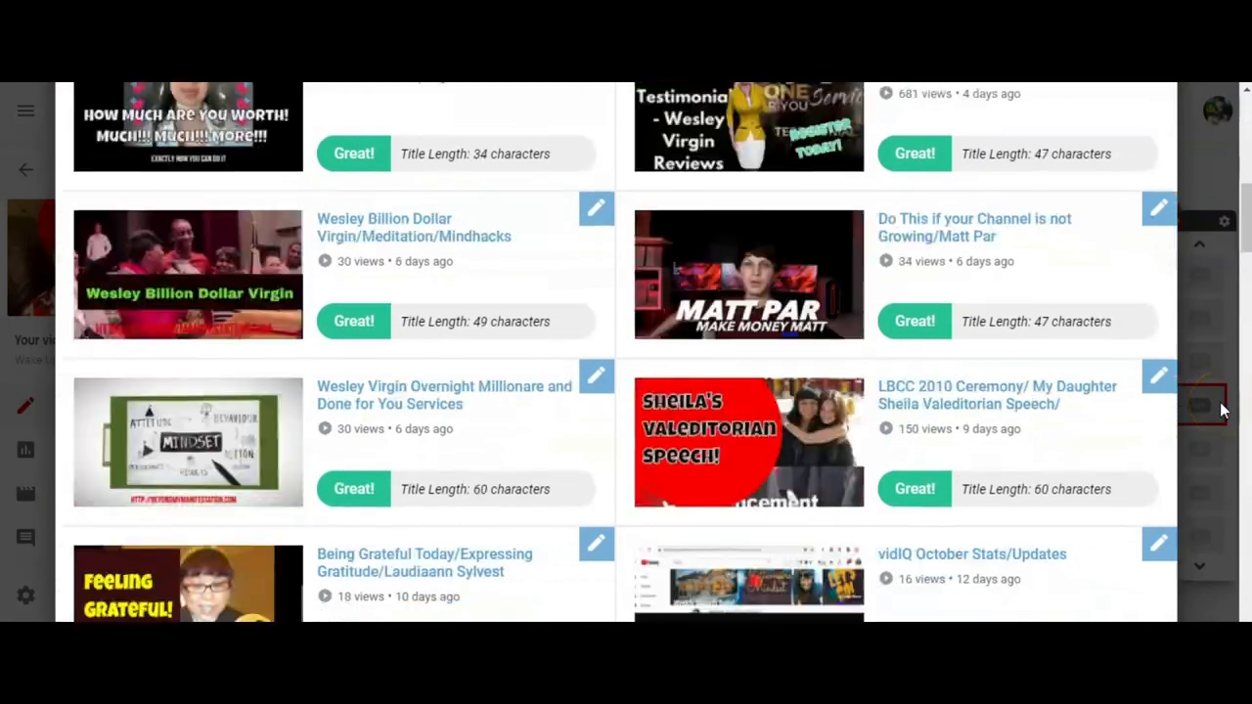
scroll("down", 3)
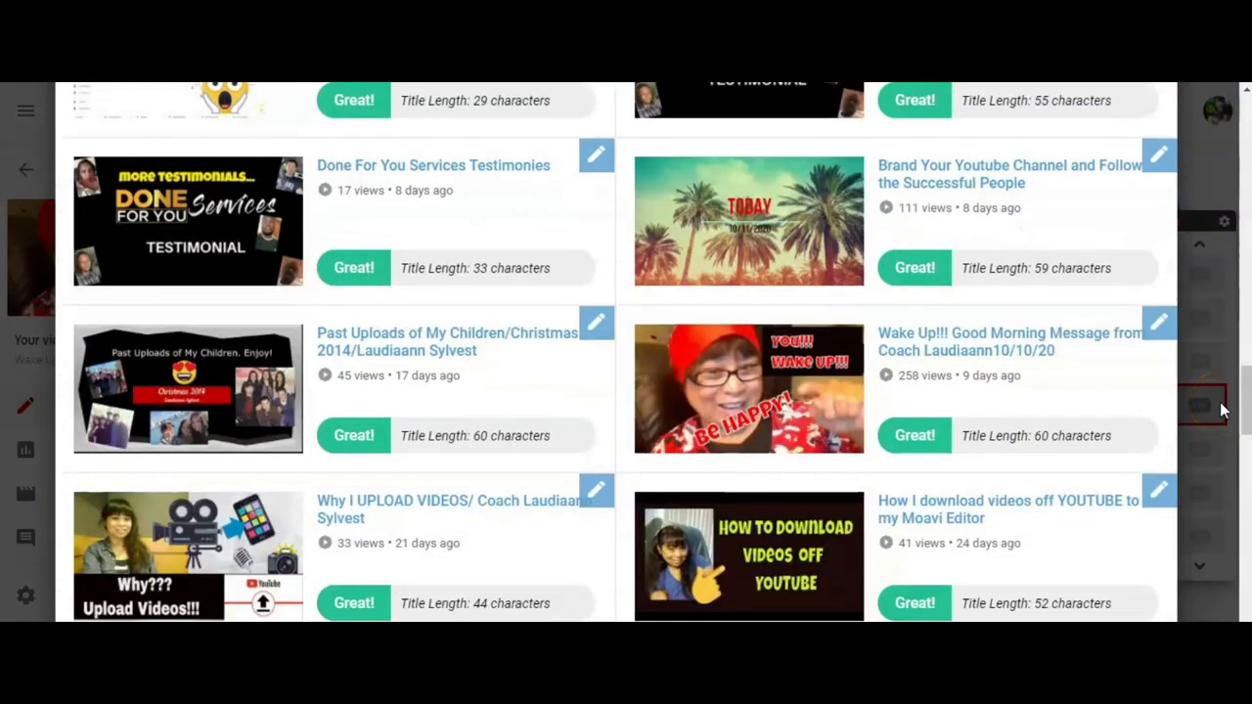
mouse_move(1111, 365)
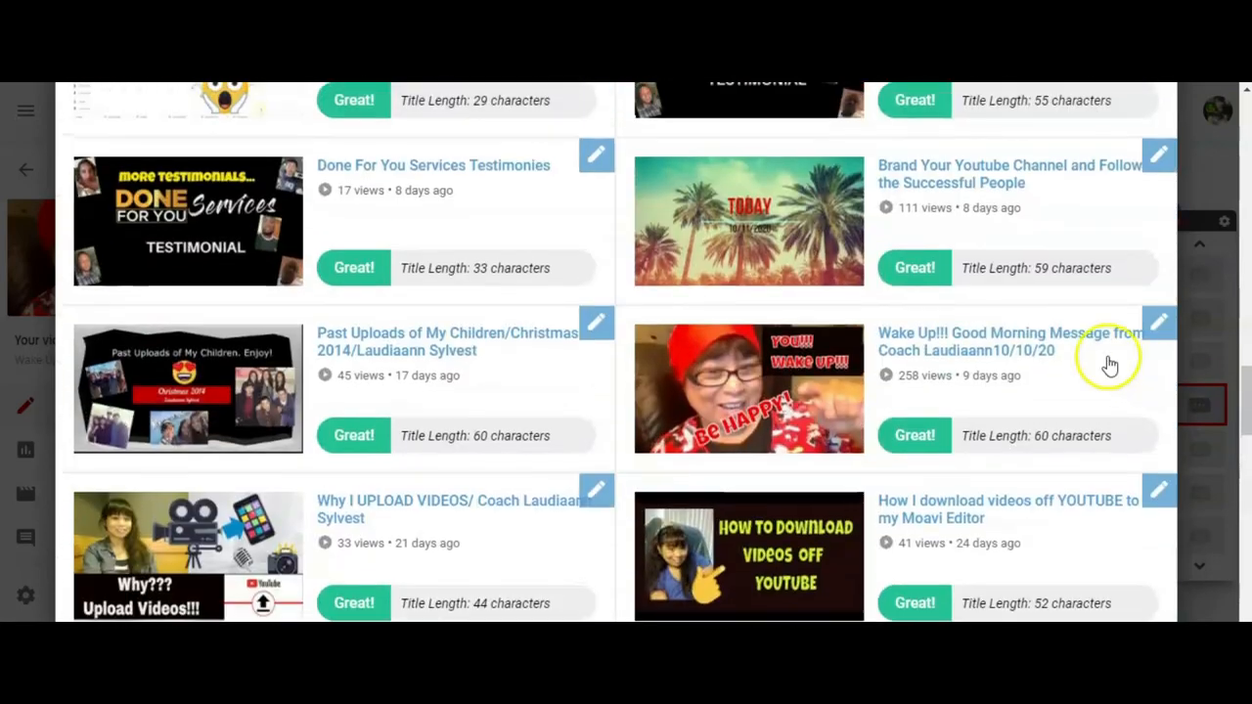
mouse_move(304, 391)
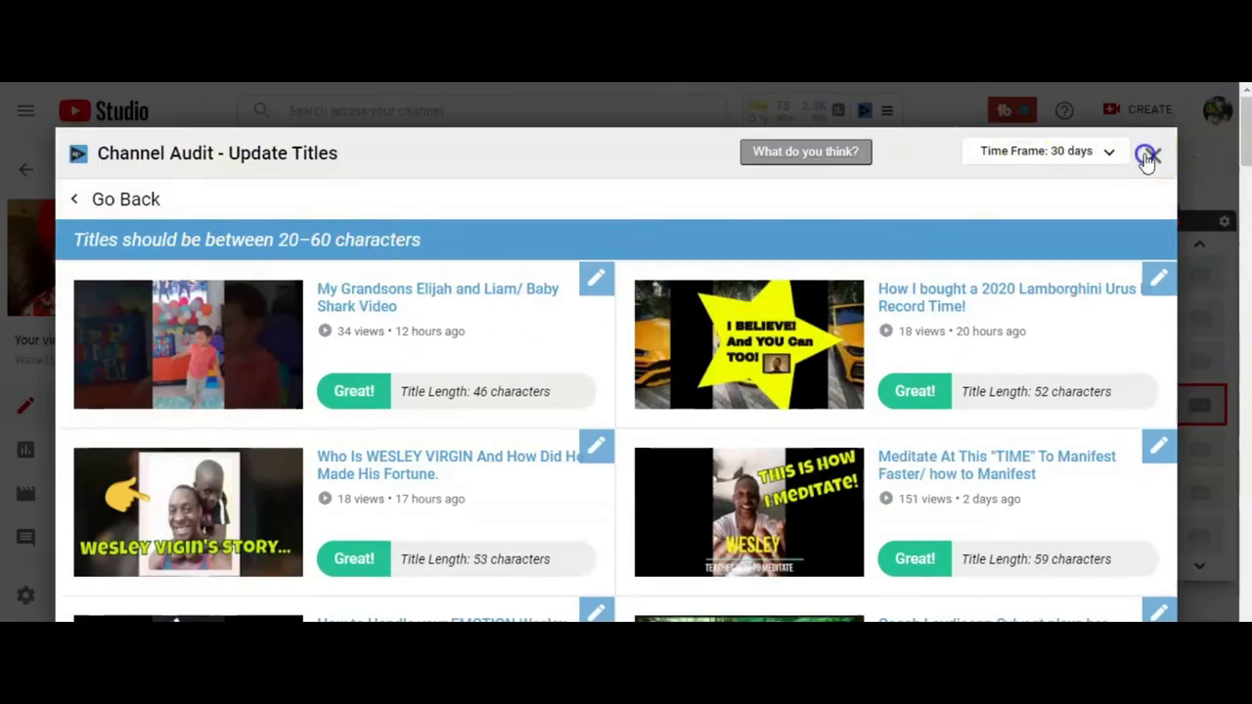
Reopen the Channel Audit and list the six videos without high-res thumbnails.
left_click(1146, 155)
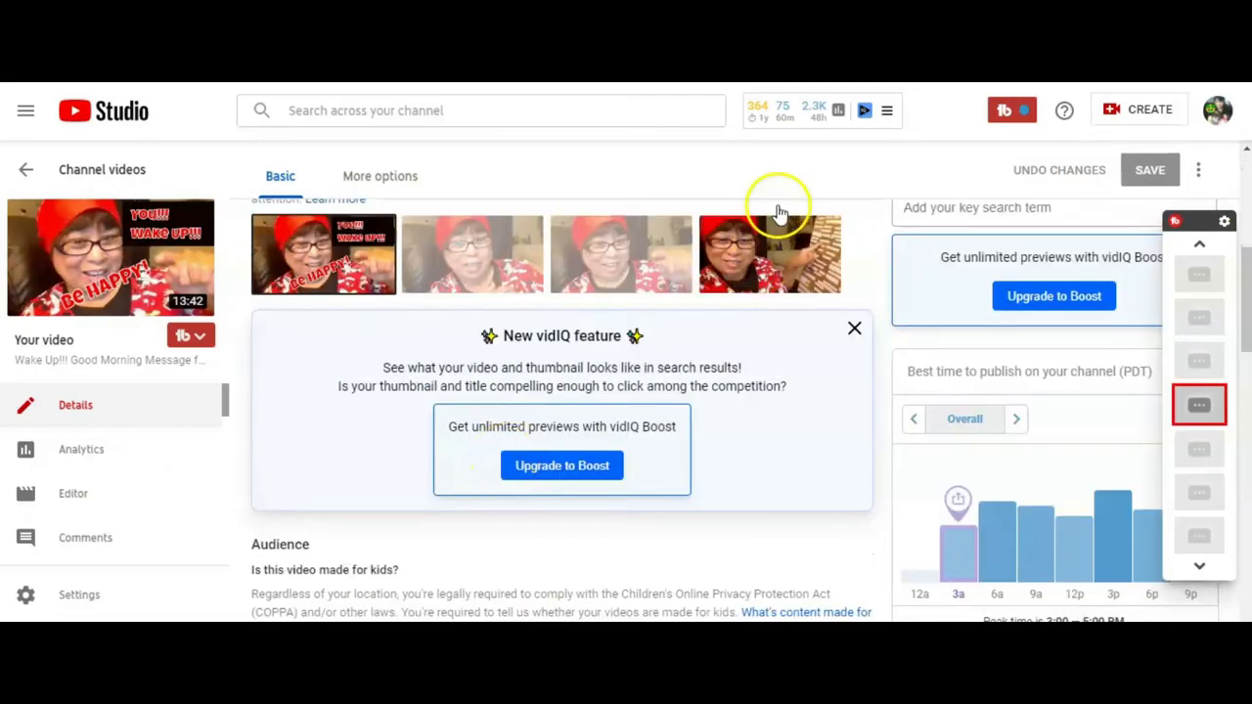
left_click(887, 109)
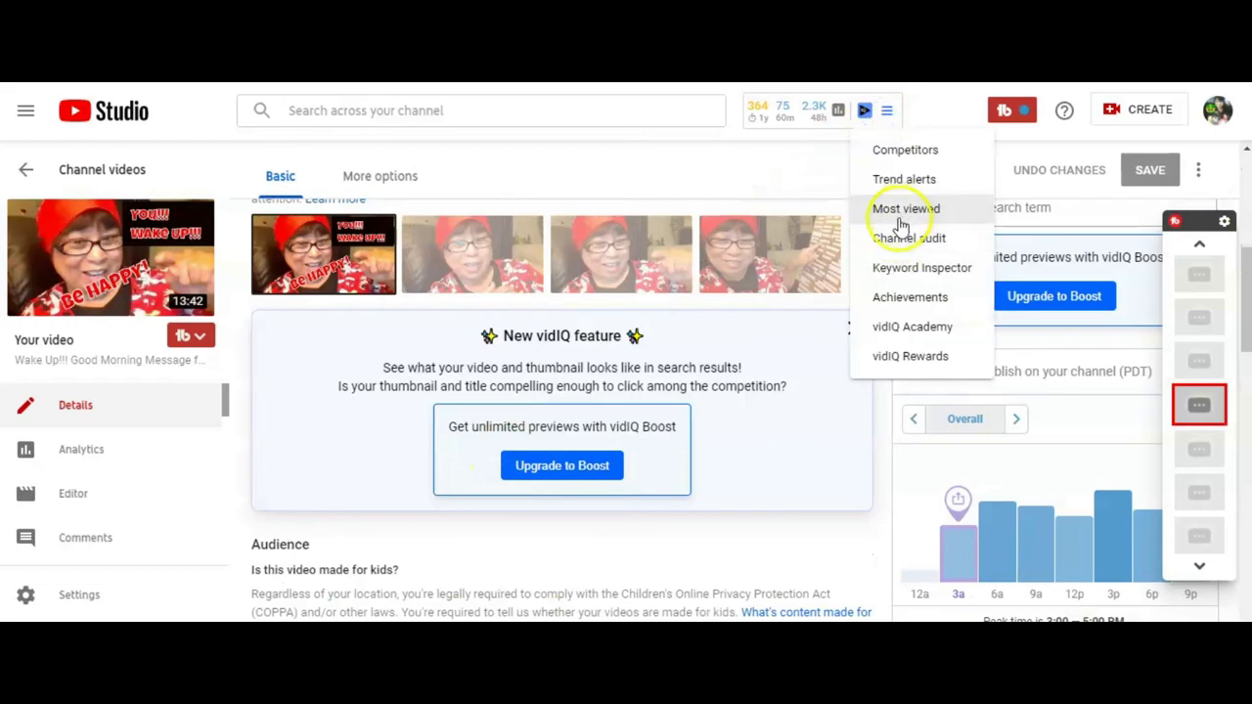
left_click(905, 209)
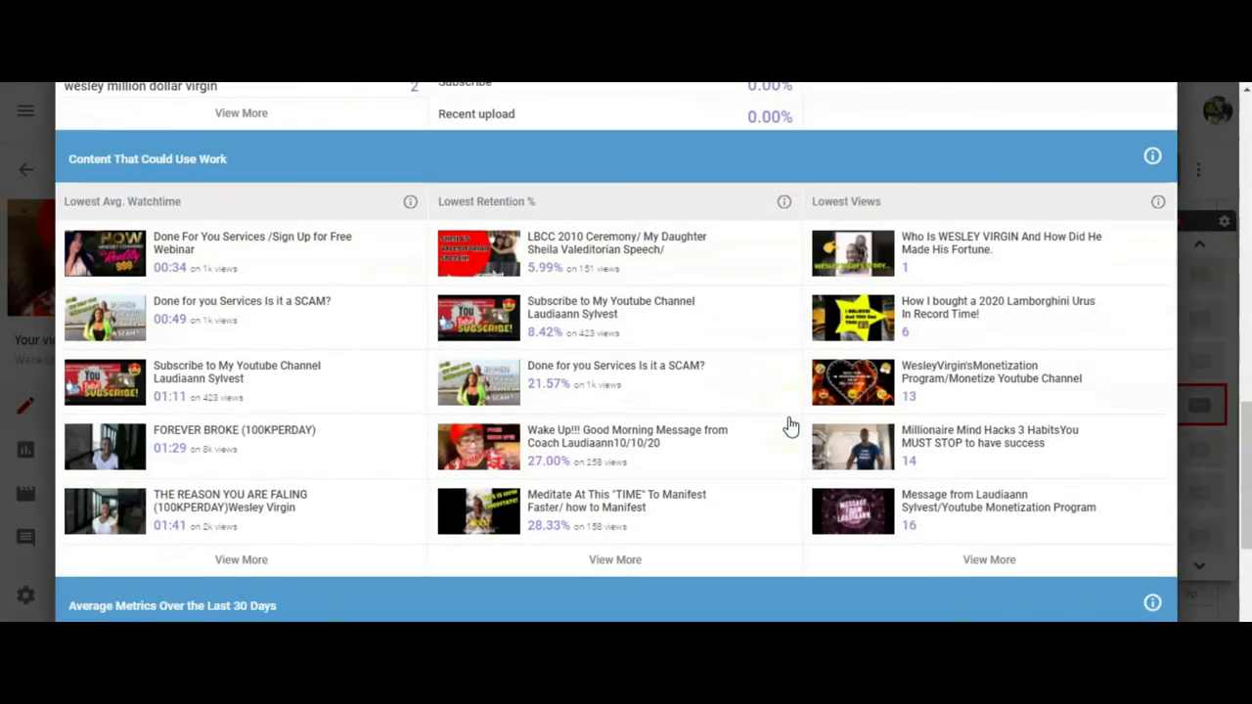
scroll("down", 3)
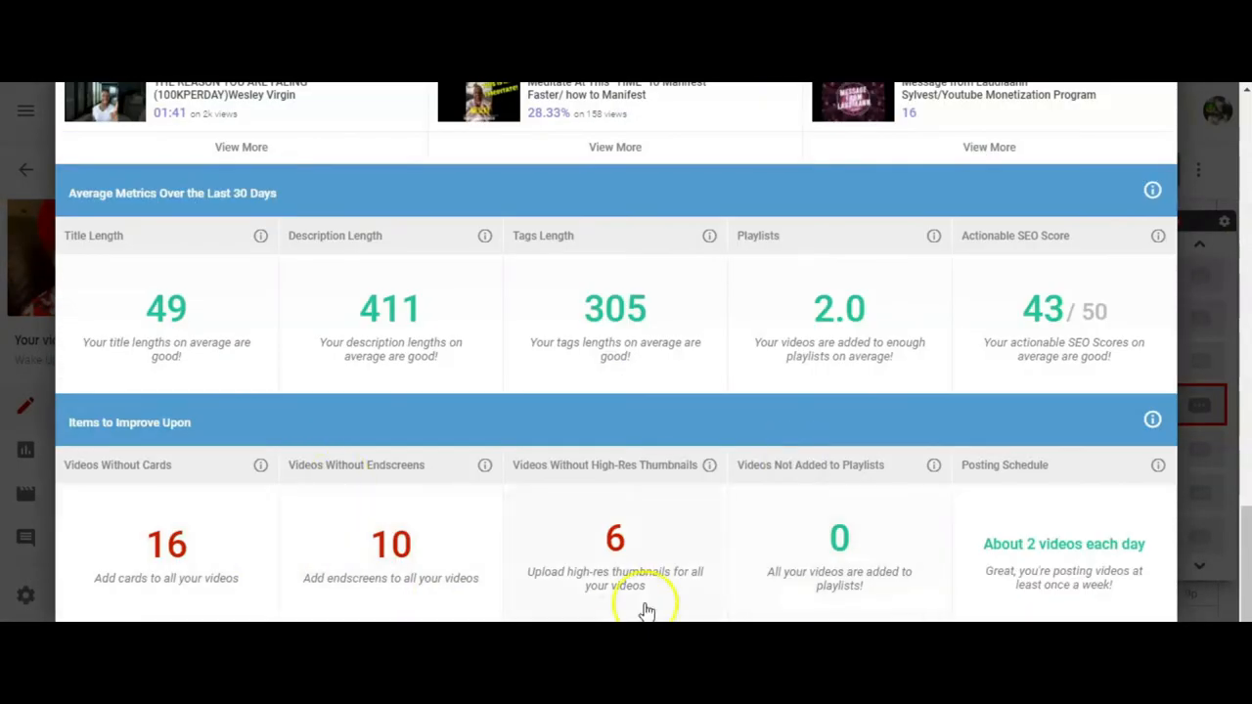
mouse_move(665, 572)
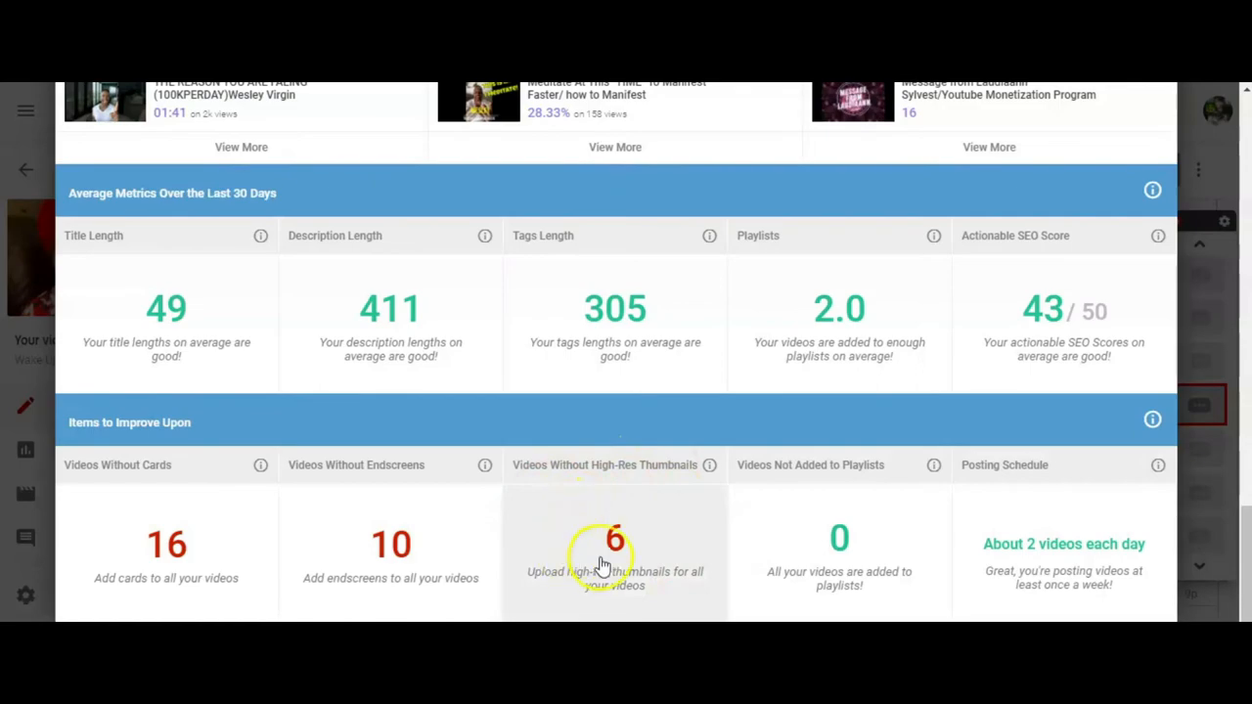
left_click(614, 553)
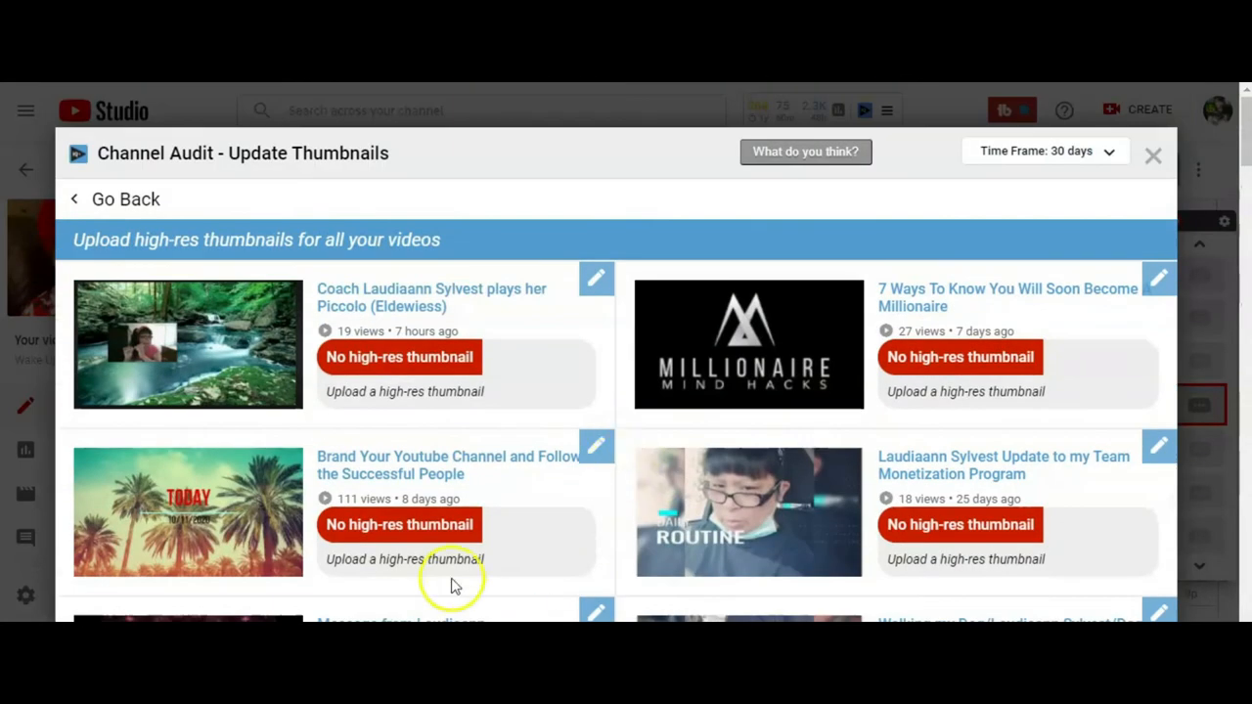
mouse_move(1000, 391)
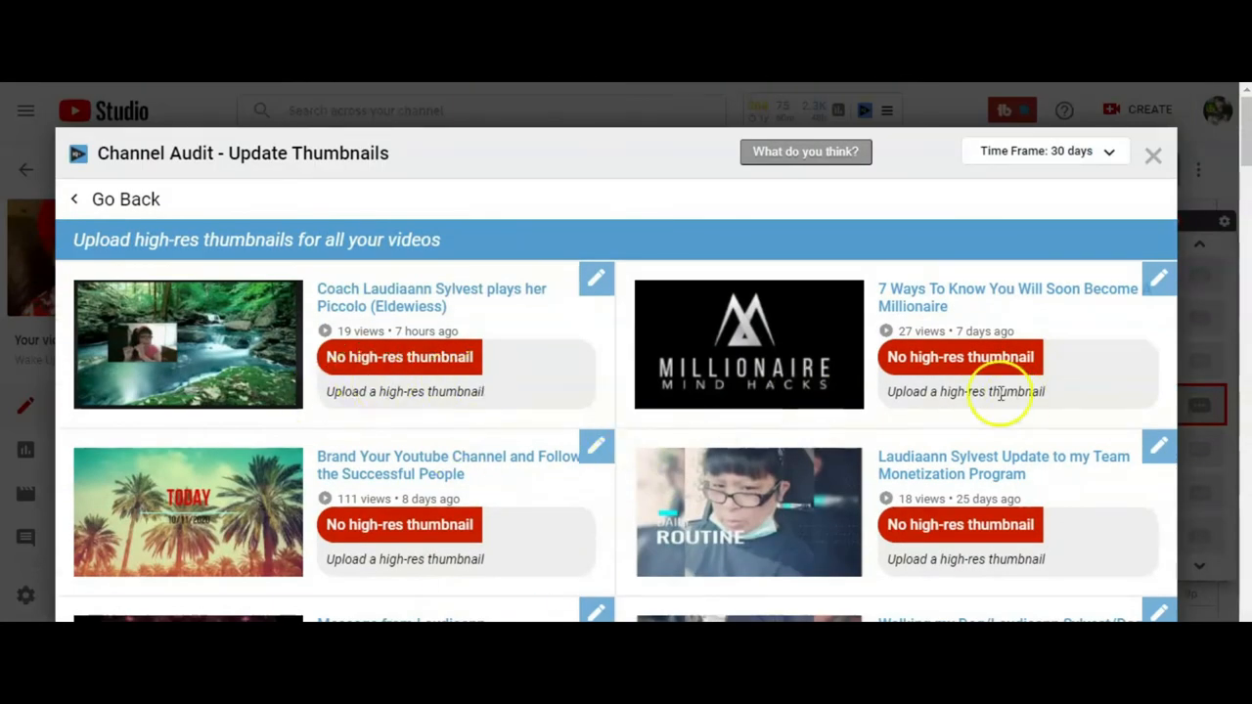
mouse_move(127, 401)
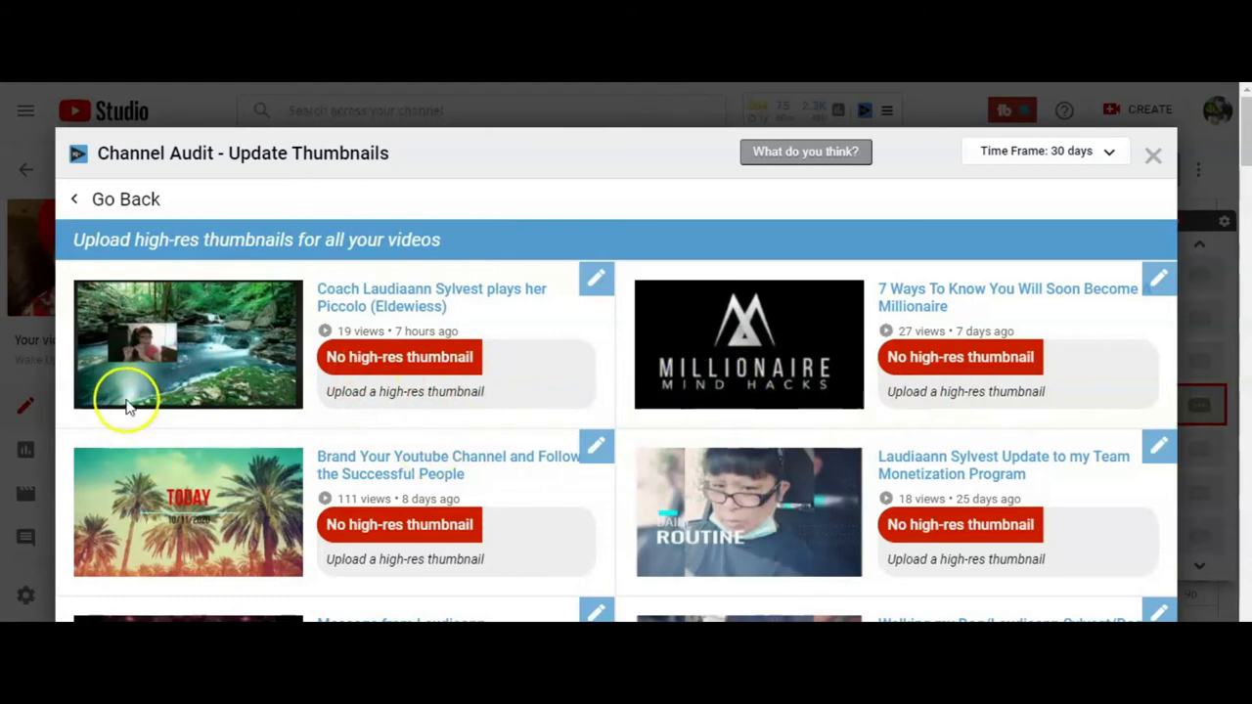
mouse_move(269, 299)
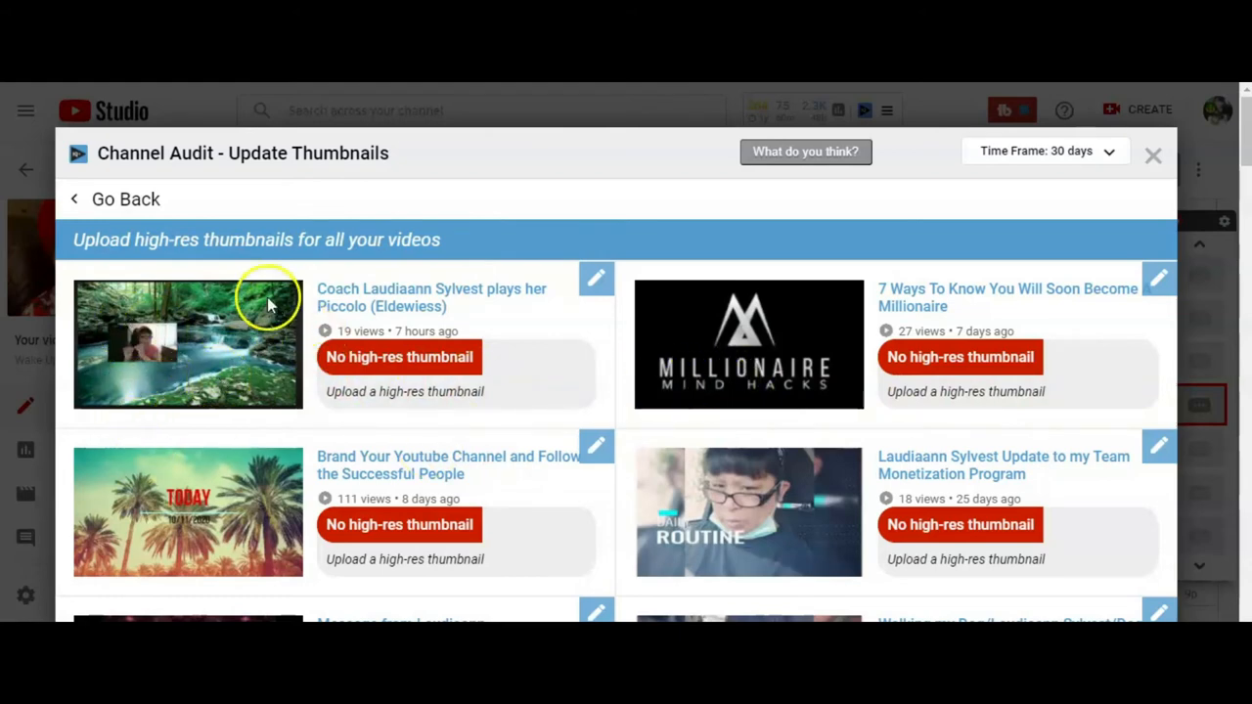
mouse_move(213, 356)
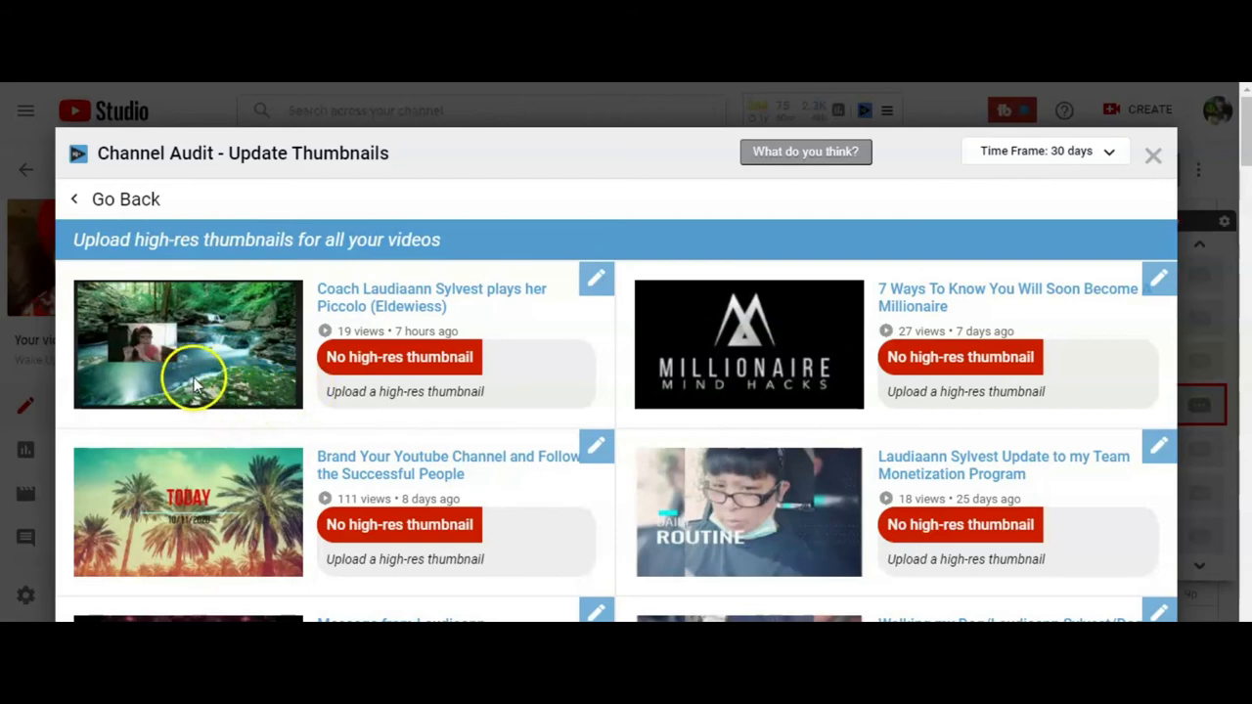
mouse_move(336, 385)
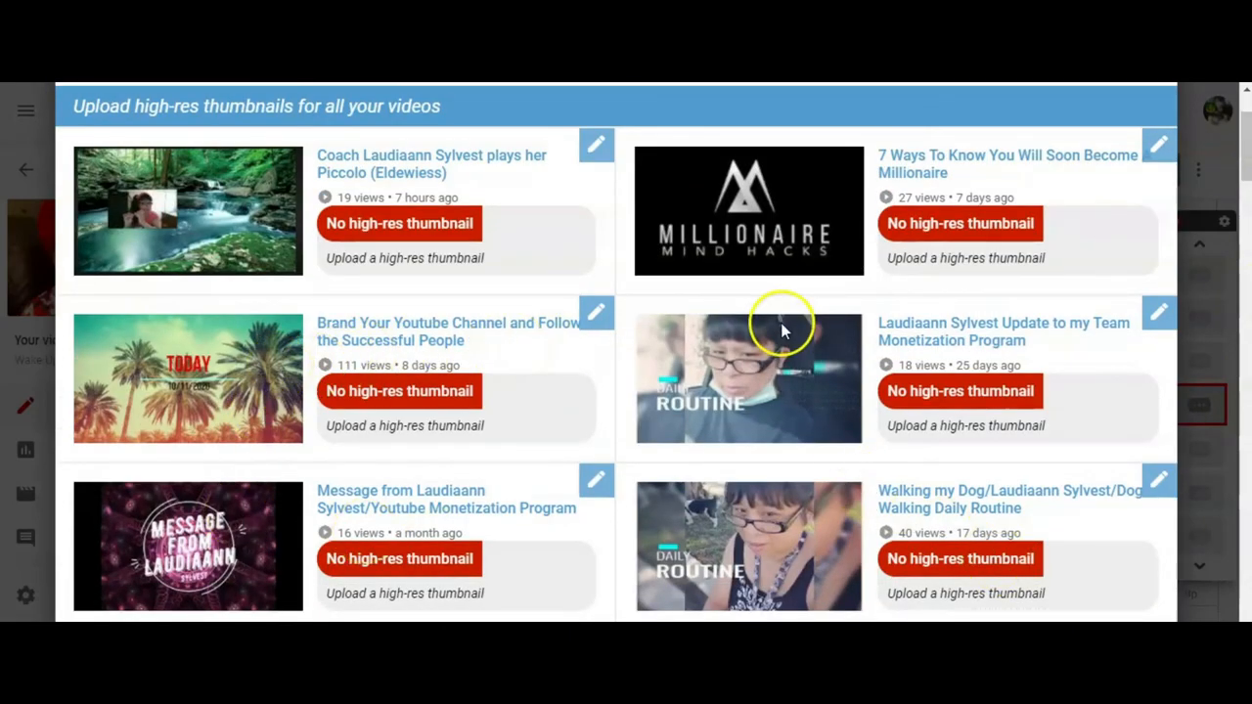
mouse_move(1243, 186)
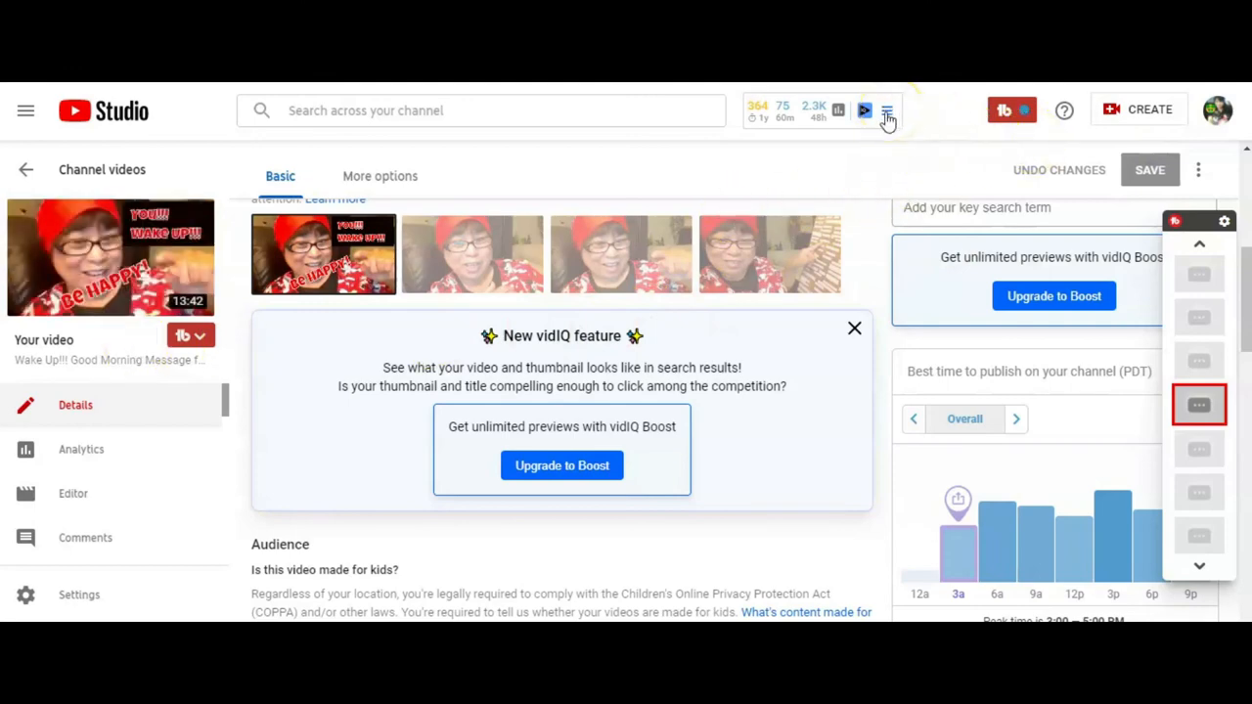
Reopen the Channel Audit to review average metrics, 16 videos without cards and 10 without endscreens.
left_click(887, 110)
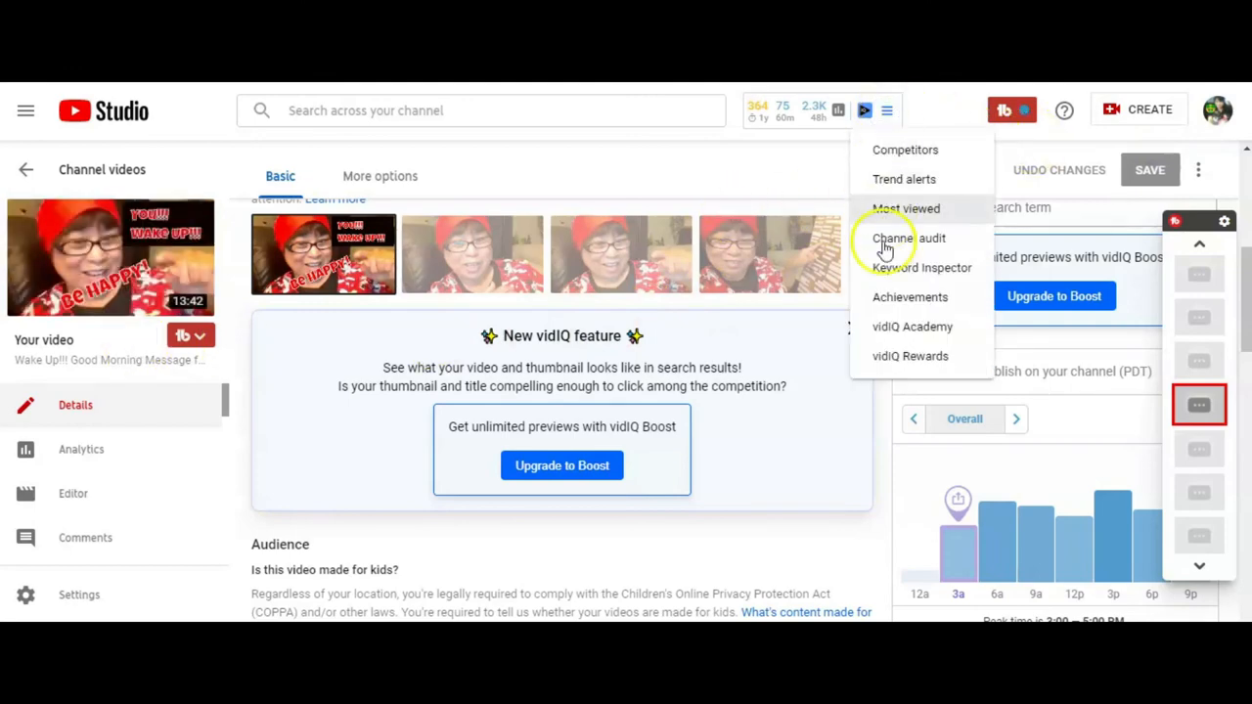
left_click(908, 238)
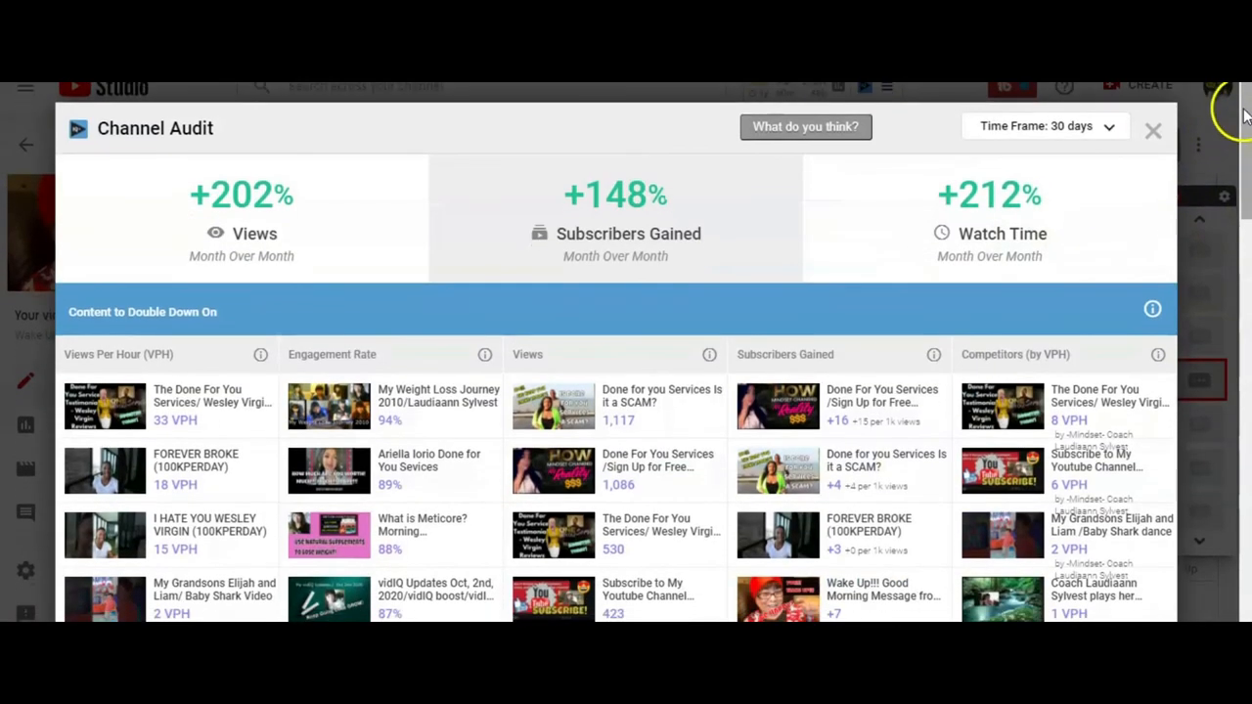
scroll("down", 3)
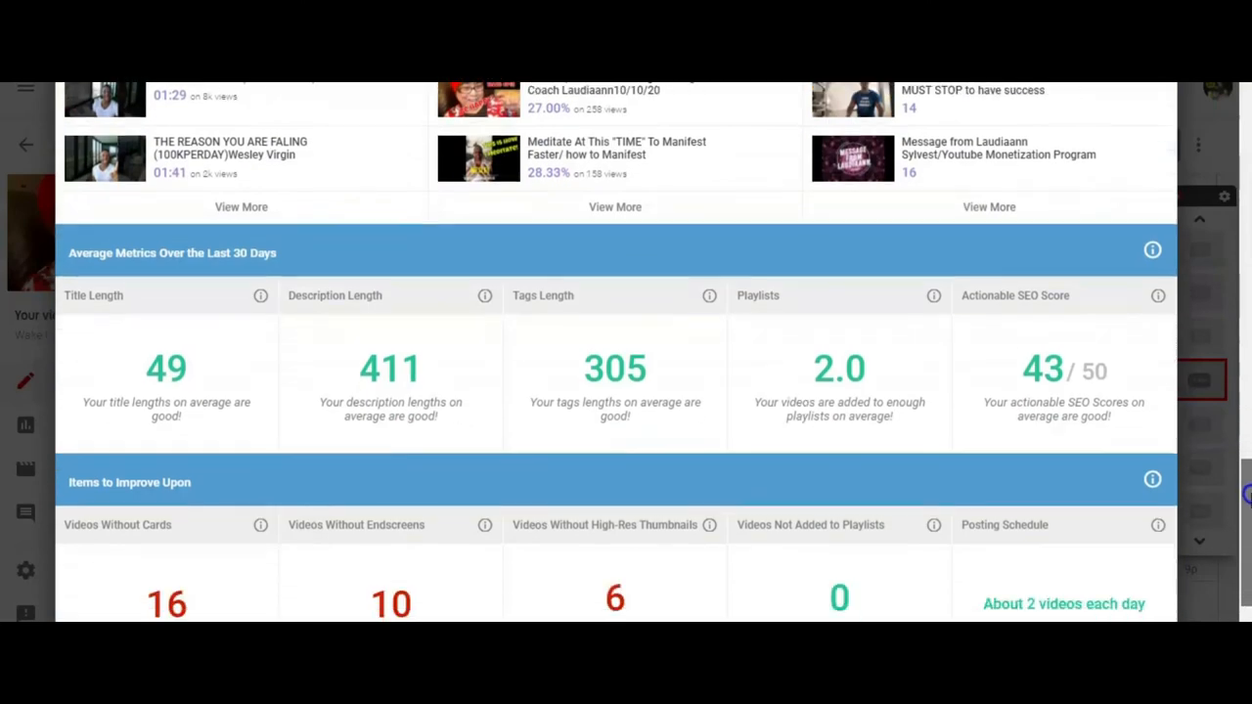
scroll("down", 3)
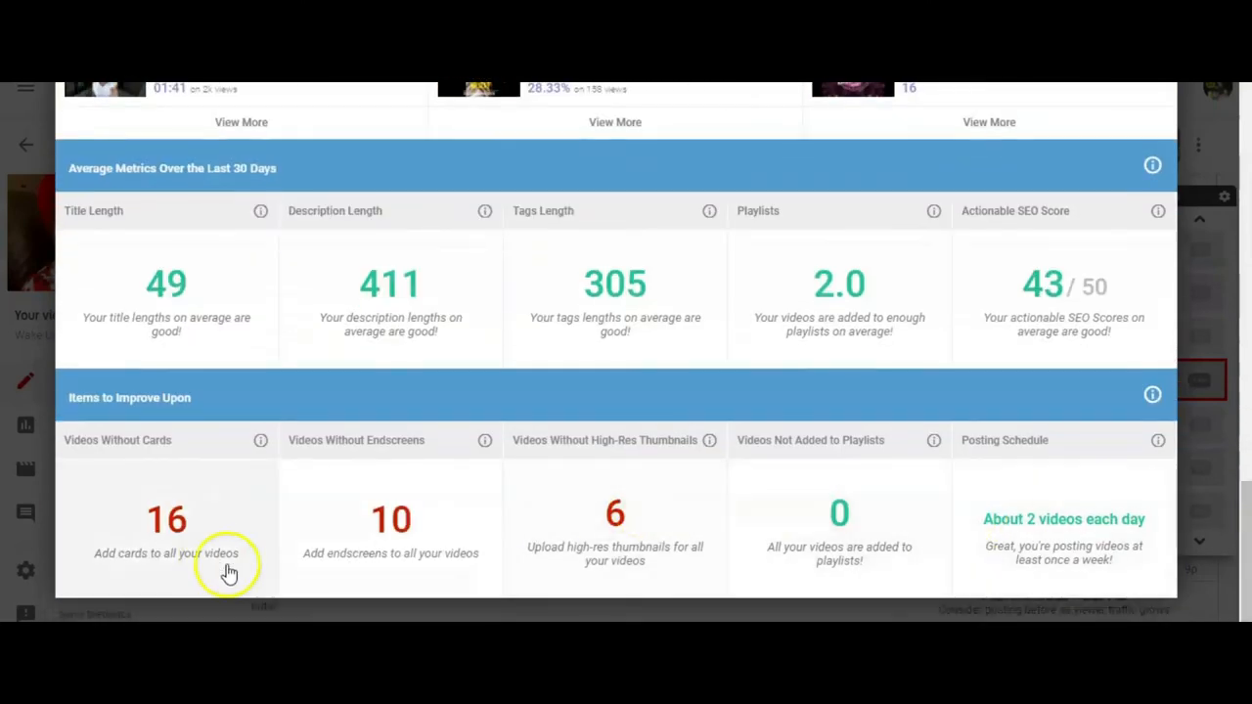
mouse_move(381, 517)
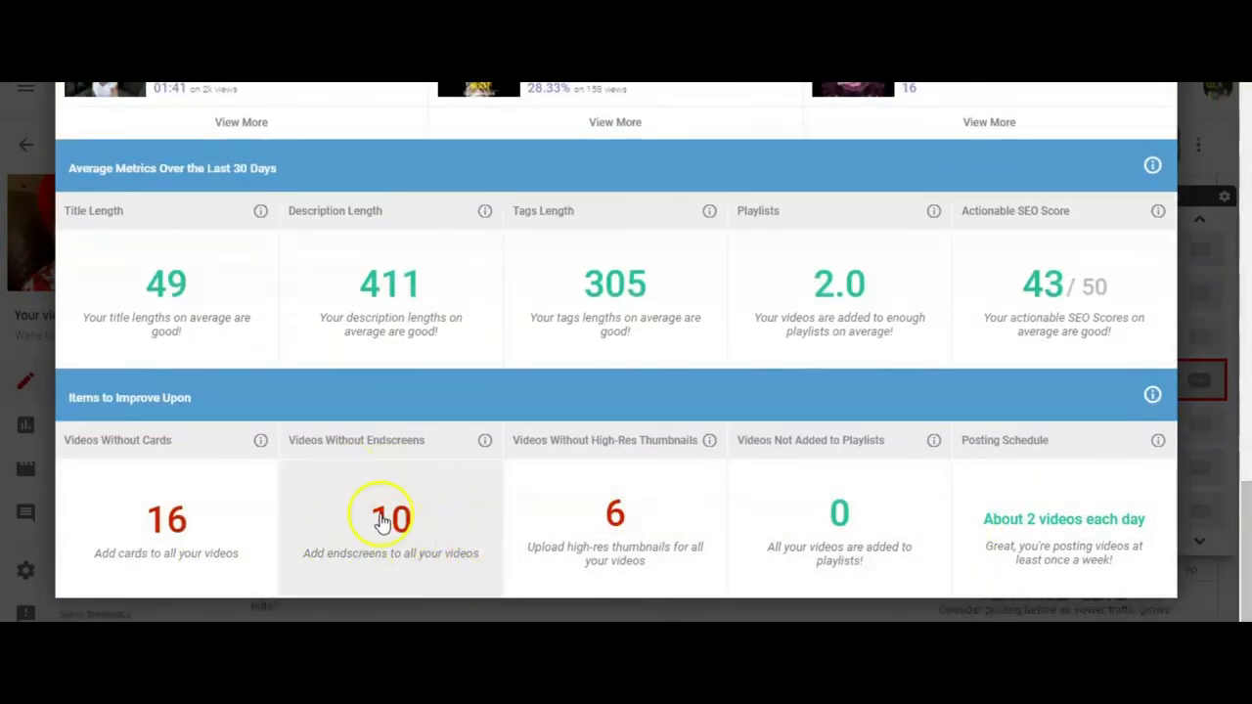
mouse_move(380, 573)
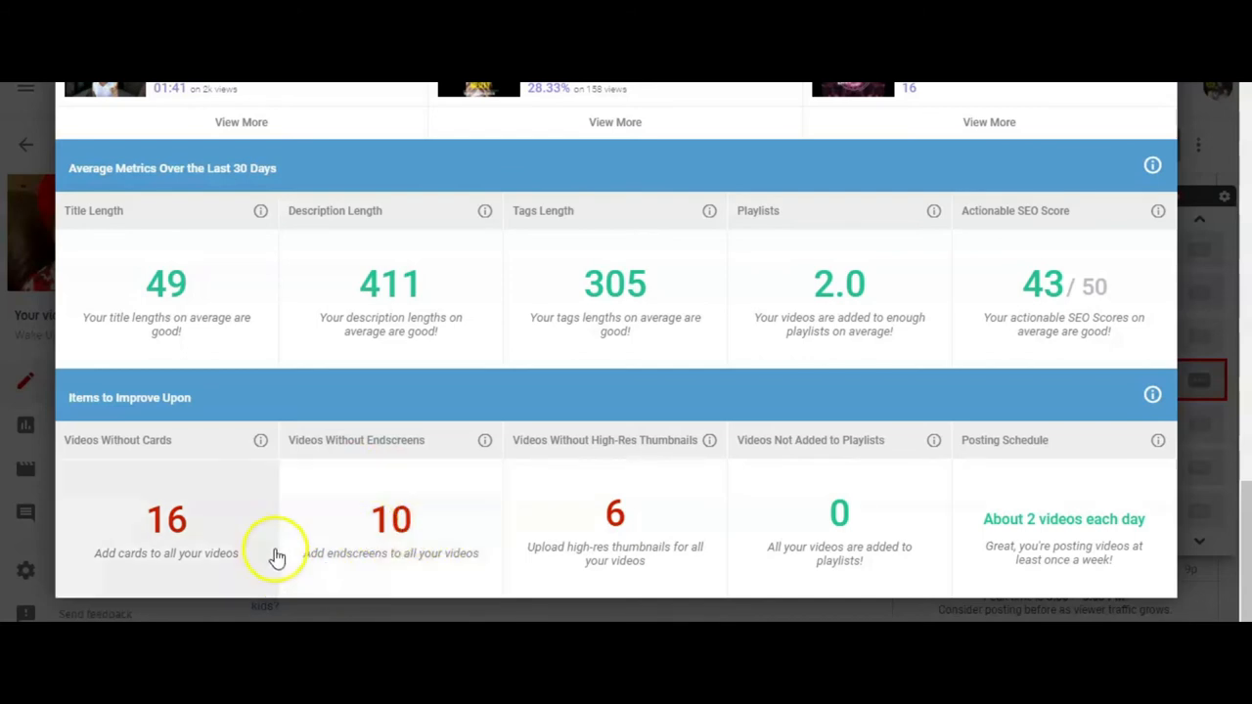
mouse_move(137, 570)
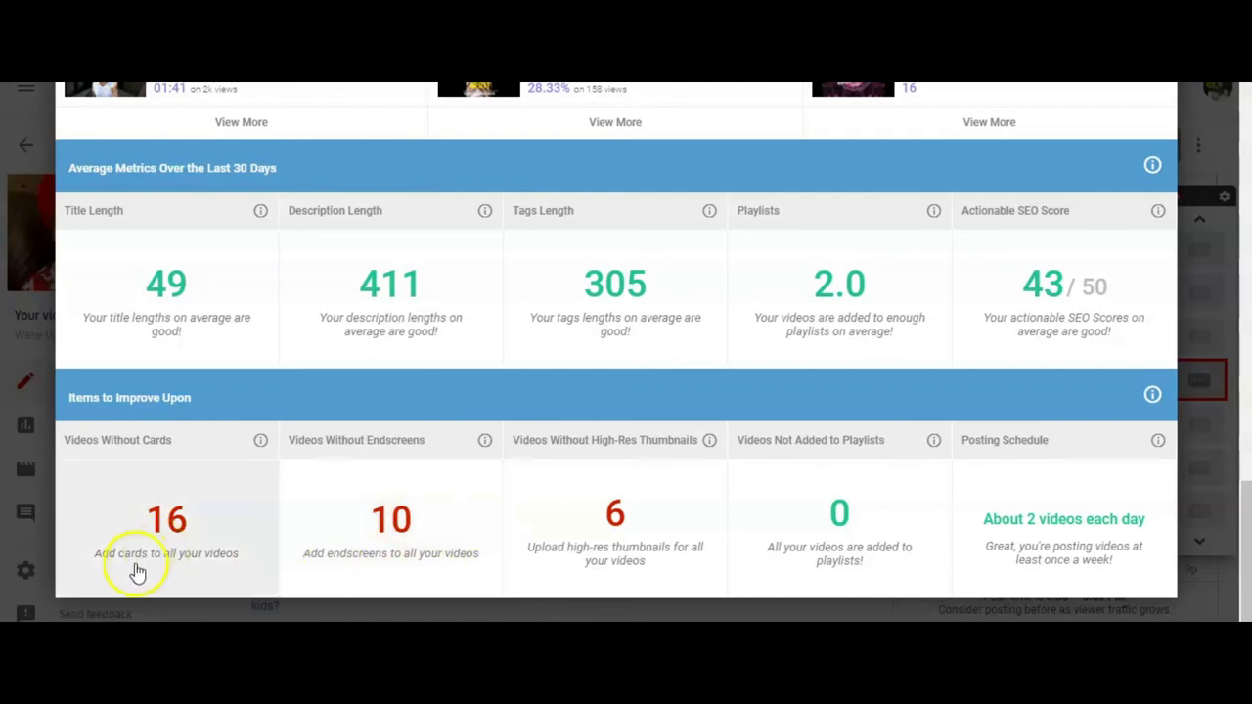
mouse_move(163, 585)
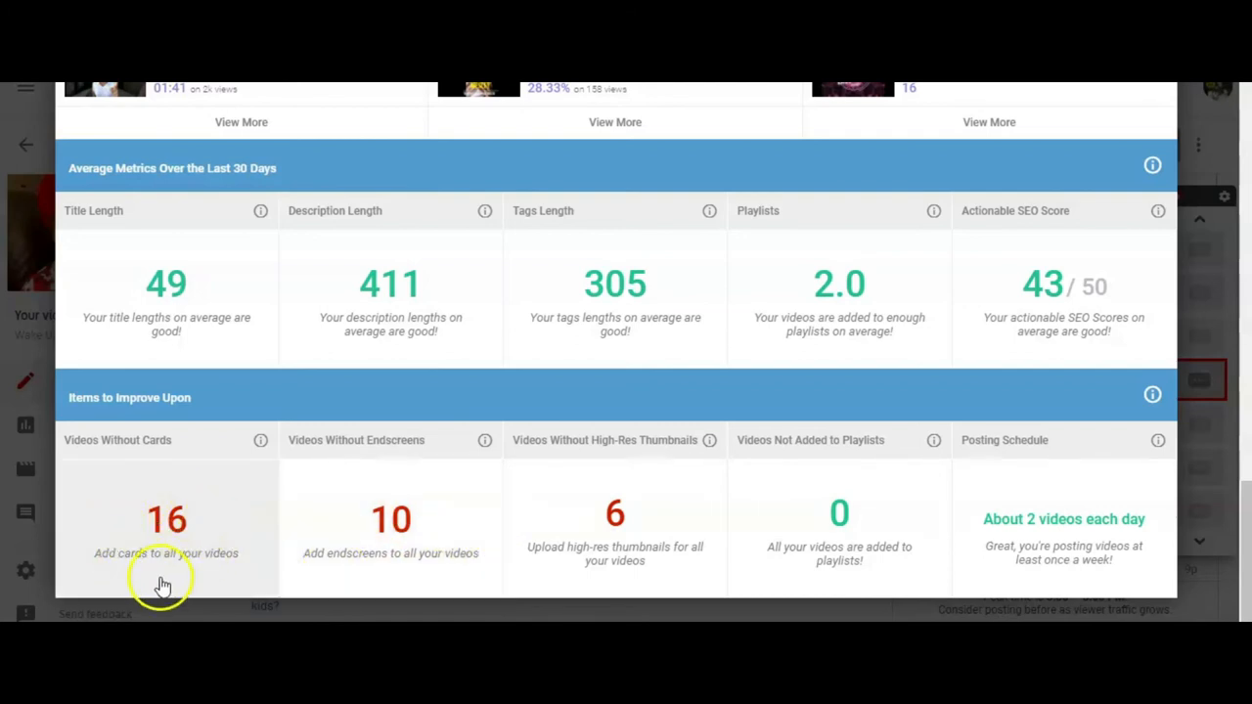
mouse_move(1155, 352)
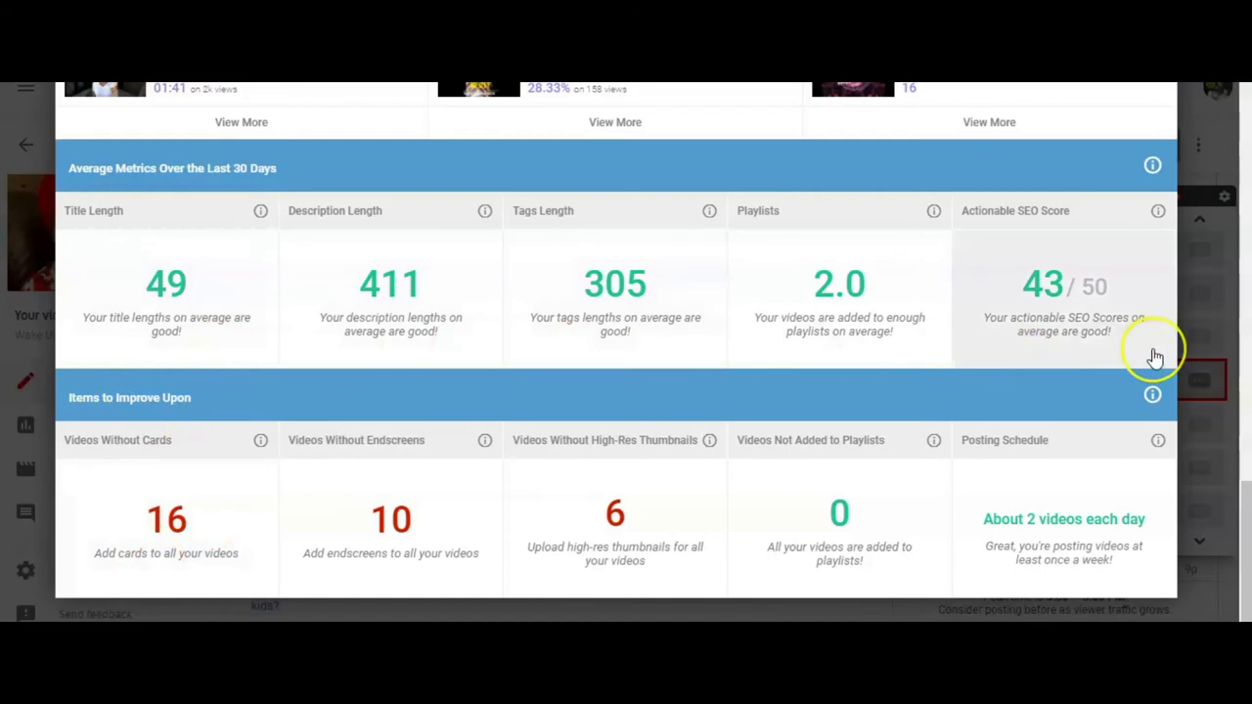
mouse_move(419, 353)
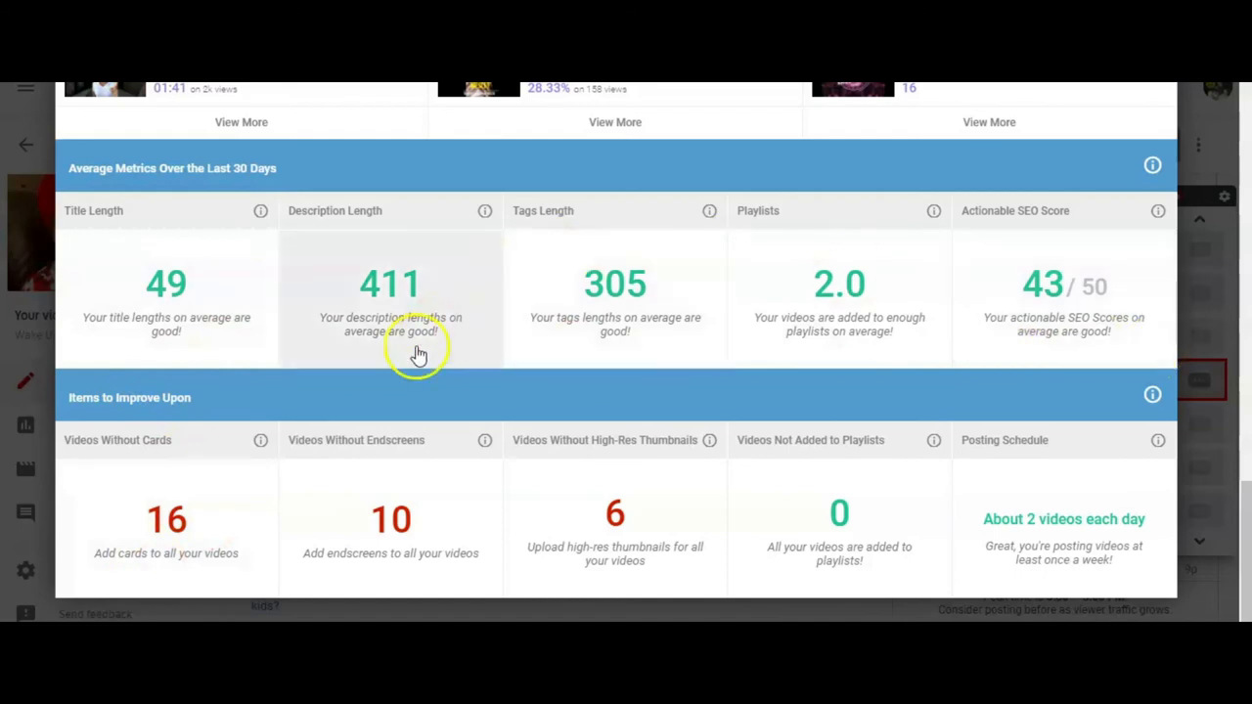
mouse_move(634, 343)
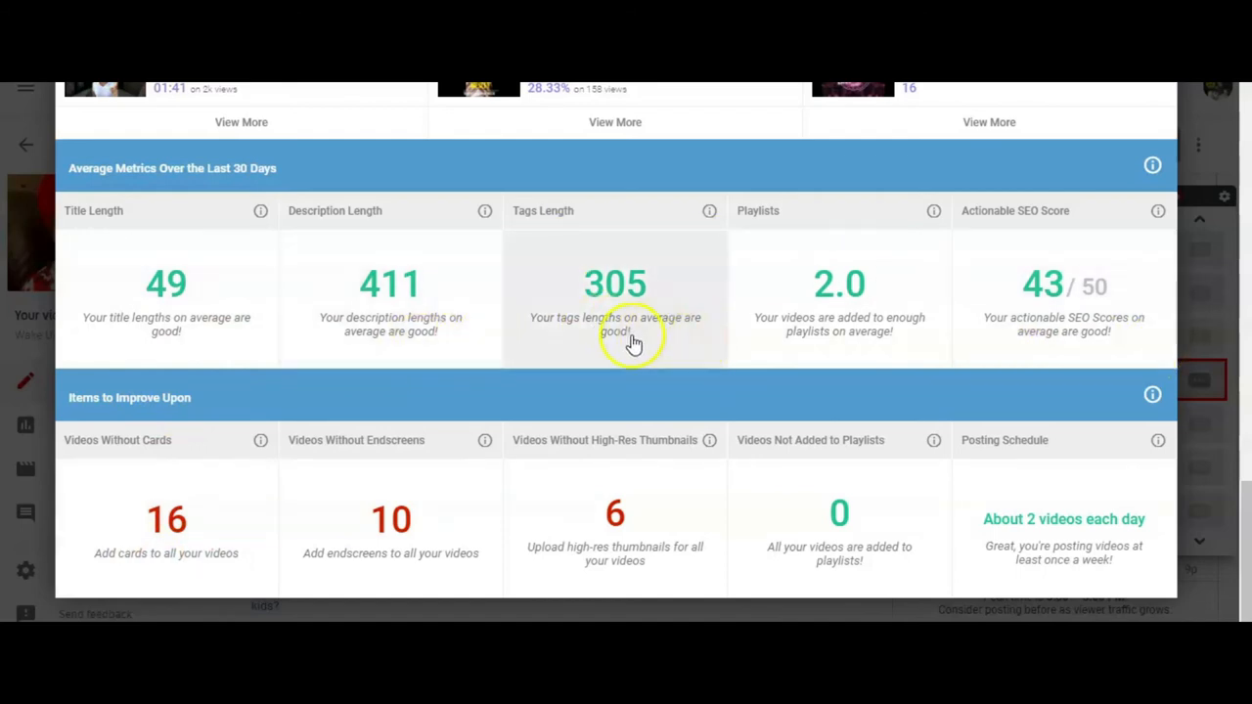
mouse_move(910, 347)
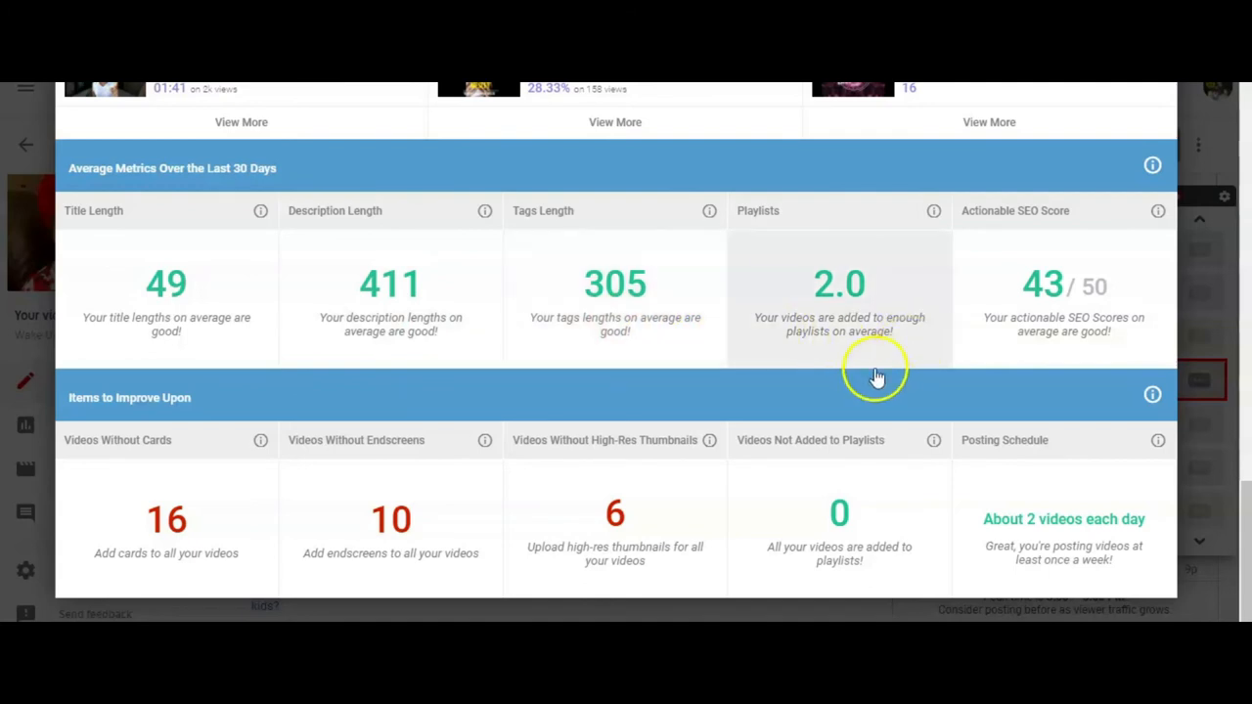
mouse_move(949, 340)
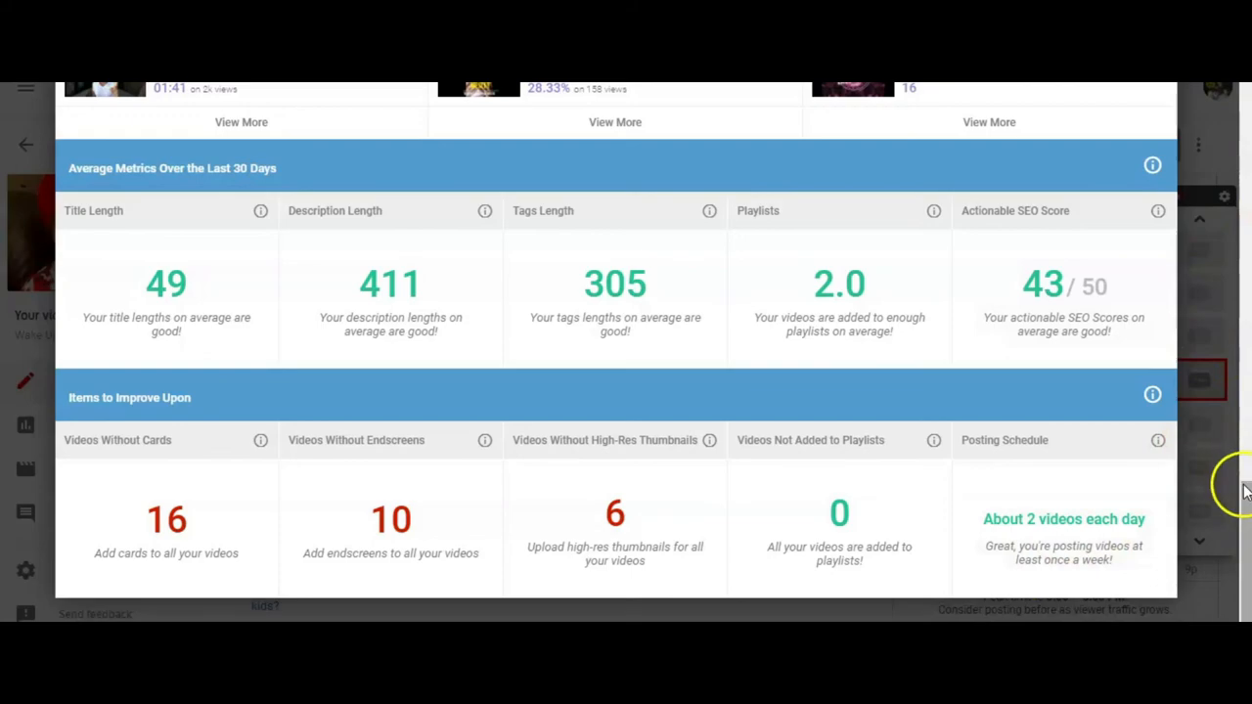
scroll("down", 3)
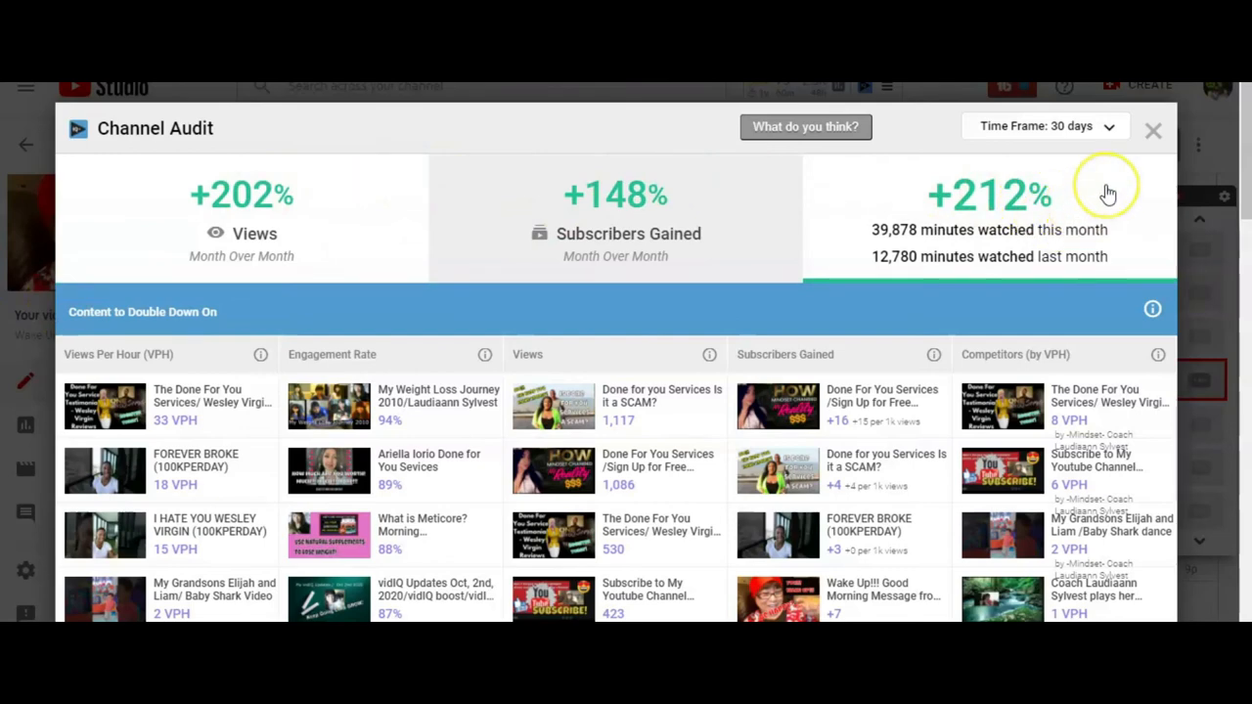
mouse_move(1099, 240)
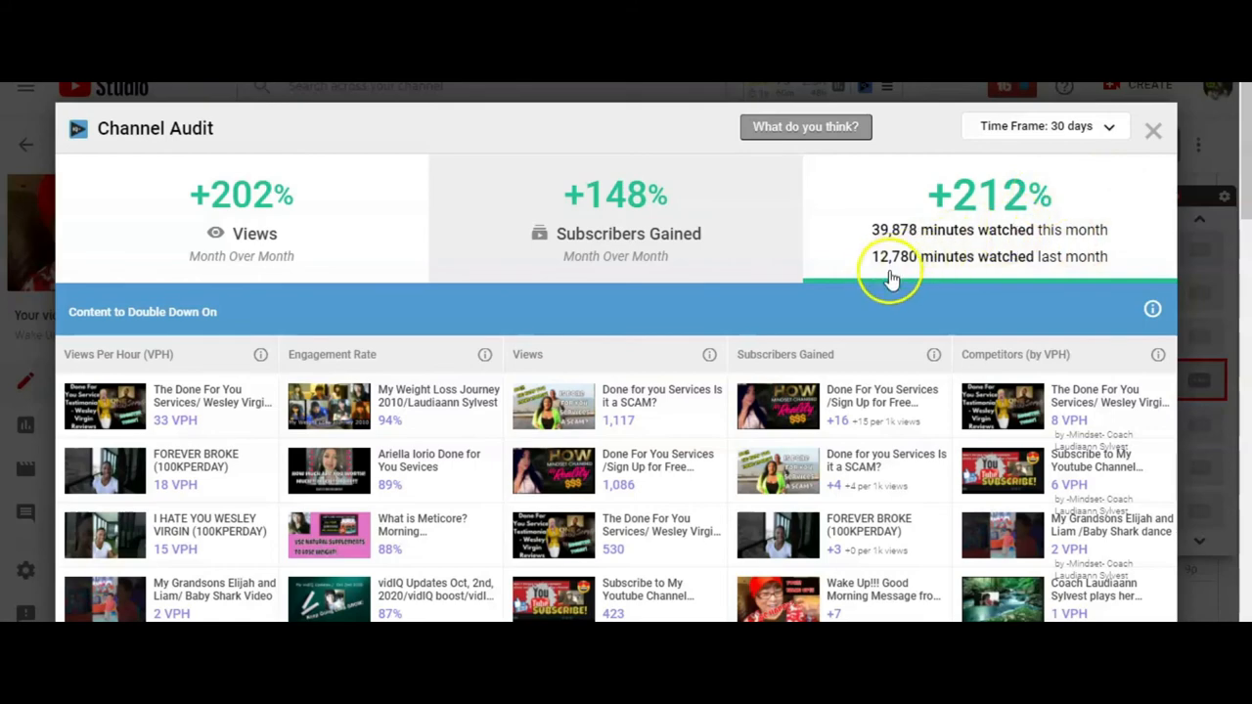
mouse_move(910, 273)
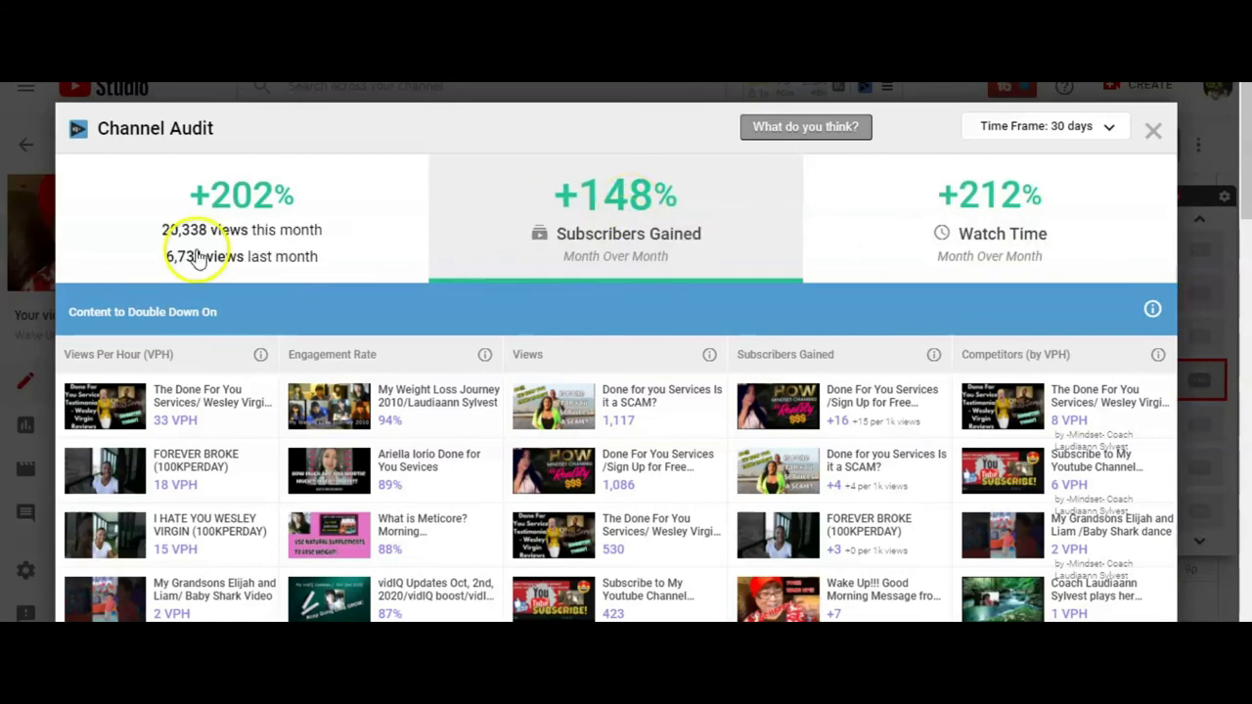
mouse_move(332, 221)
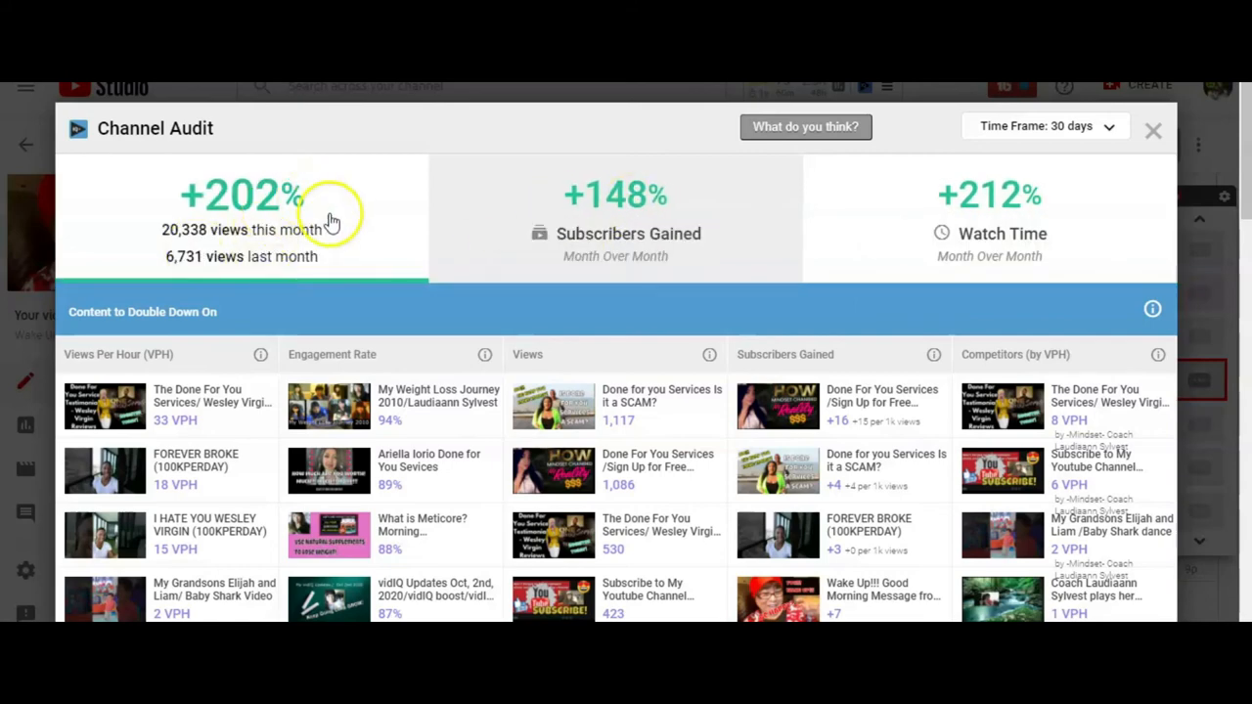
mouse_move(318, 282)
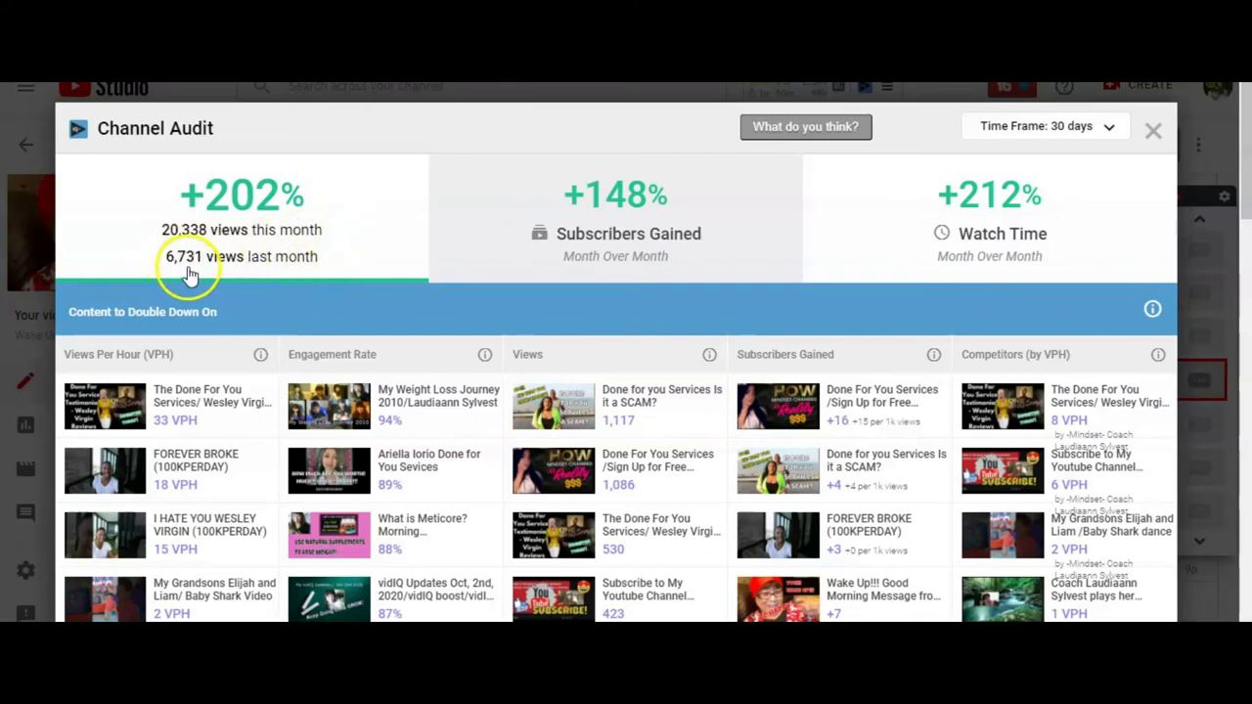
mouse_move(213, 235)
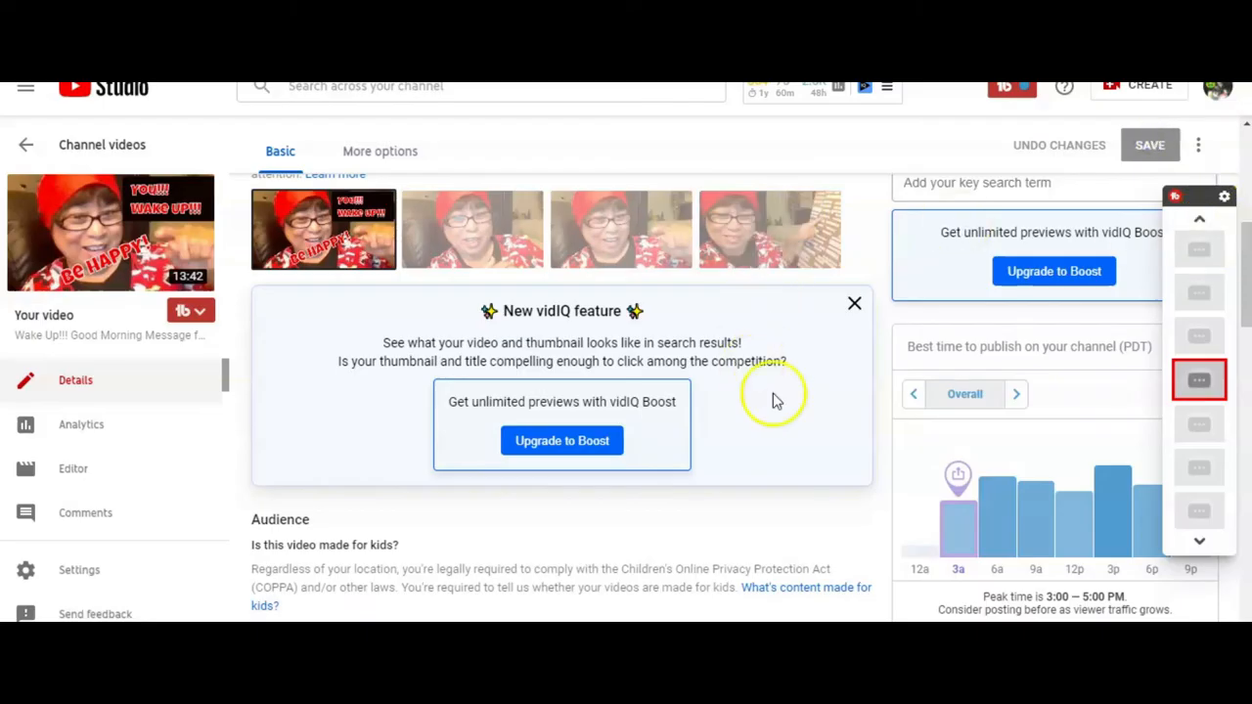
left_click(886, 88)
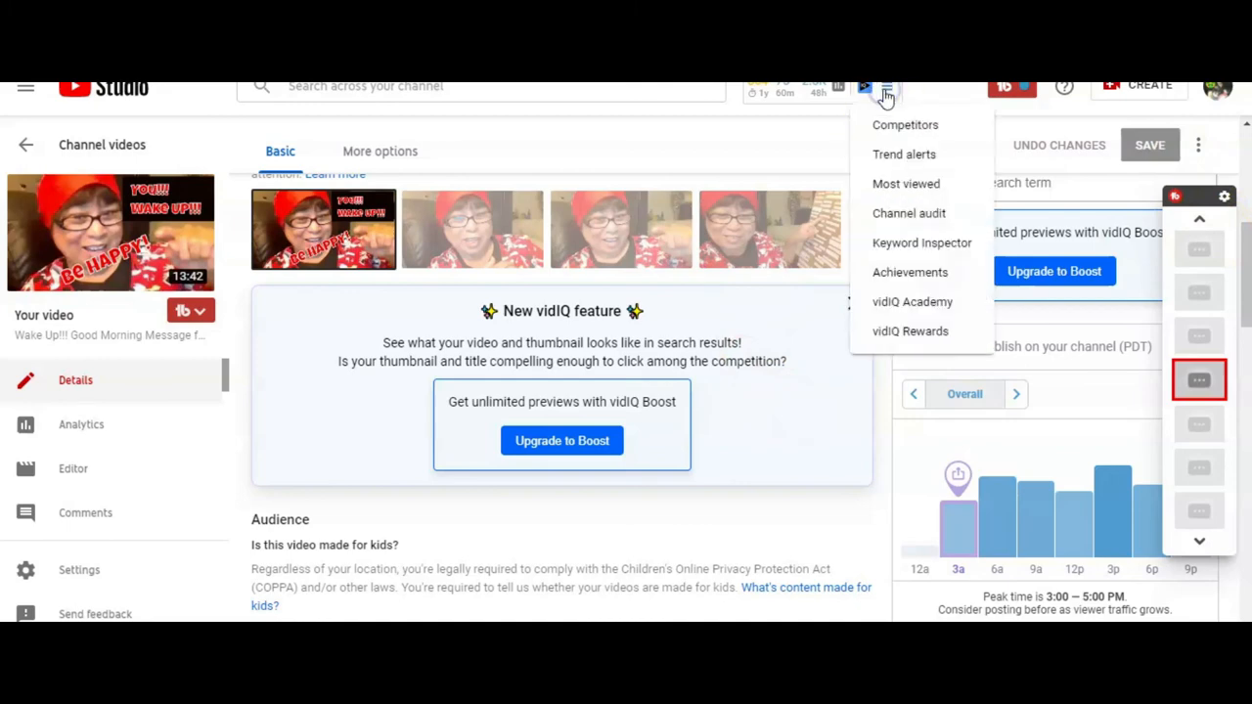
mouse_move(910, 272)
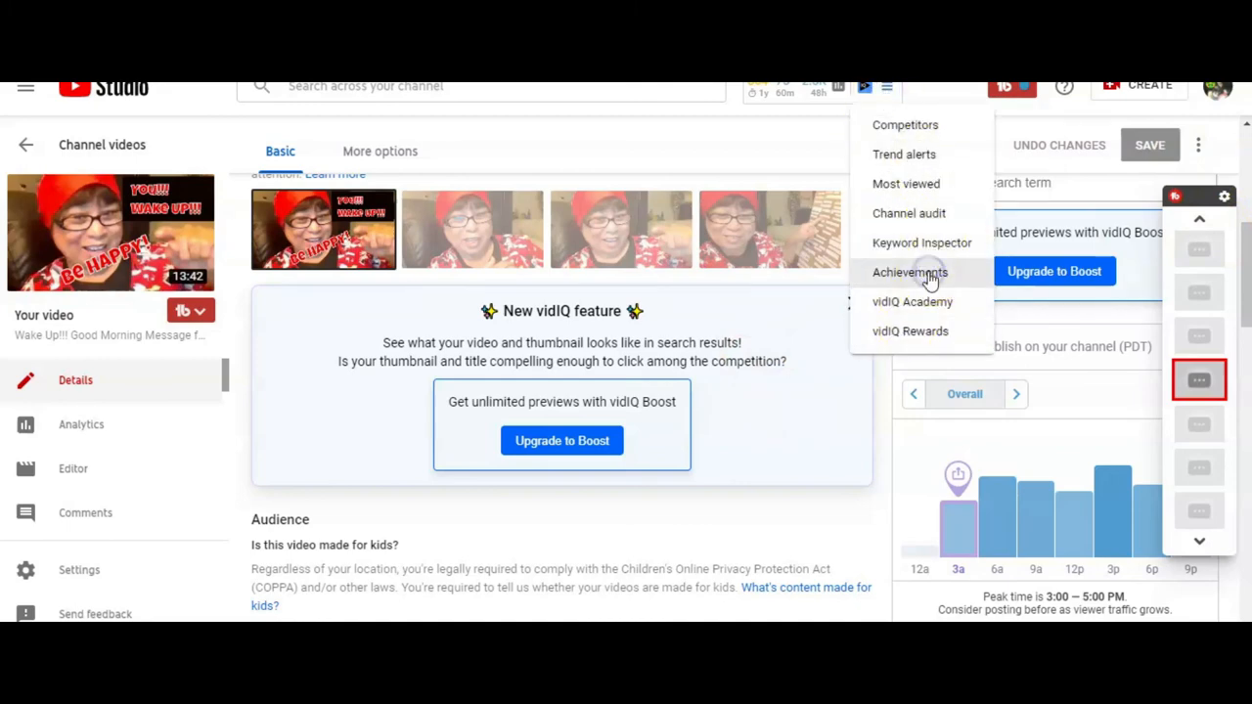
left_click(910, 272)
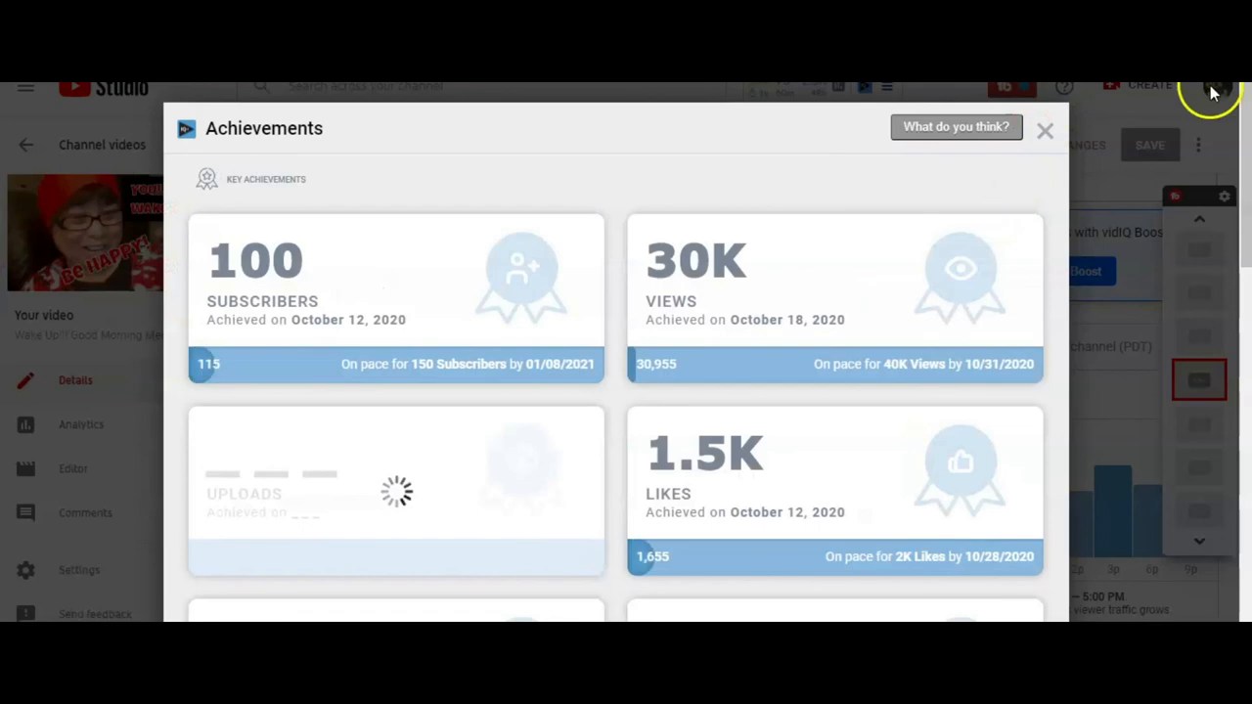
mouse_move(714, 206)
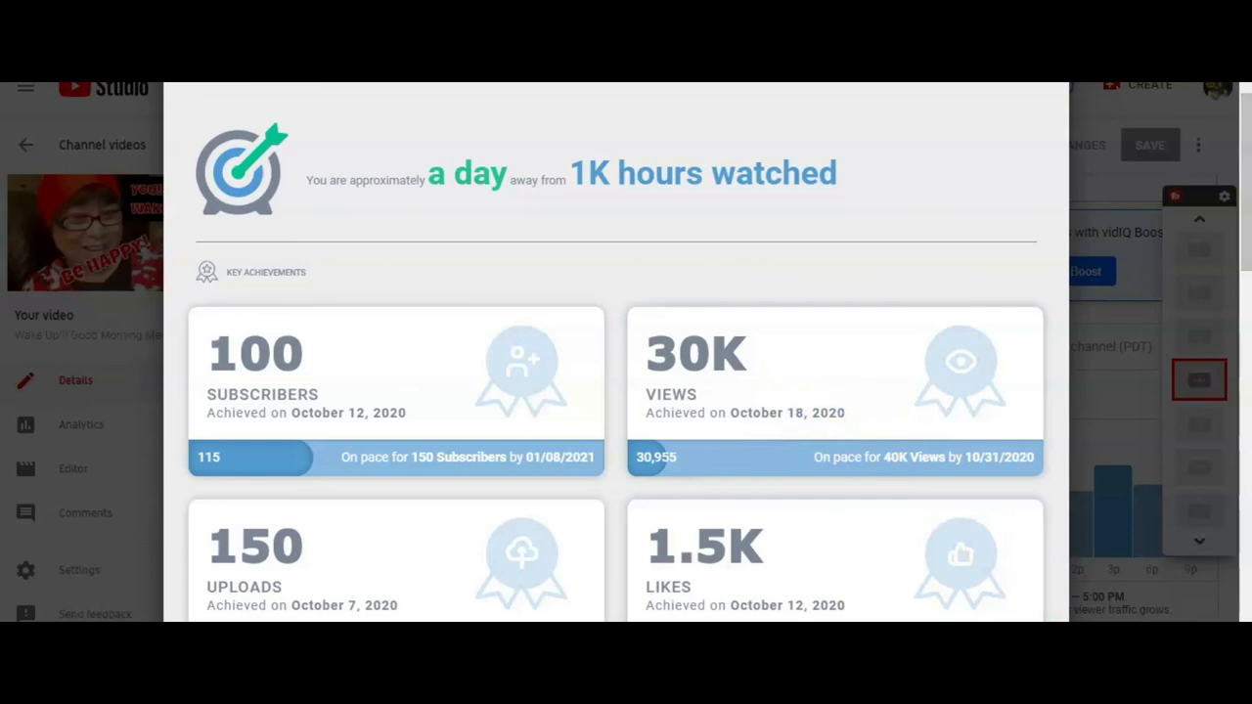
mouse_move(835, 386)
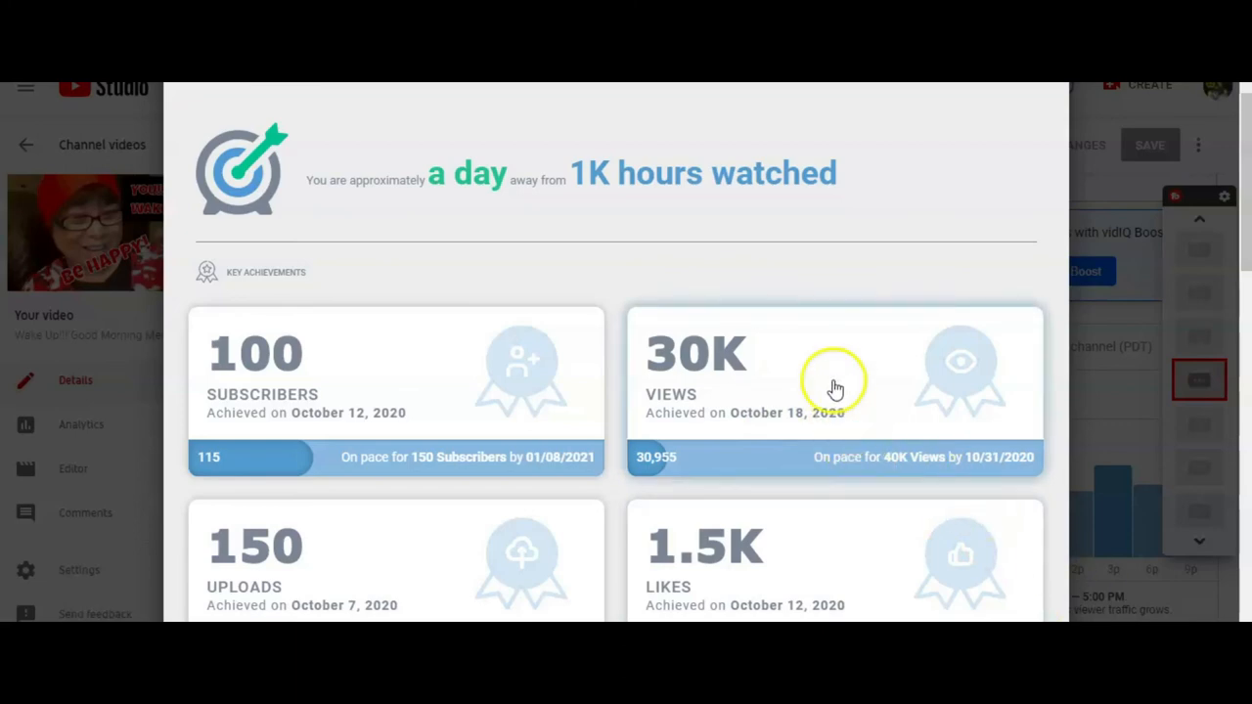
mouse_move(871, 416)
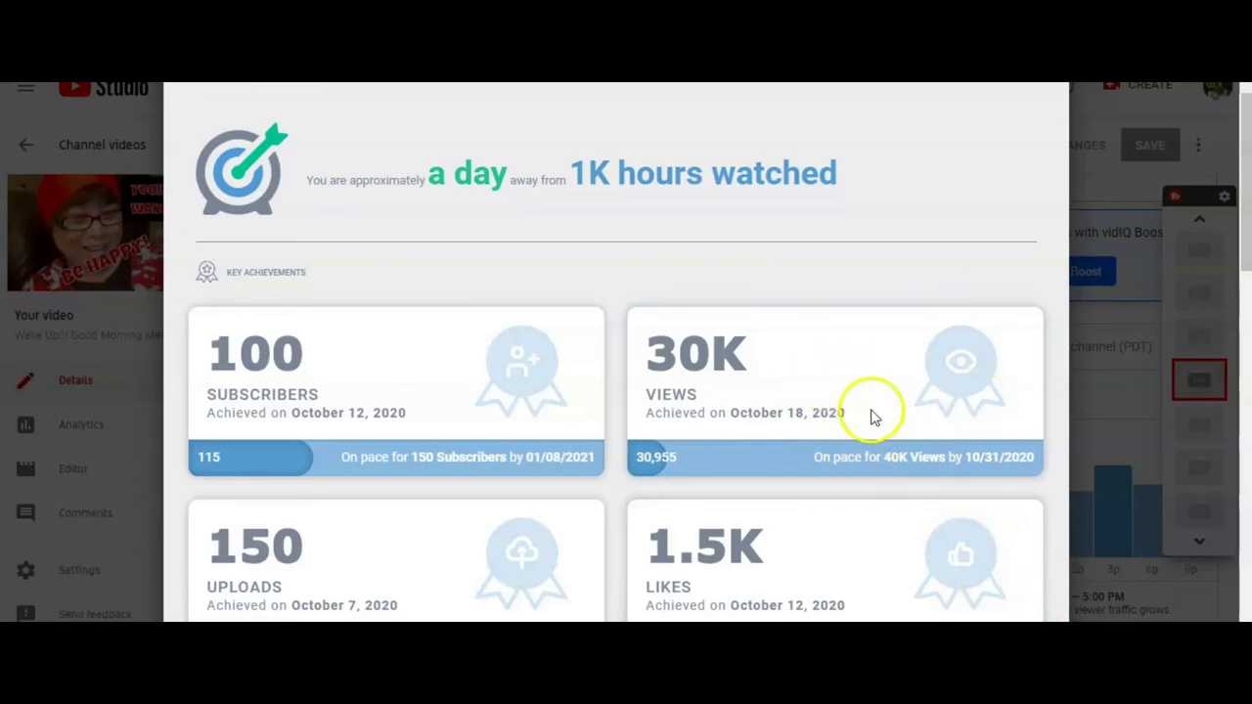
mouse_move(577, 375)
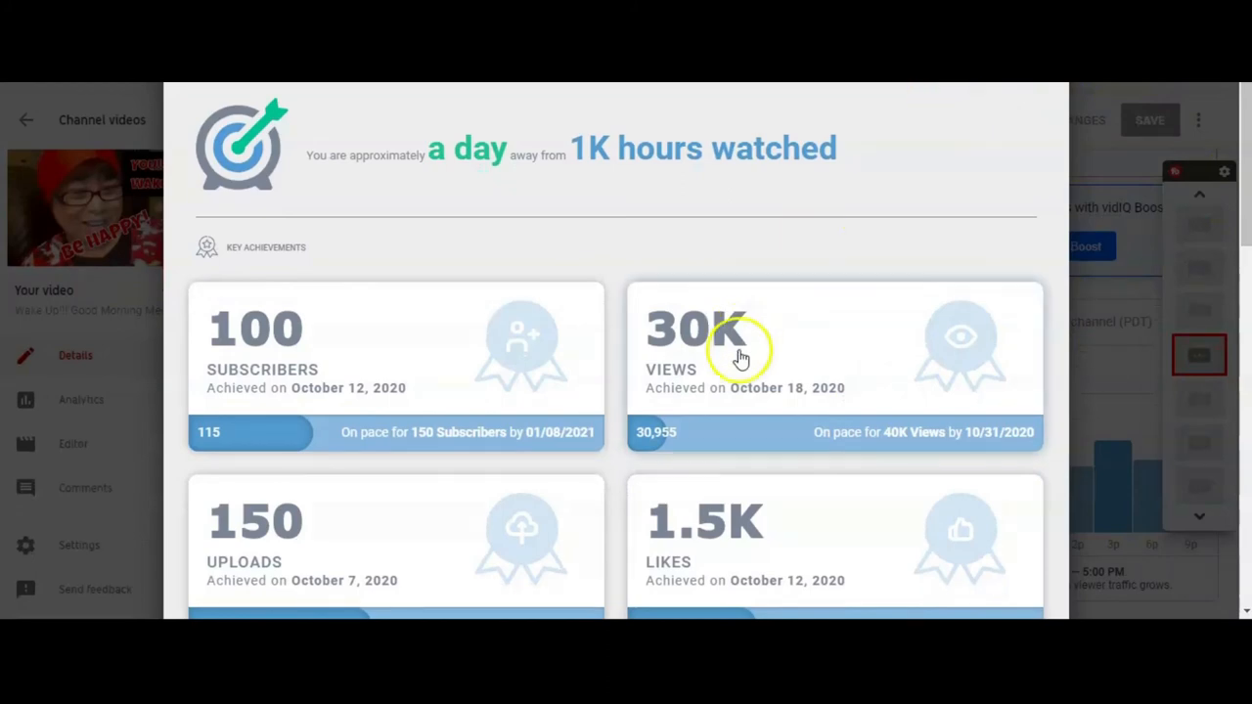
mouse_move(300, 289)
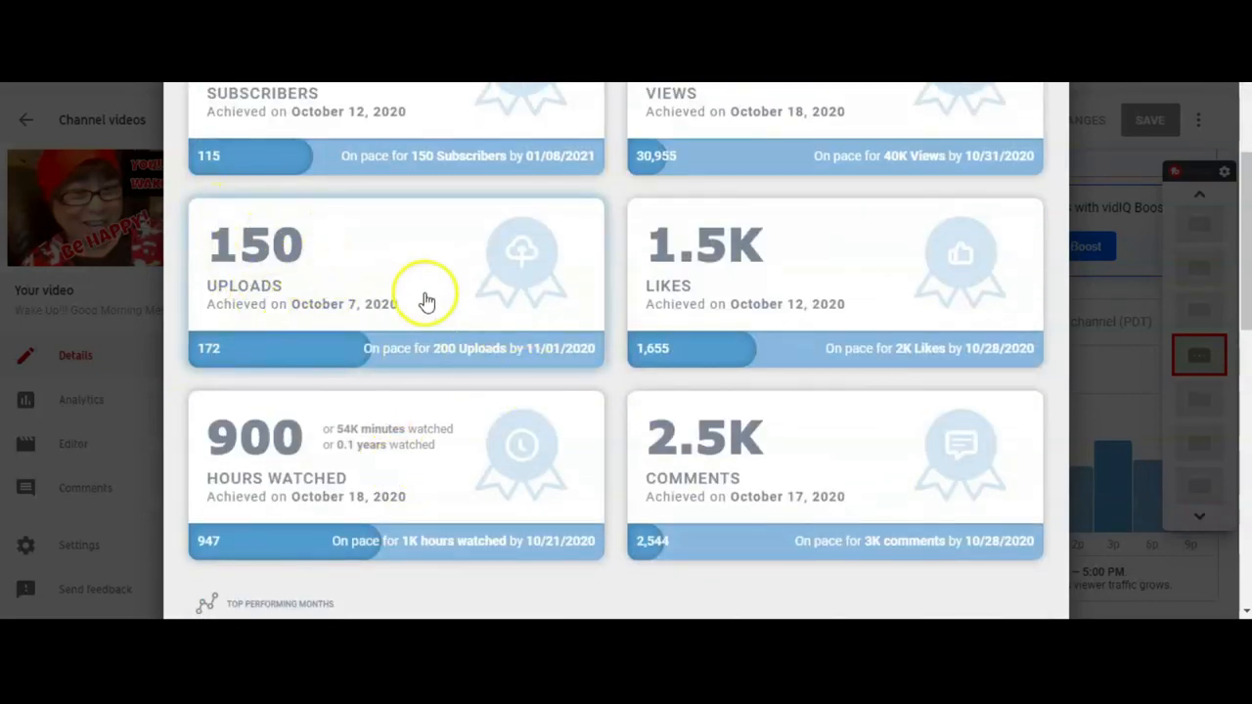
mouse_move(366, 245)
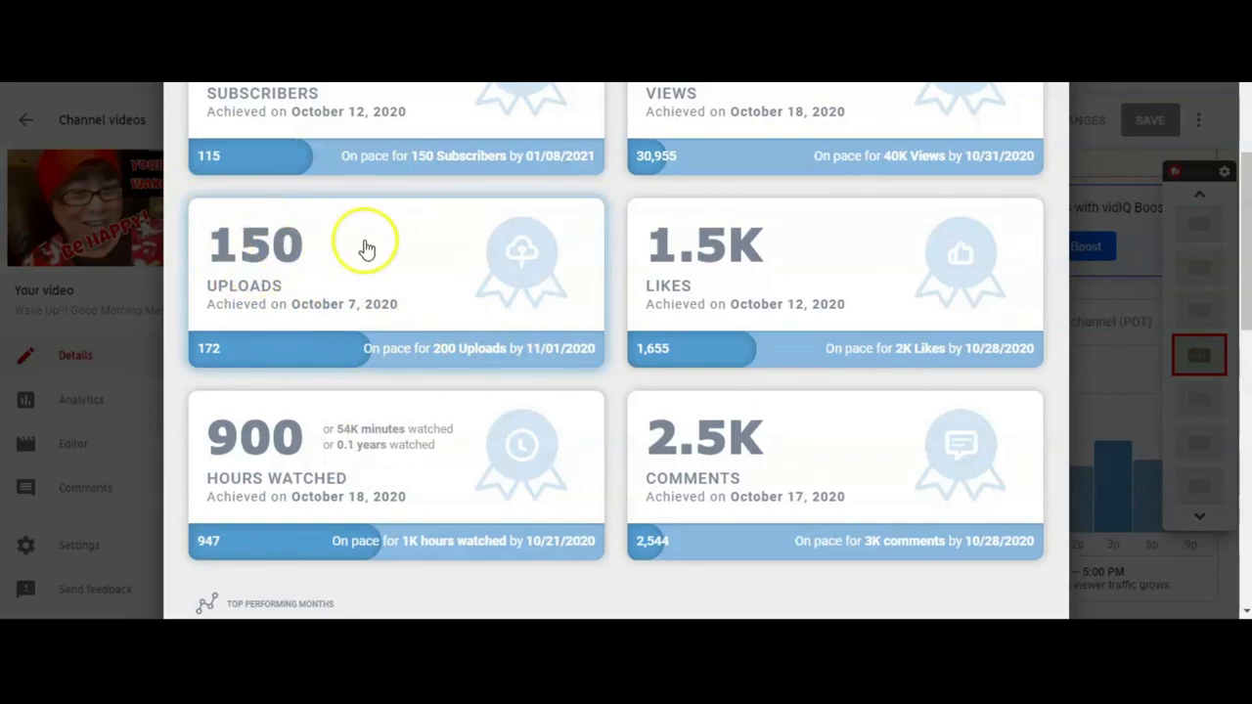
mouse_move(431, 284)
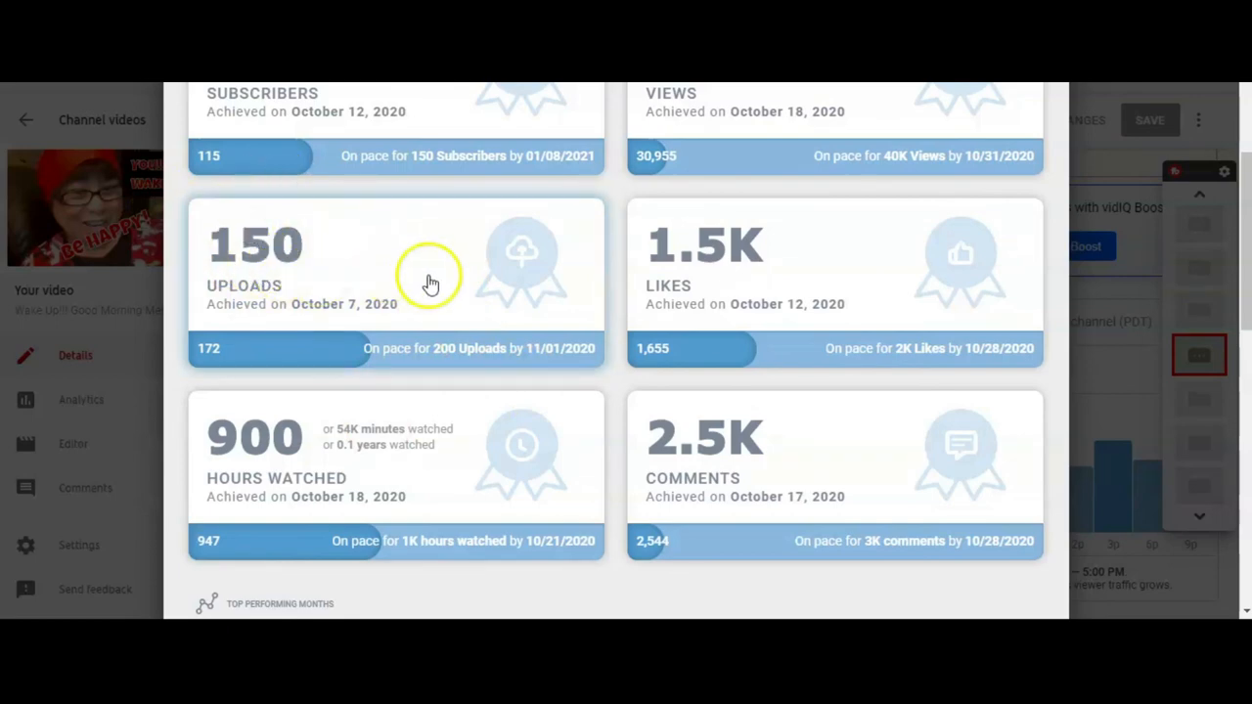
mouse_move(546, 307)
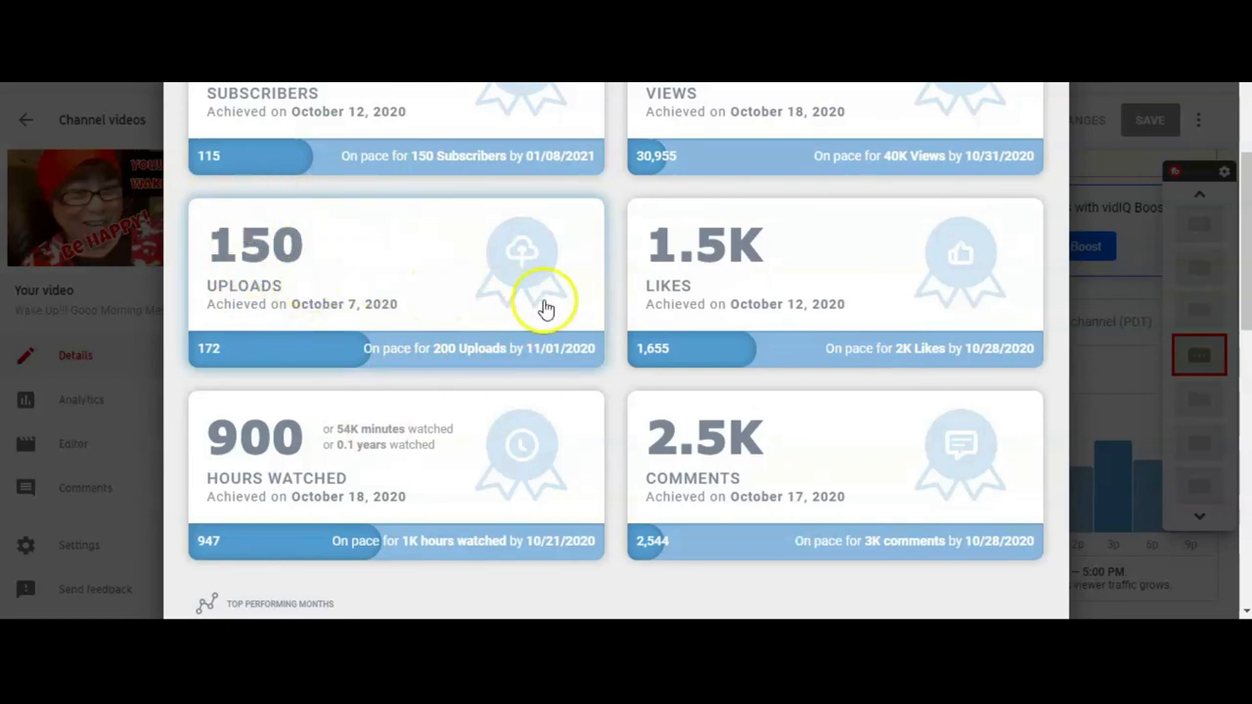
scroll("down", 3)
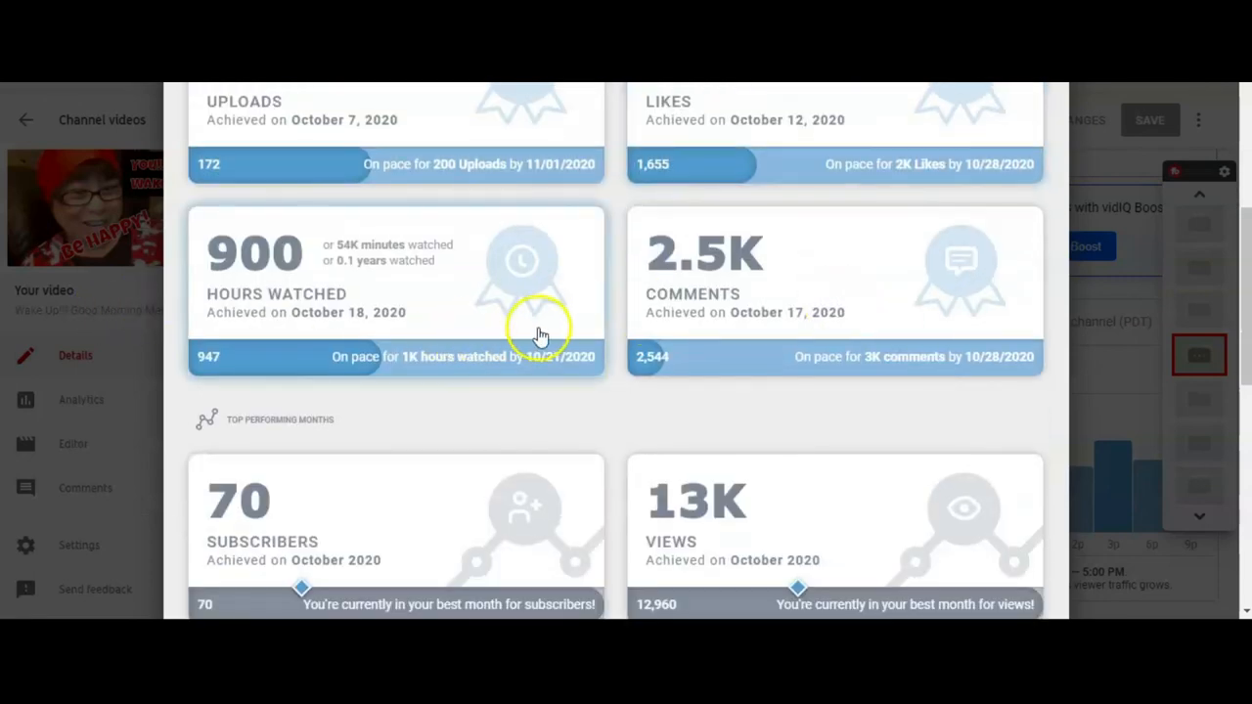
mouse_move(365, 320)
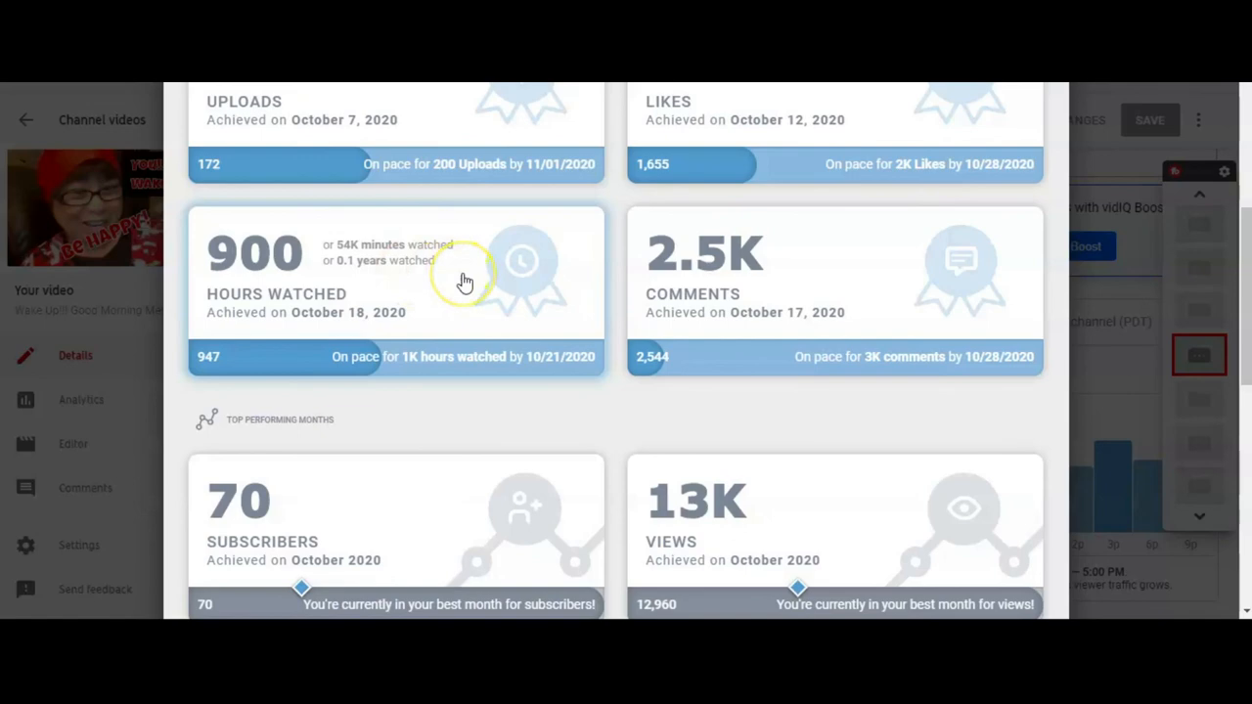
mouse_move(466, 282)
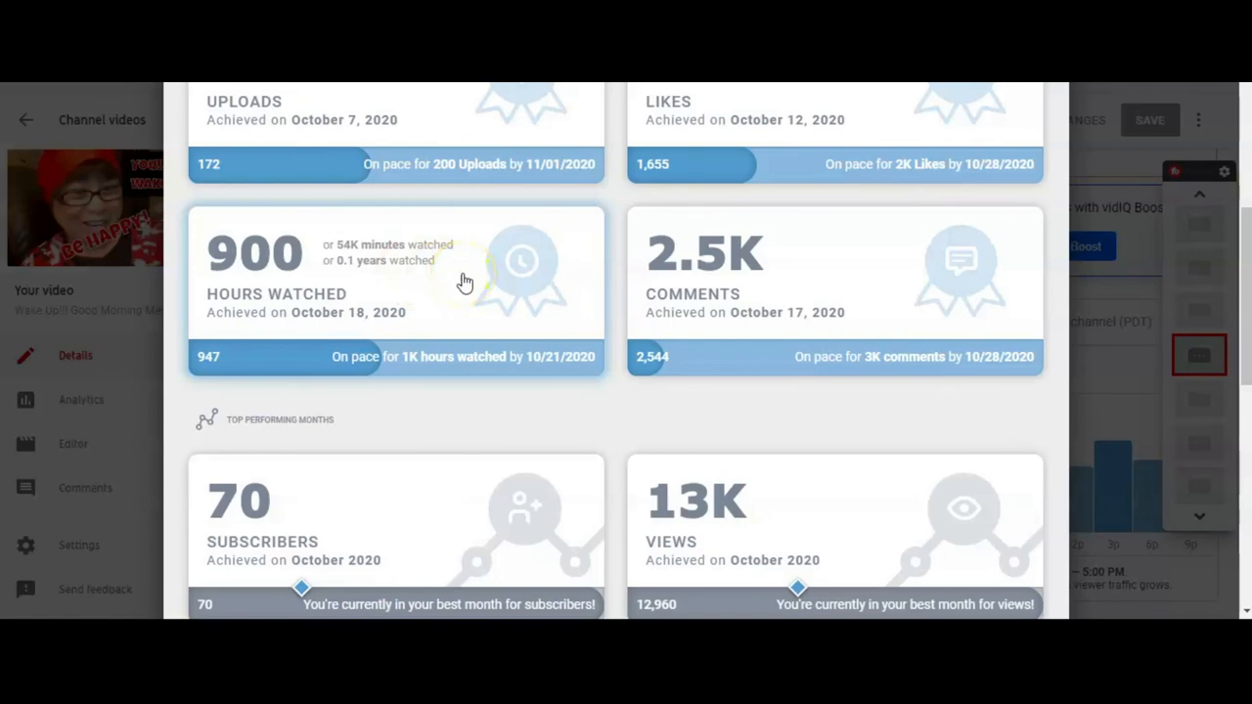
mouse_move(404, 250)
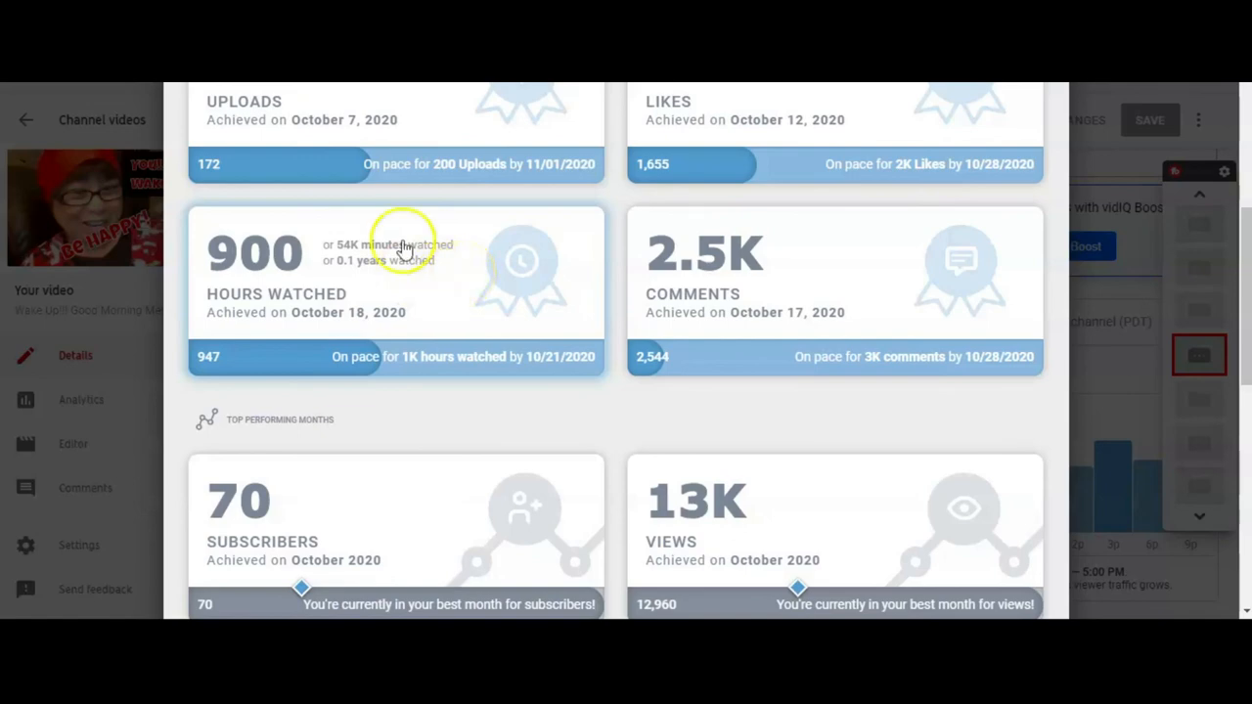
mouse_move(508, 295)
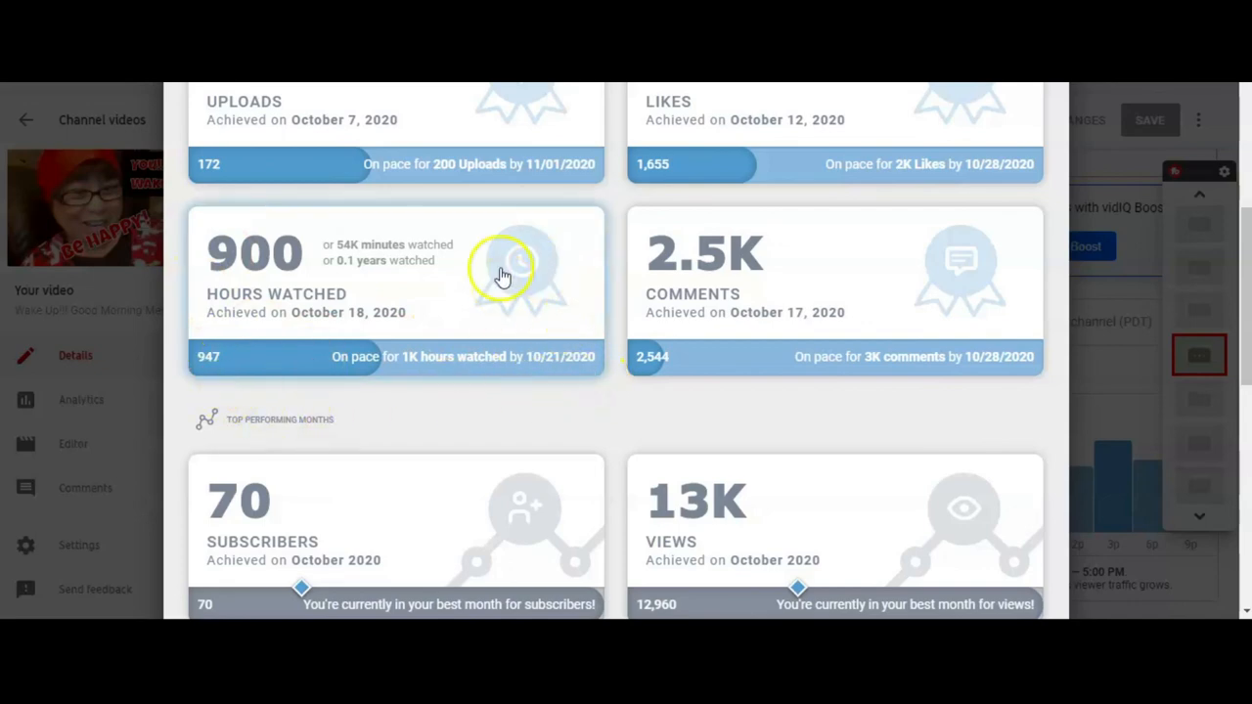
scroll("down", 3)
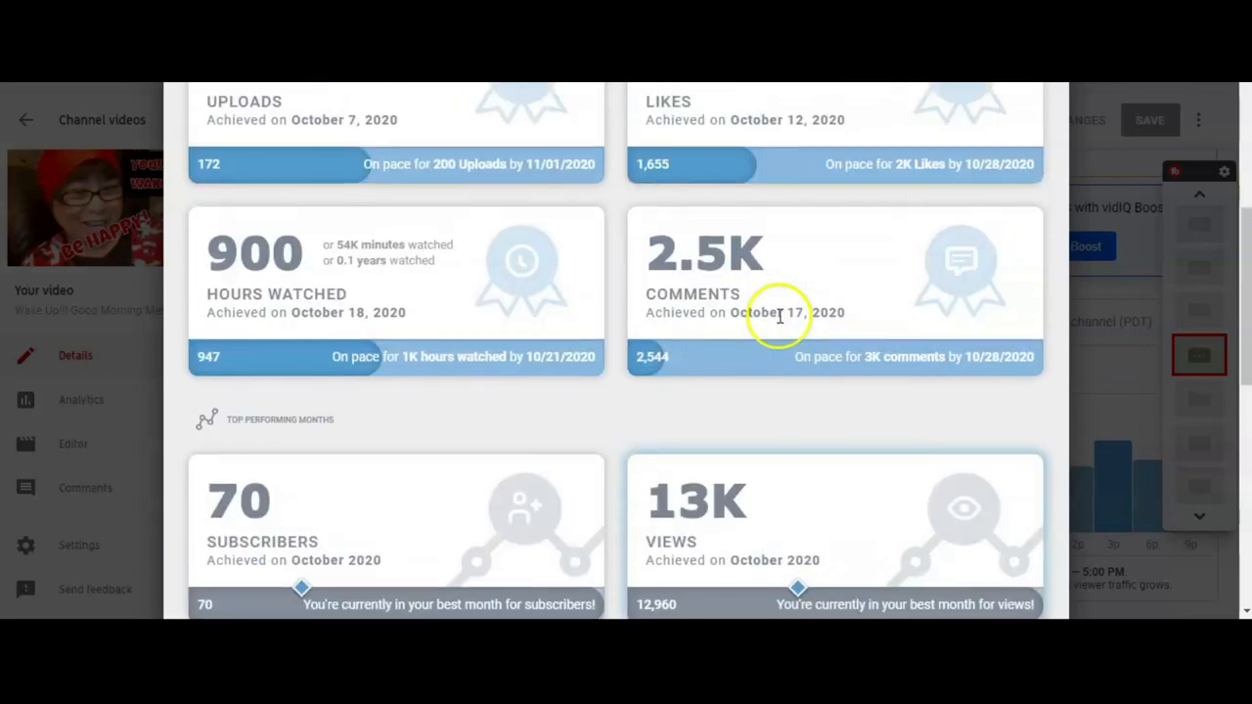
scroll("down", 3)
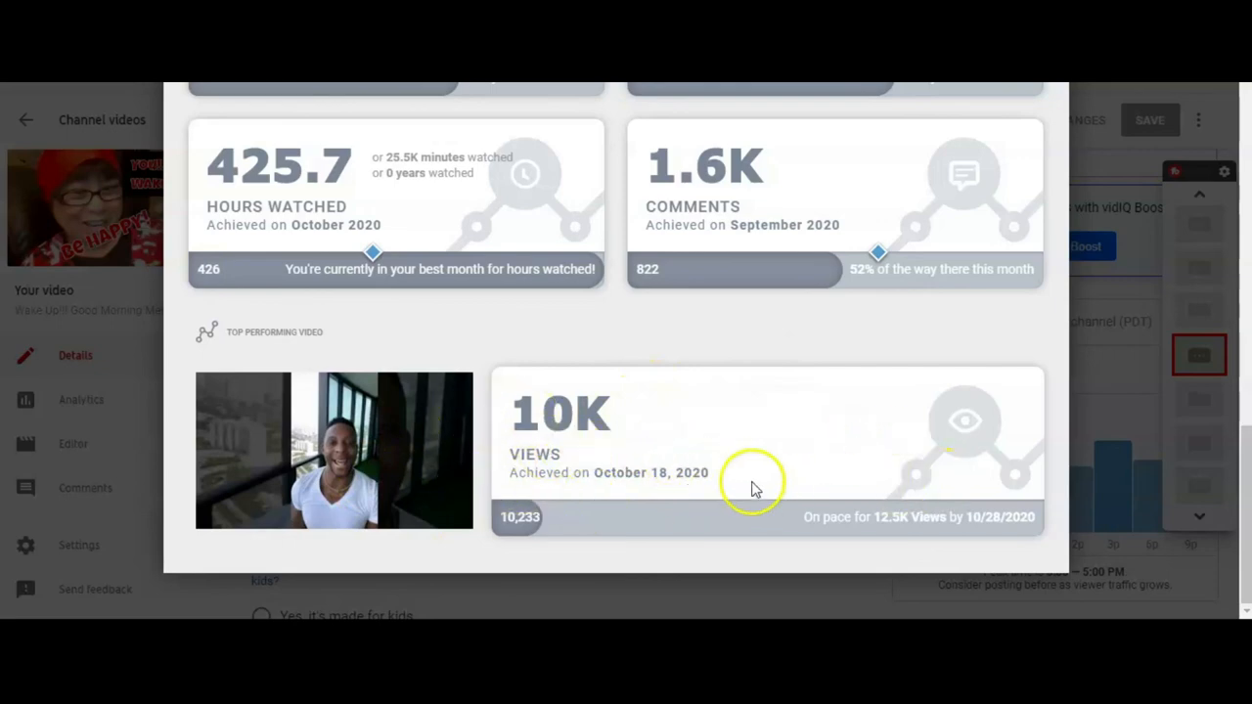
mouse_move(895, 406)
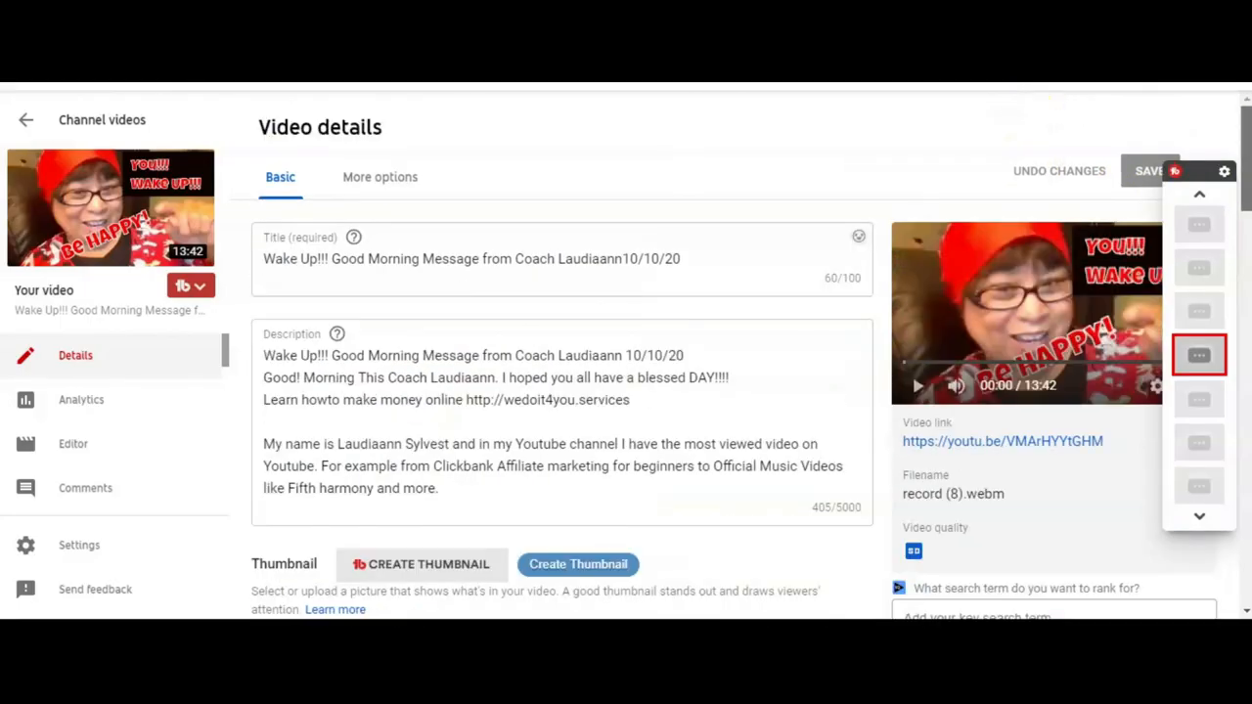
Go to the Mindset Coach Laudiaann Sylvest channel home page via the avatar menu and scroll it.
left_click(661, 258)
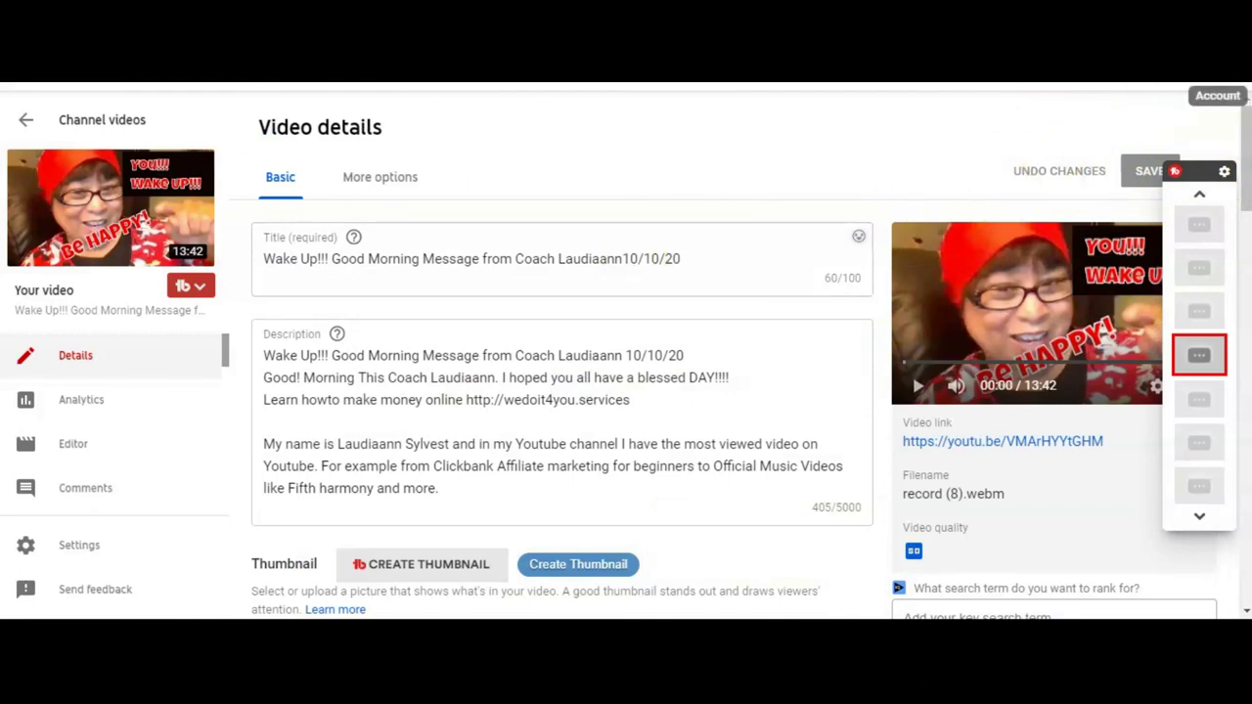
left_click(1218, 95)
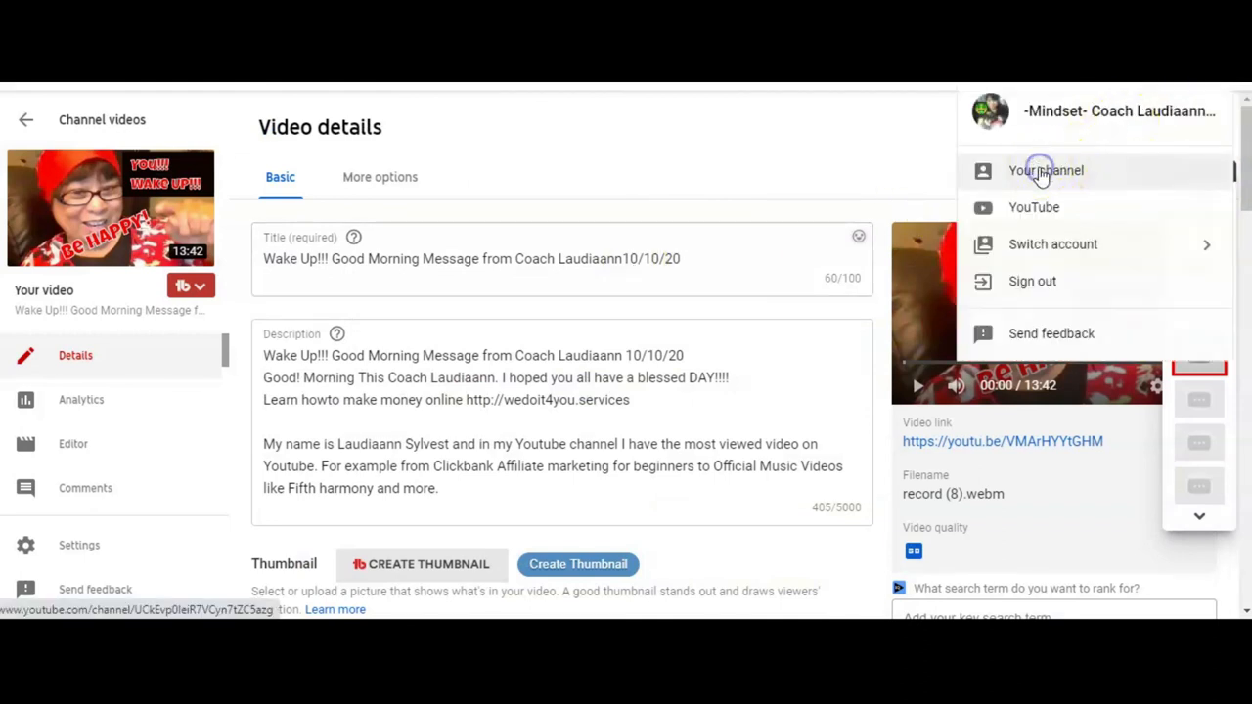
left_click(1045, 170)
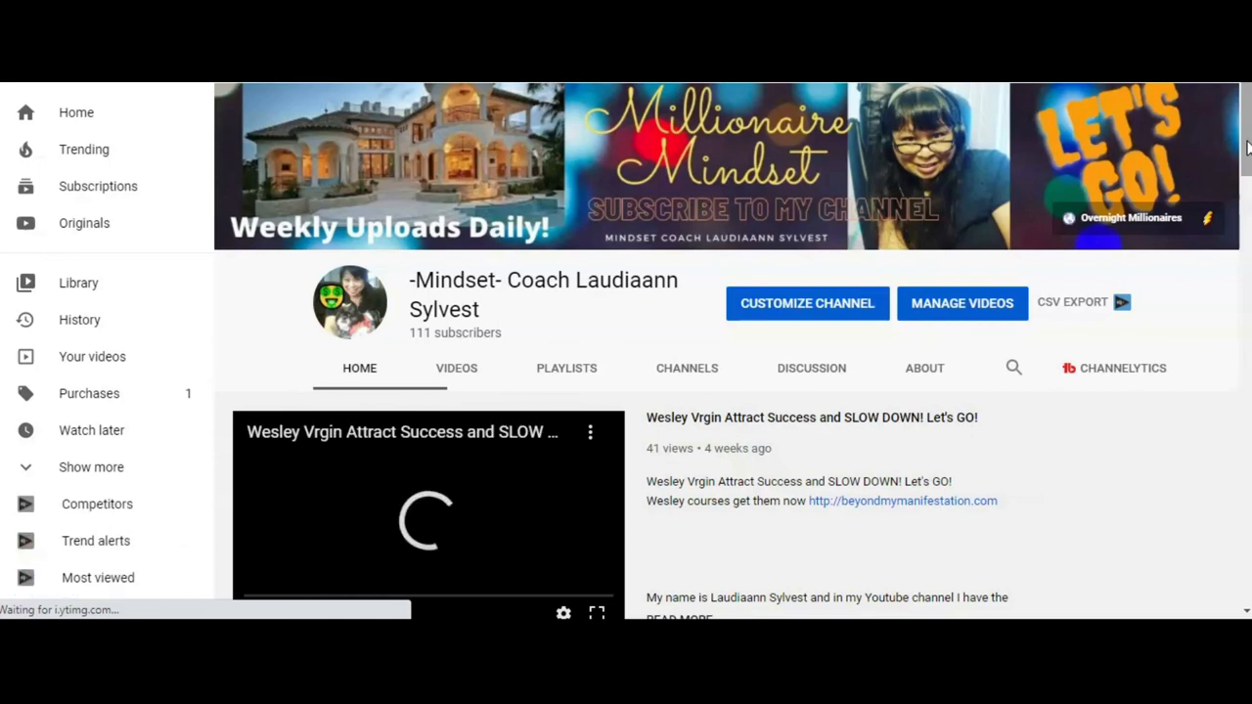
scroll("down", 3)
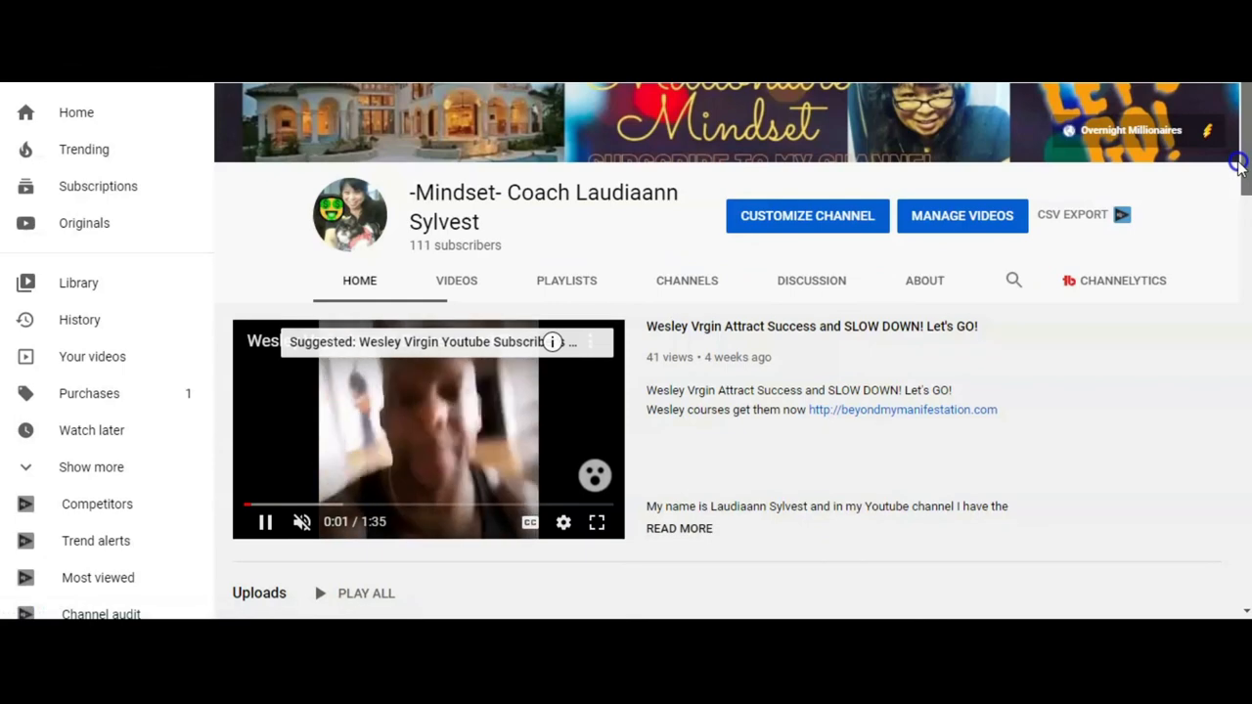
scroll("down", 3)
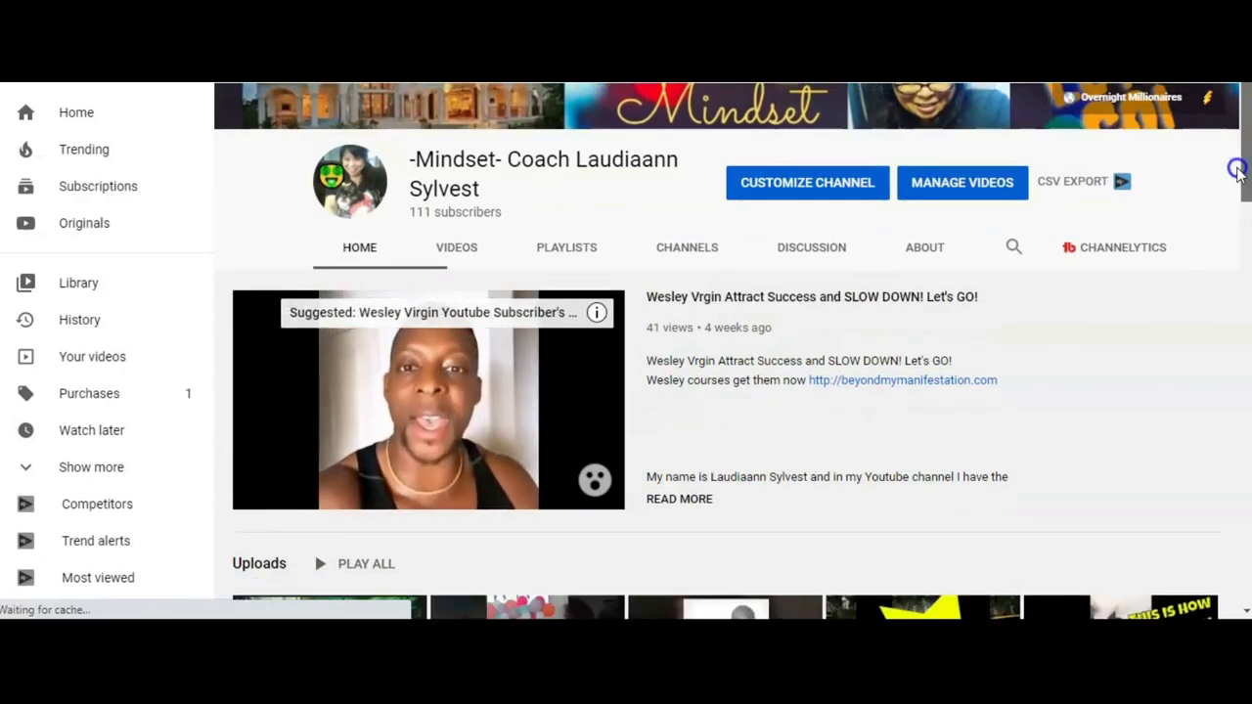